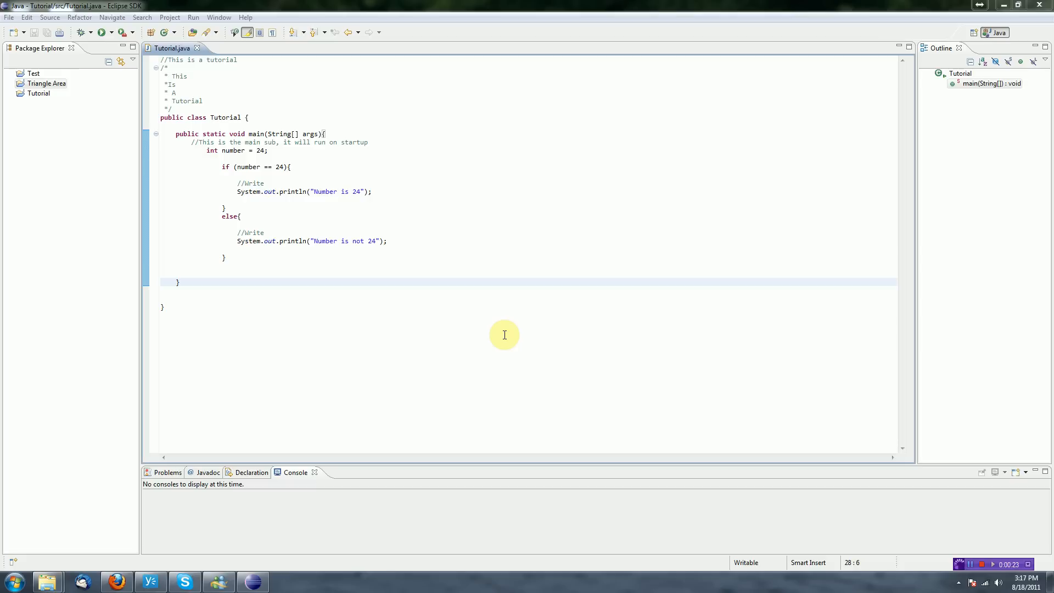
Expand the Triangle Area project and open its right-click actions menu.
left_click(47, 83)
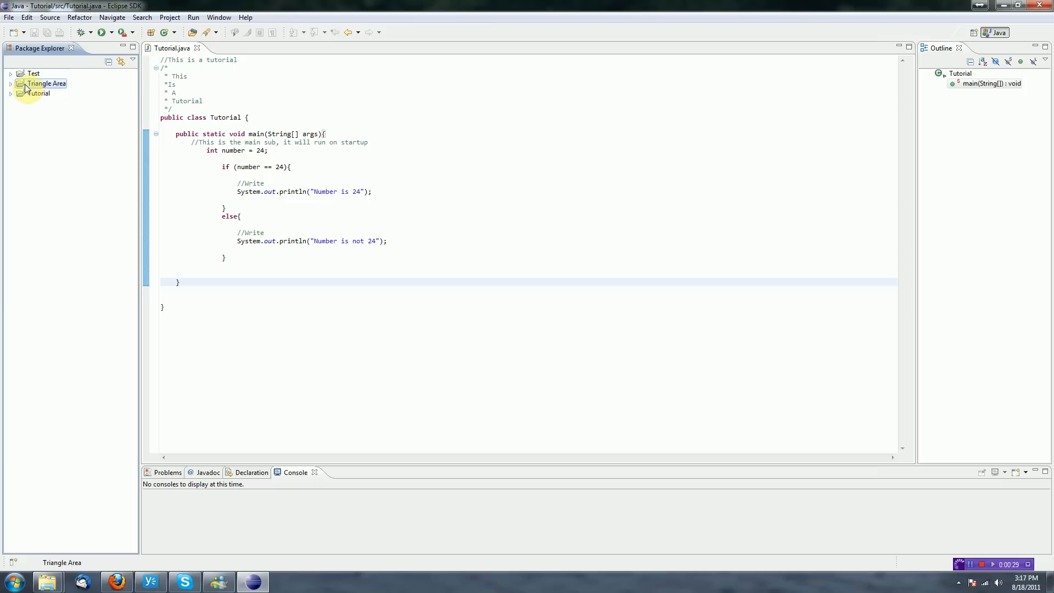
left_click(11, 83)
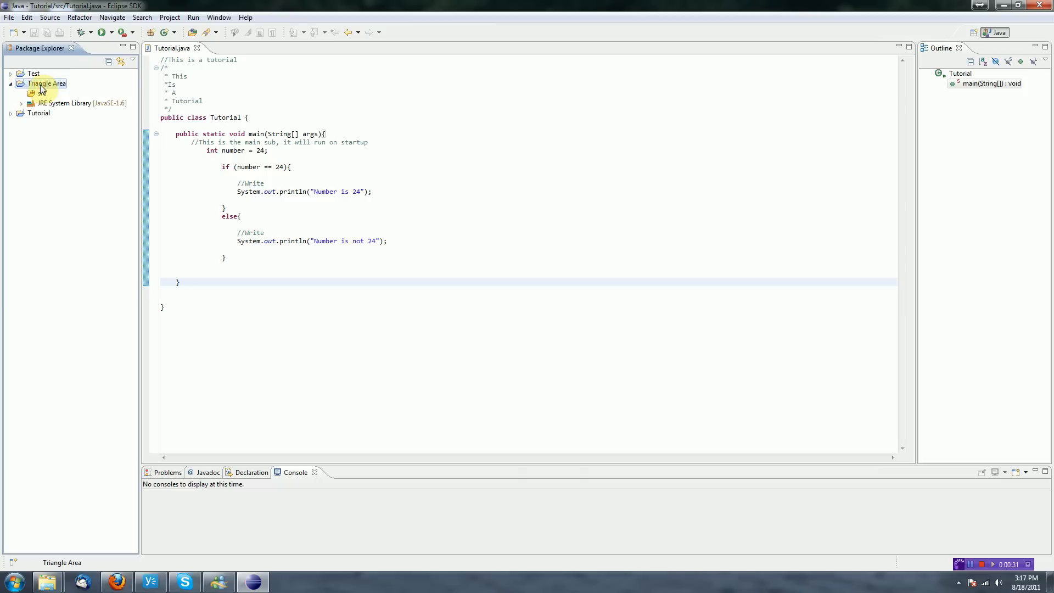
right_click(46, 84)
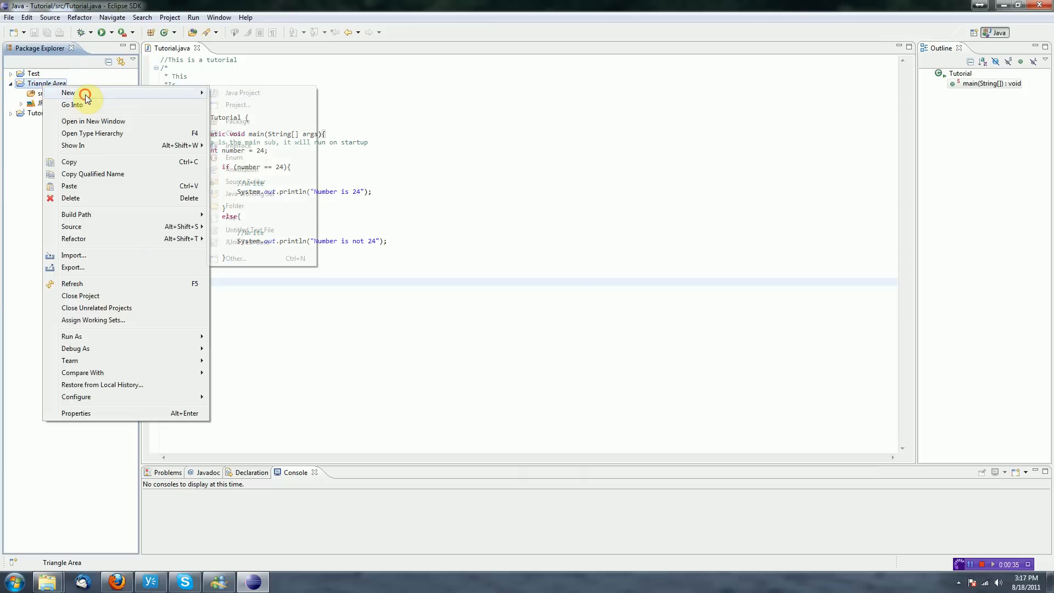
mouse_move(234, 133)
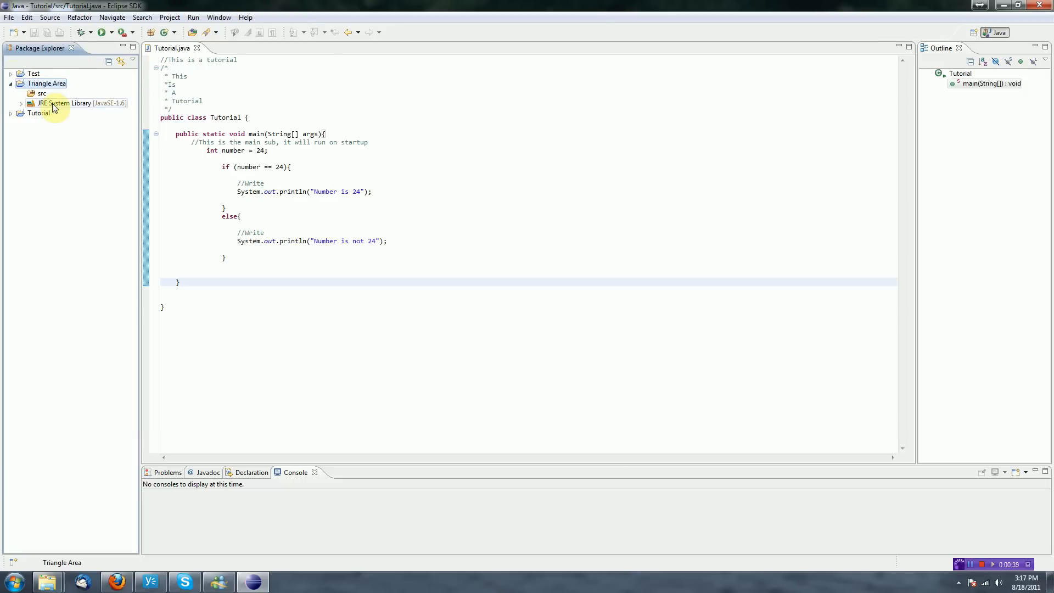
right_click(47, 84)
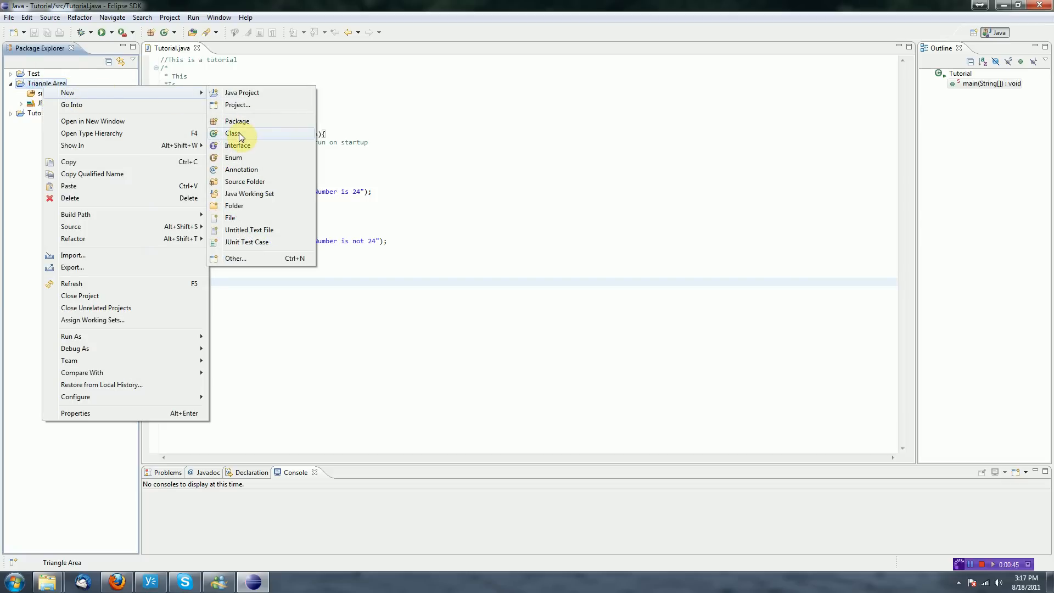
Create a new Java class named TriangleArea in the Triangle Area project.
left_click(233, 132)
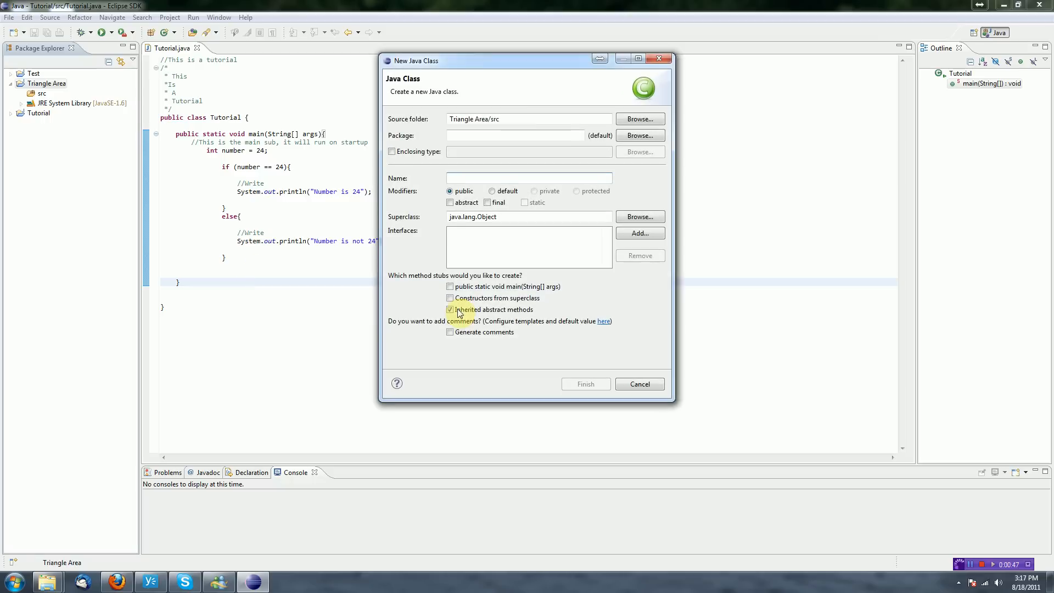
left_click(528, 178)
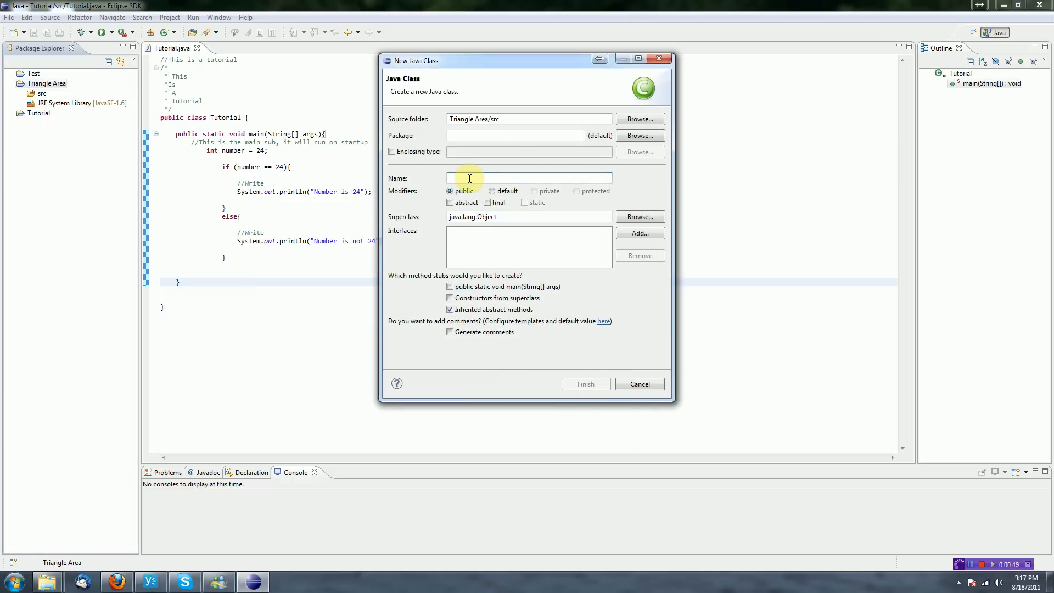
type("TriangleArea")
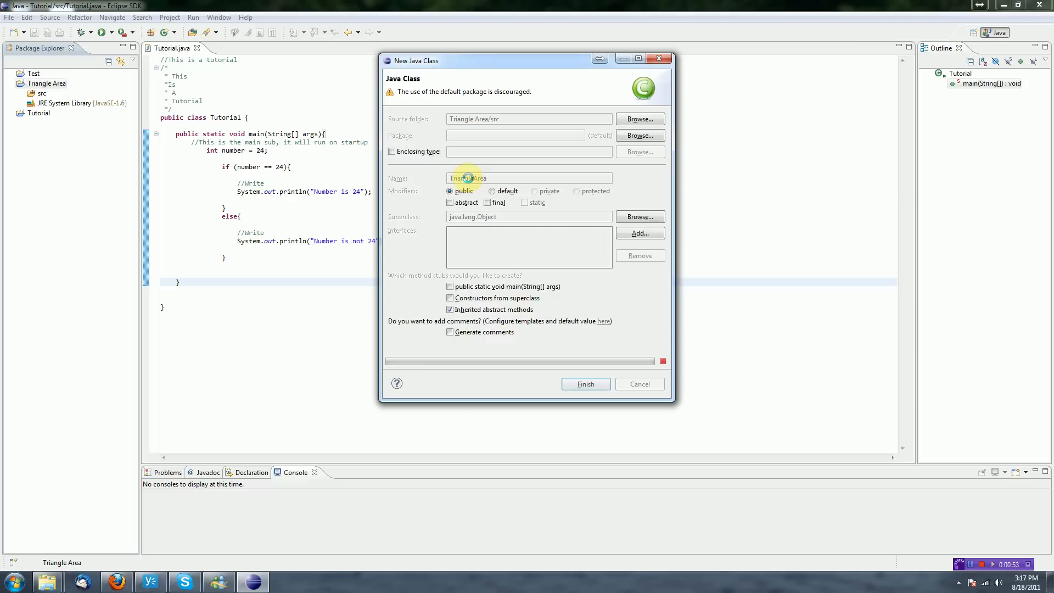
left_click(584, 384)
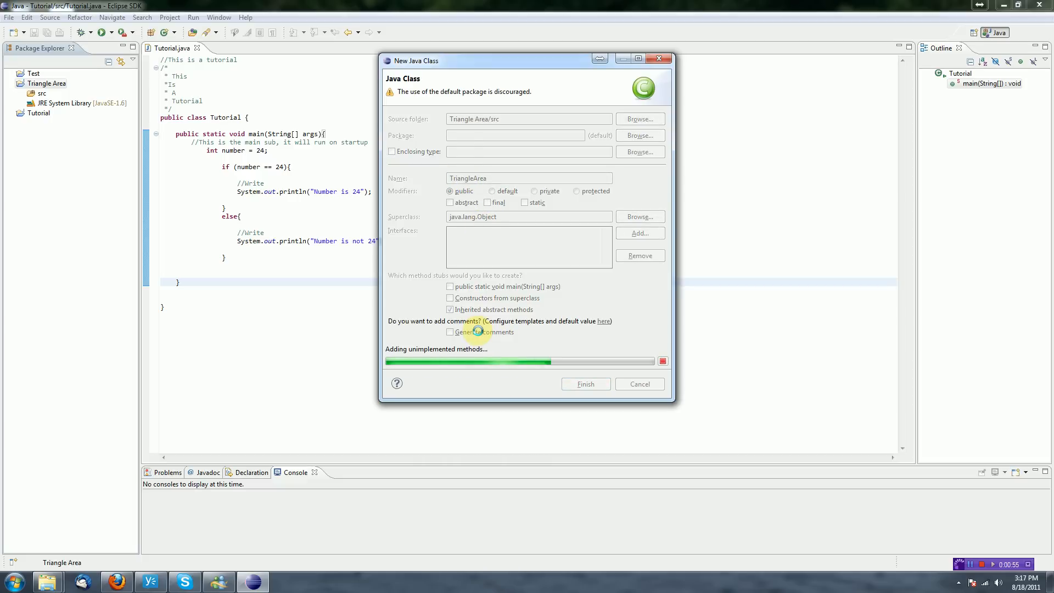
left_click(584, 384)
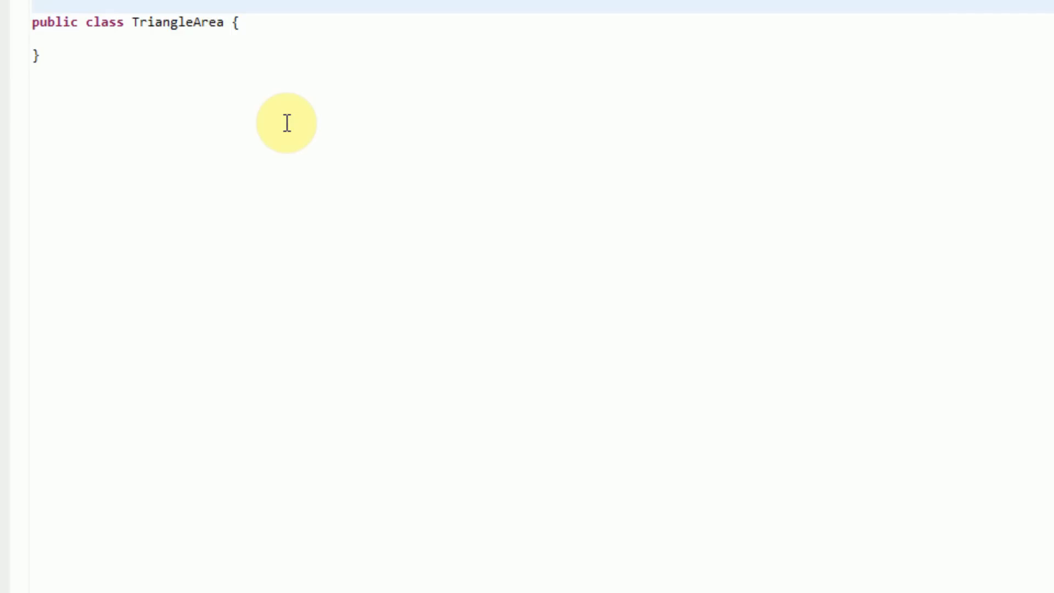
Add 'import java.util.Scanner;' at the top of TriangleArea.java.
type("impor")
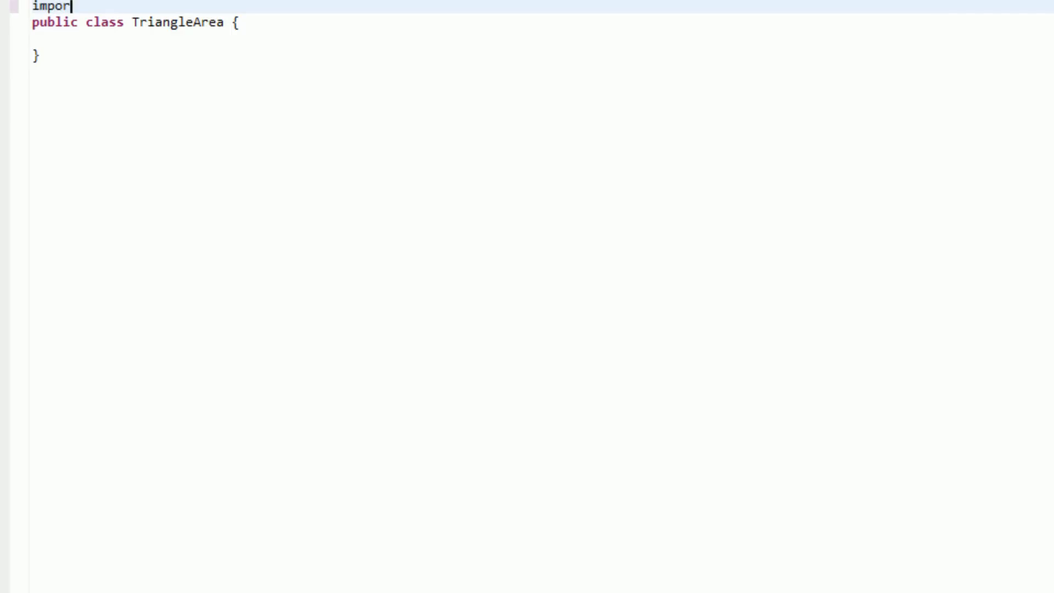
type("t")
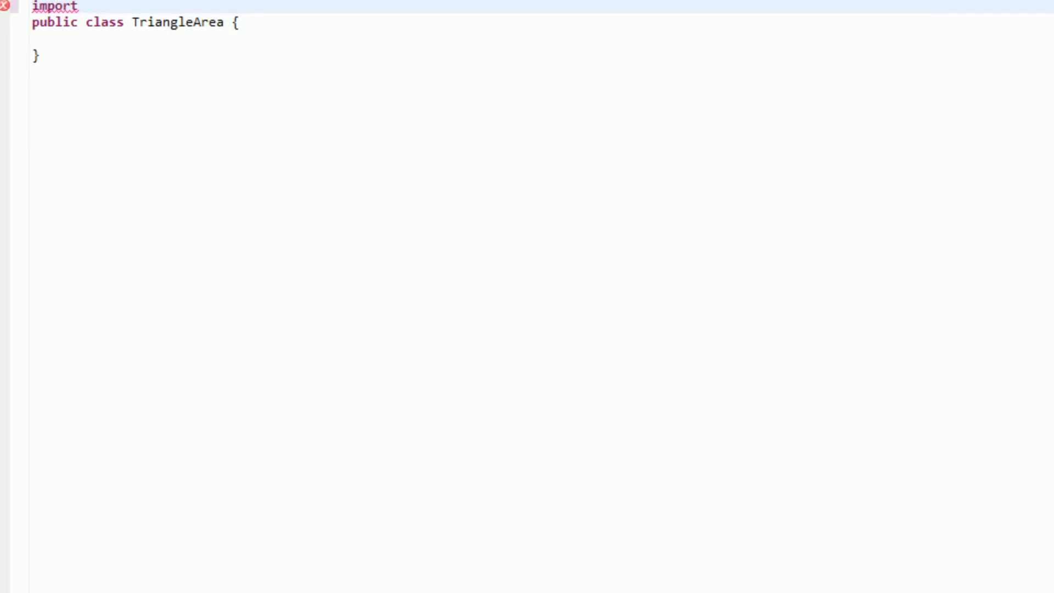
type("java")
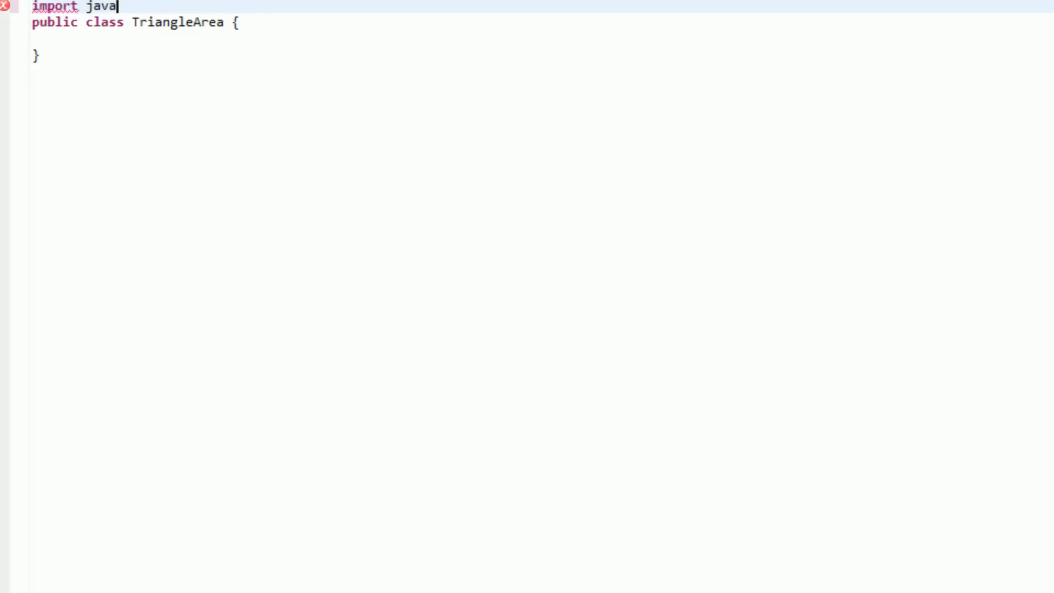
type(".util")
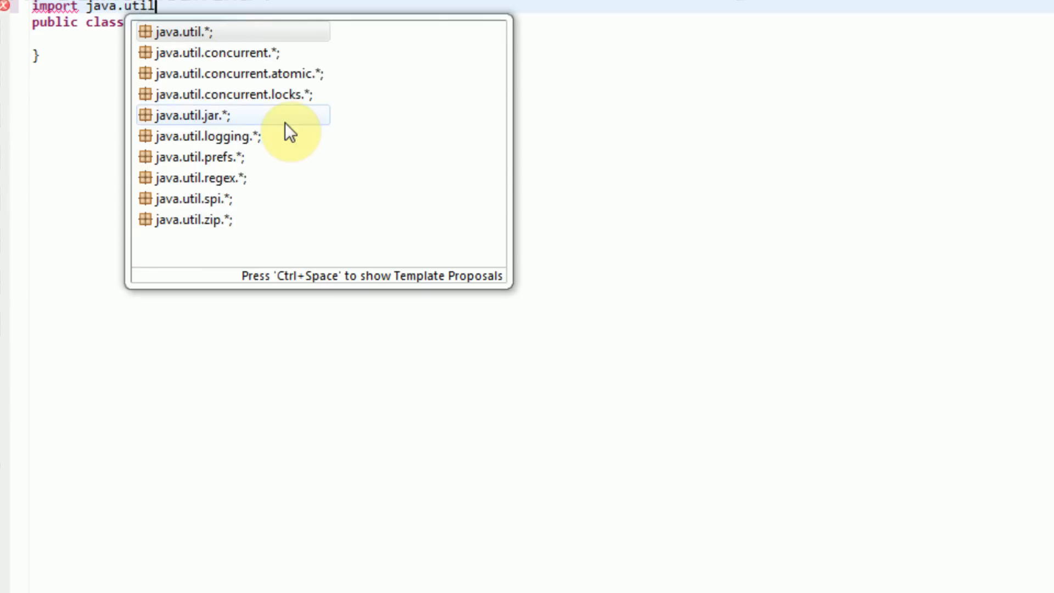
type(",Sca")
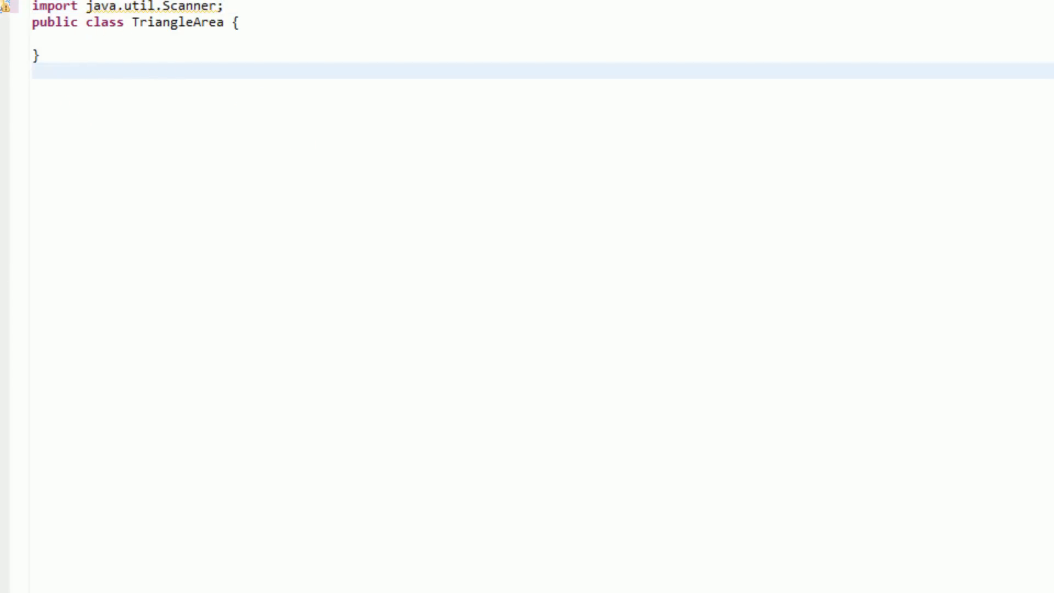
mouse_move(27, 135)
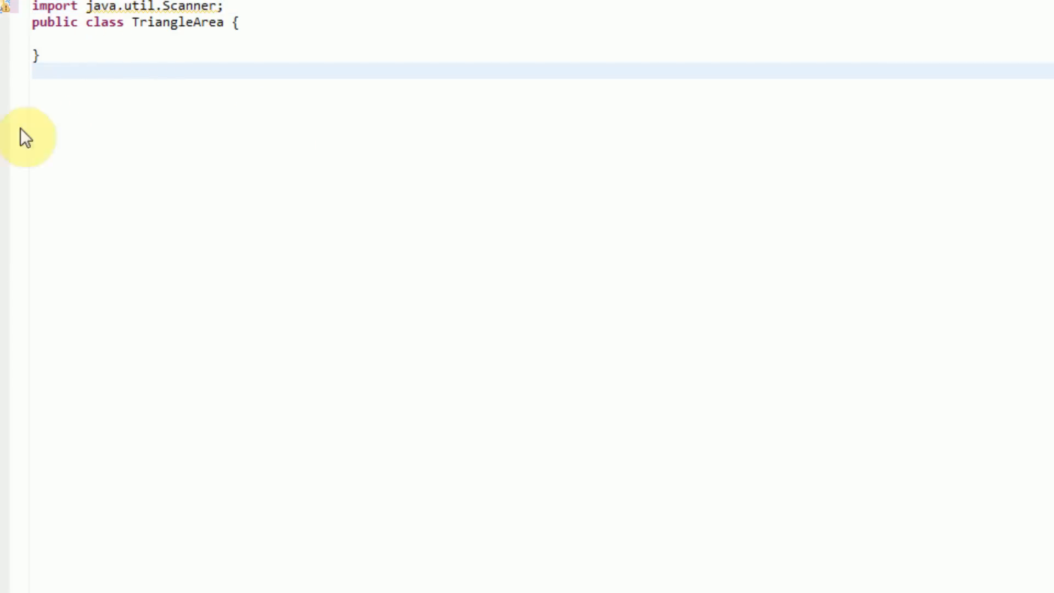
mouse_move(6, 6)
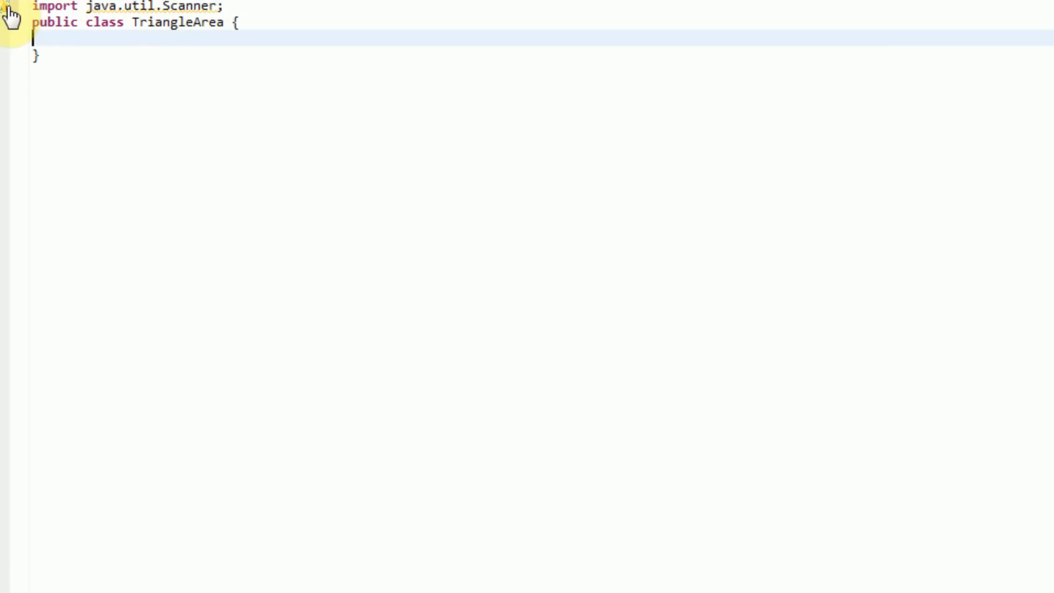
mouse_move(394, 126)
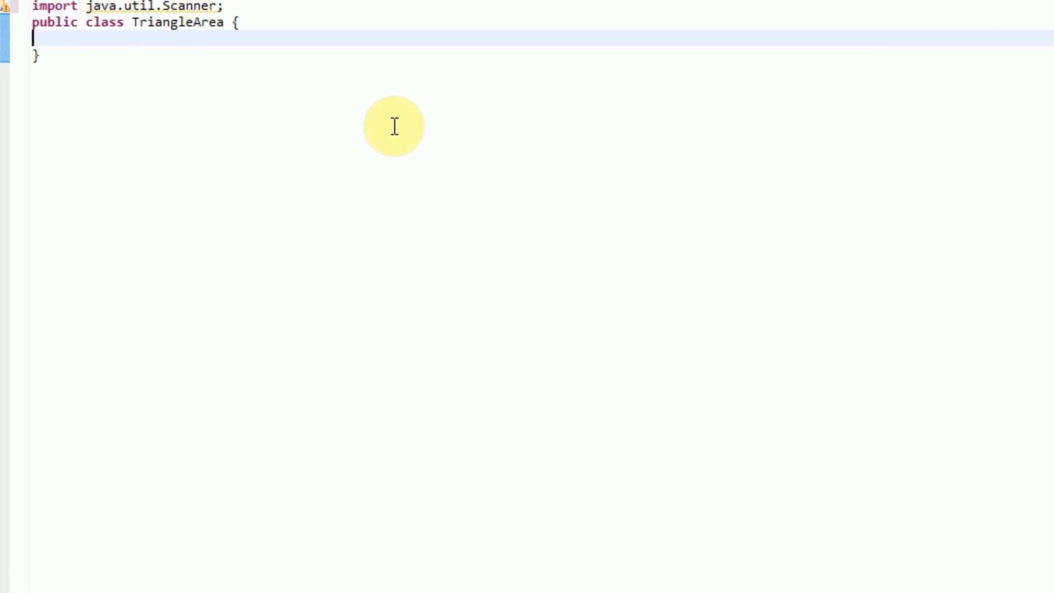
mouse_move(394, 128)
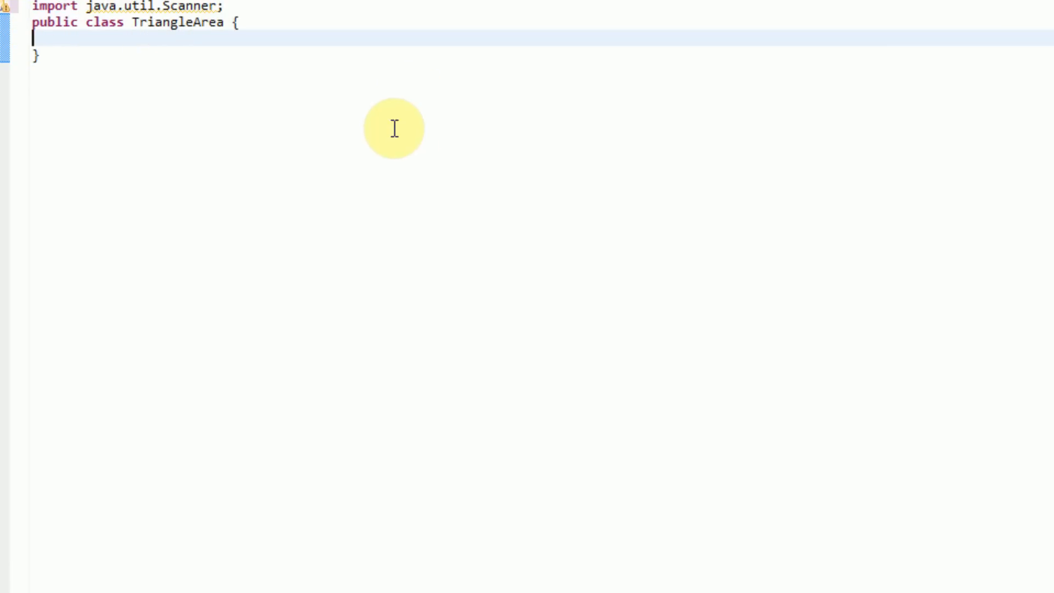
mouse_move(341, 152)
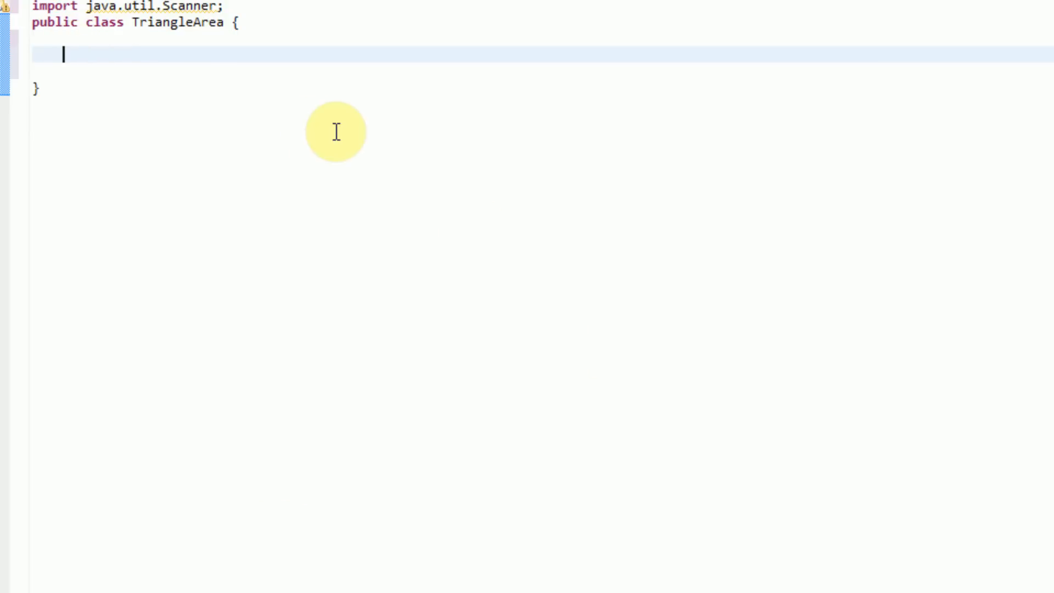
Declare 'static Scanner sc = new Scanner(System.in);' inside the TriangleArea class.
type("static")
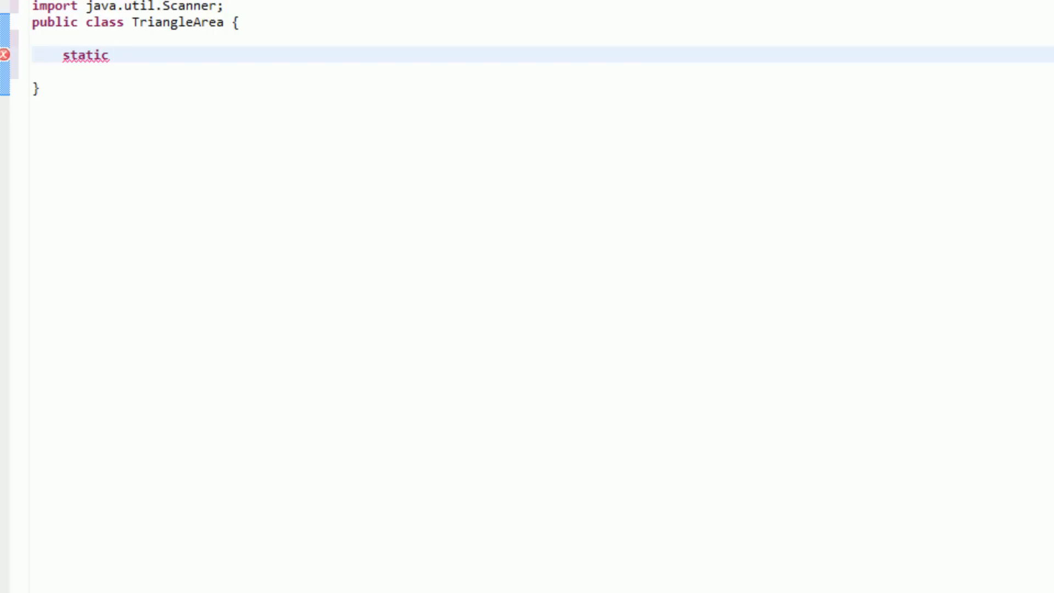
type("Scanner")
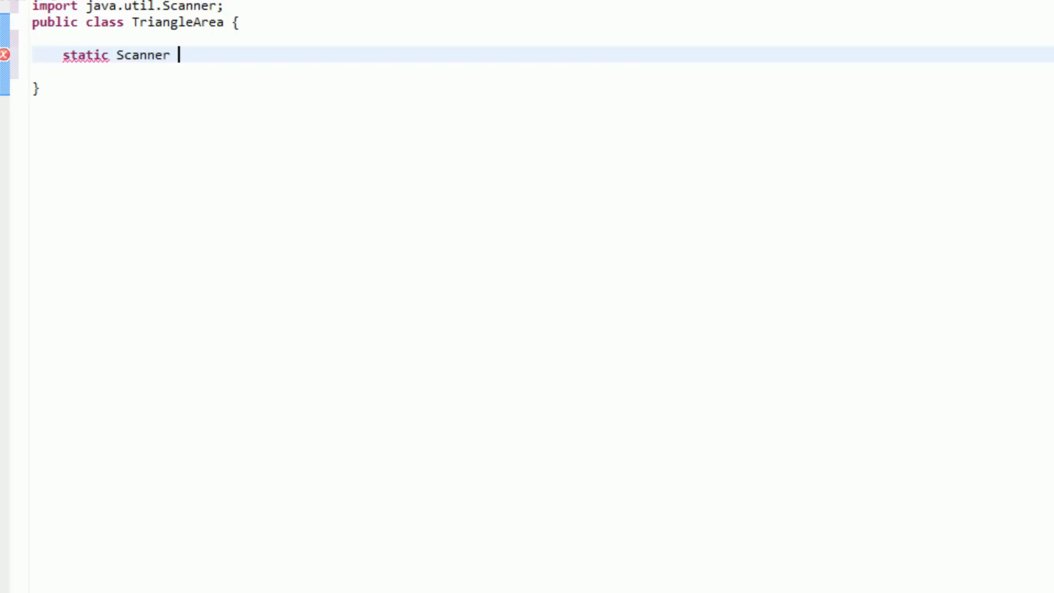
type("sc")
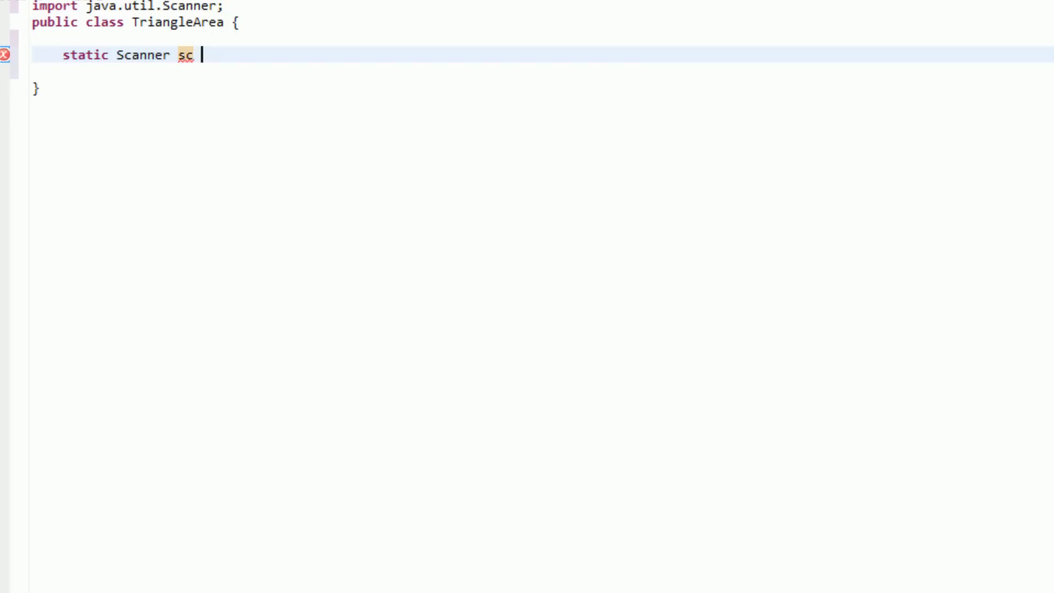
type("= new")
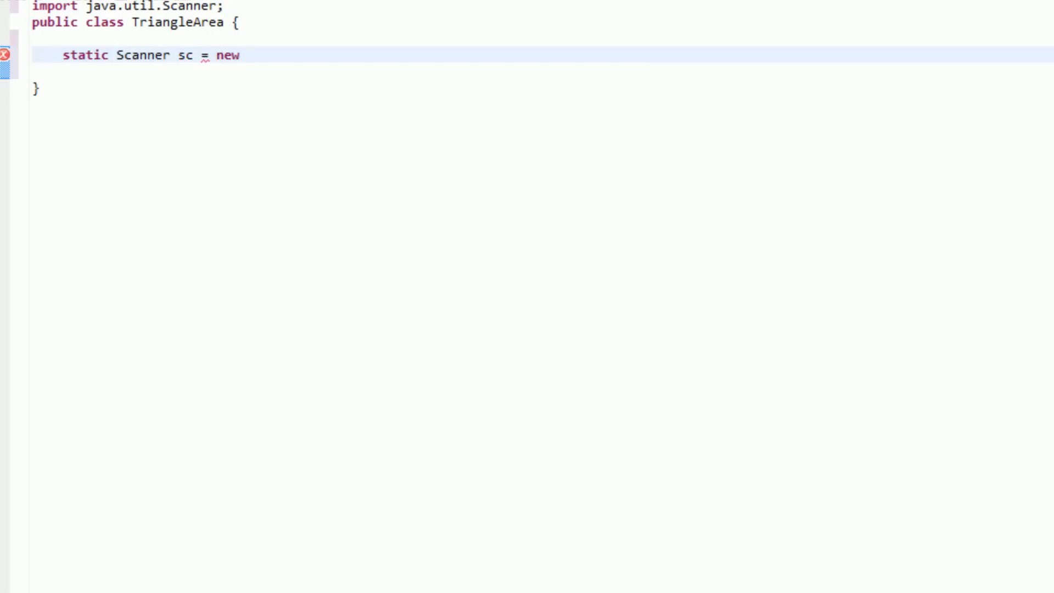
type("Scanner(")
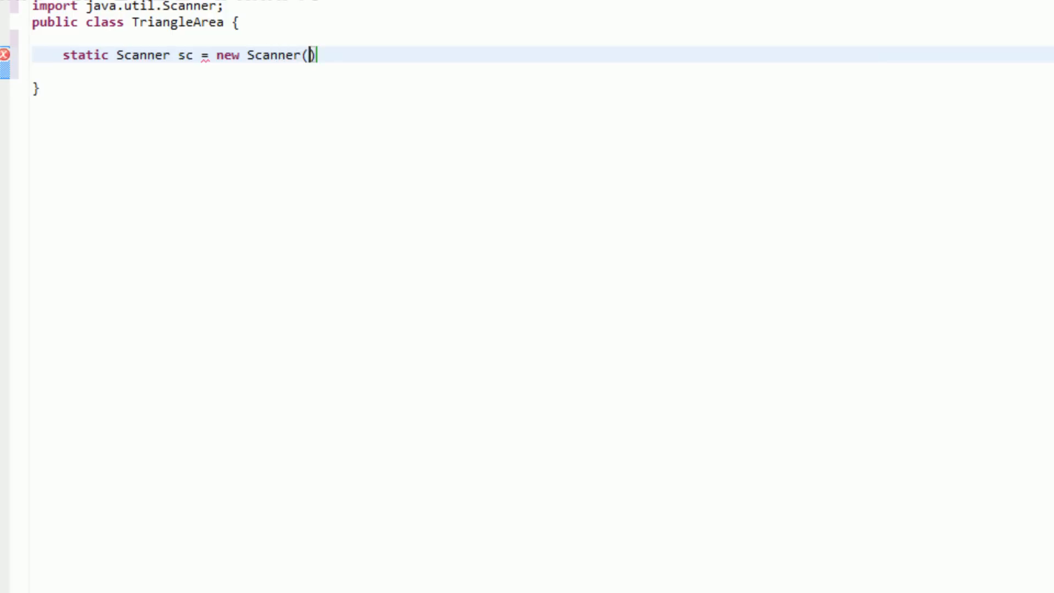
type("syst")
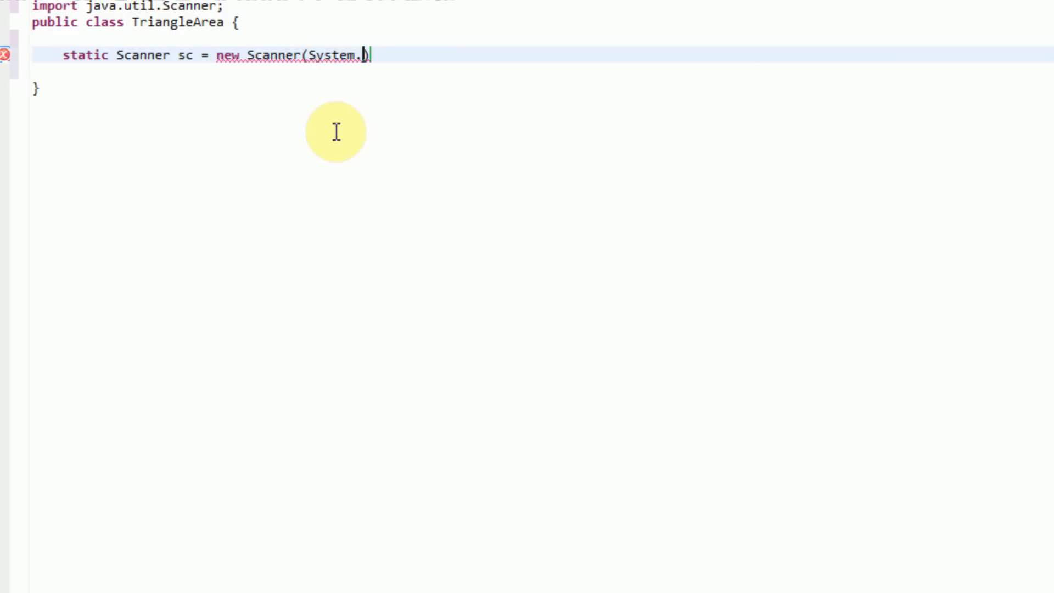
type("in)")
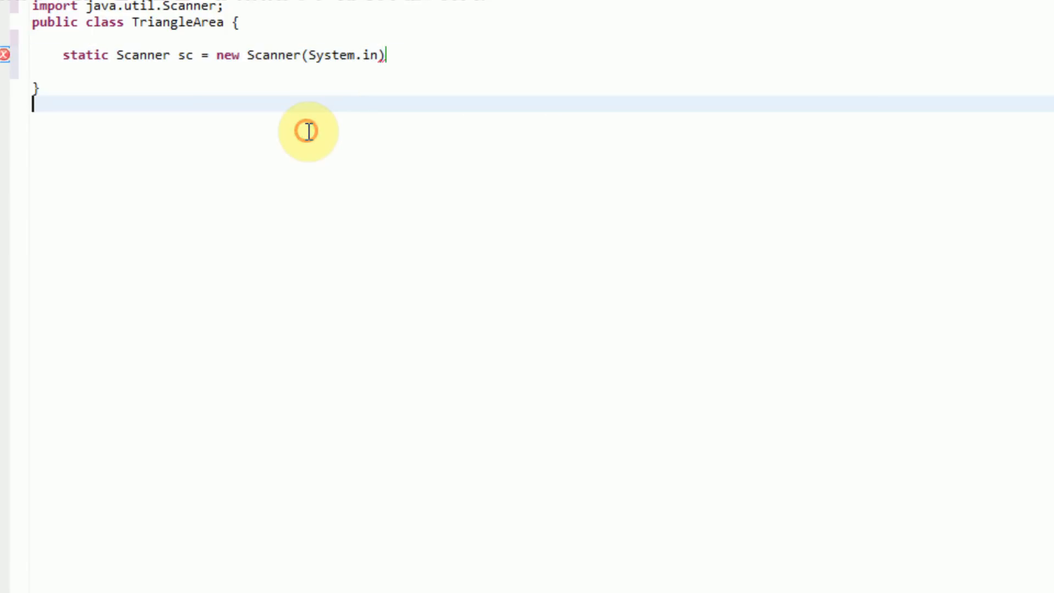
type(";")
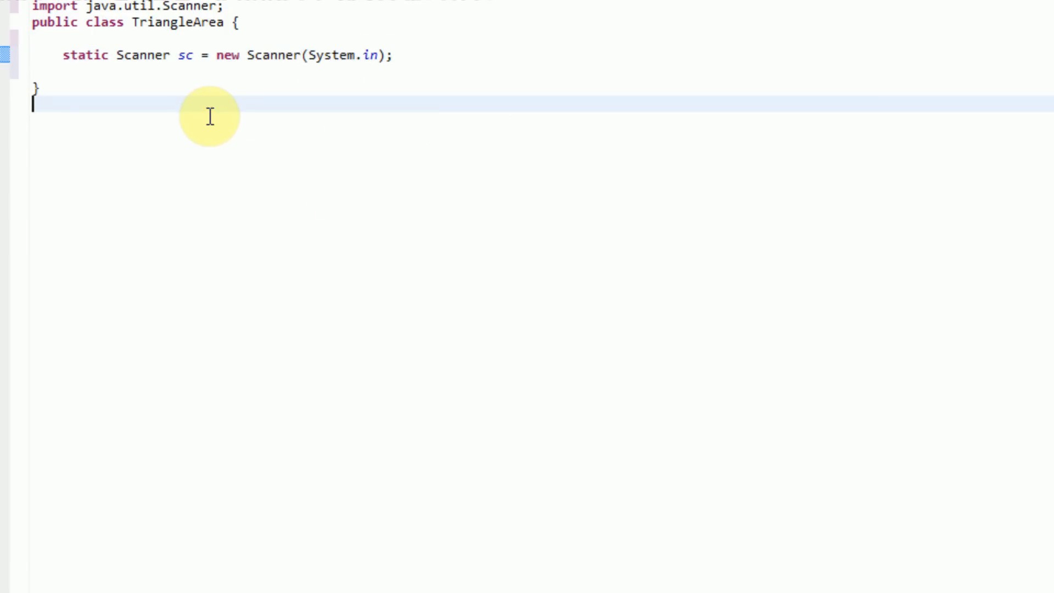
mouse_move(117, 55)
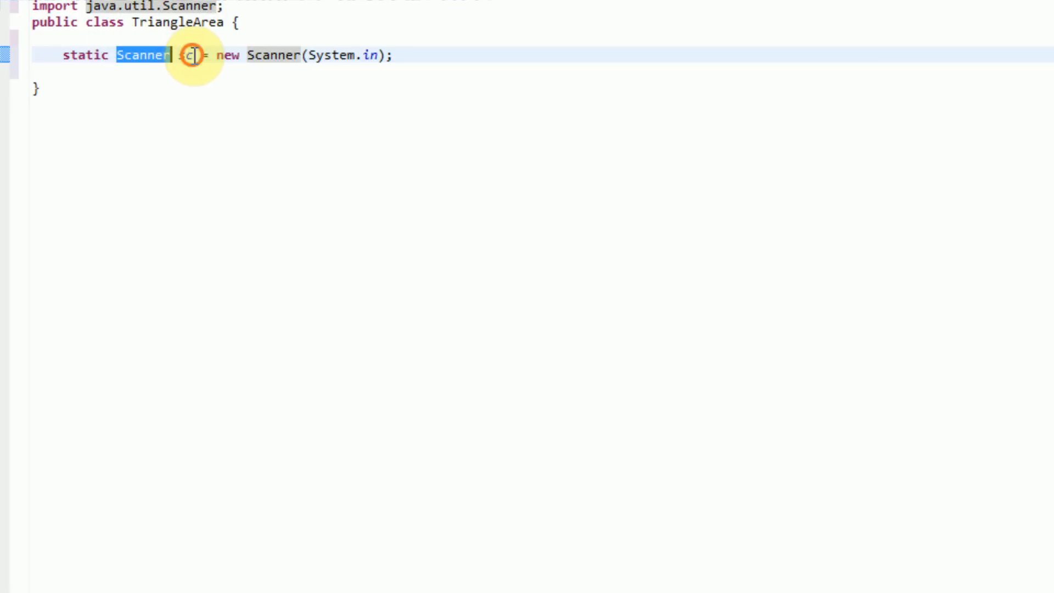
type("sc")
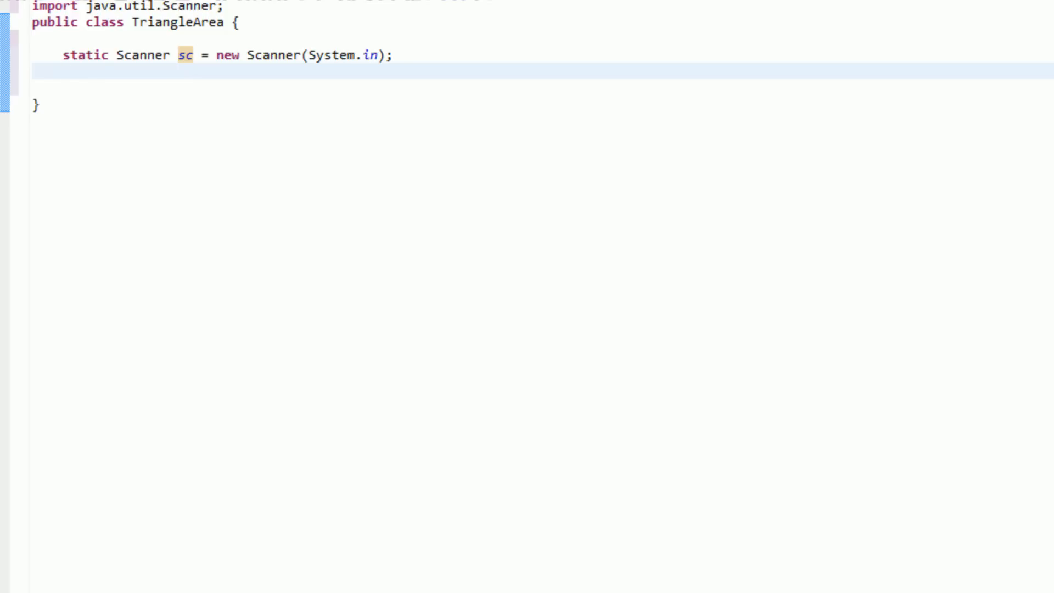
Write the 'public static void main(String[] args)' method header.
type("public")
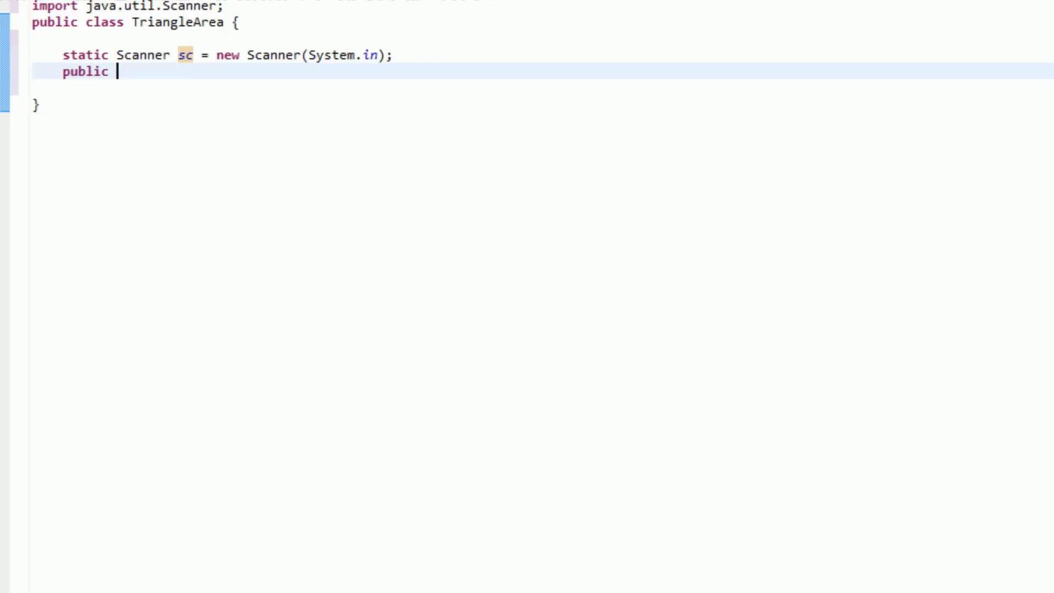
type("static void main(St")
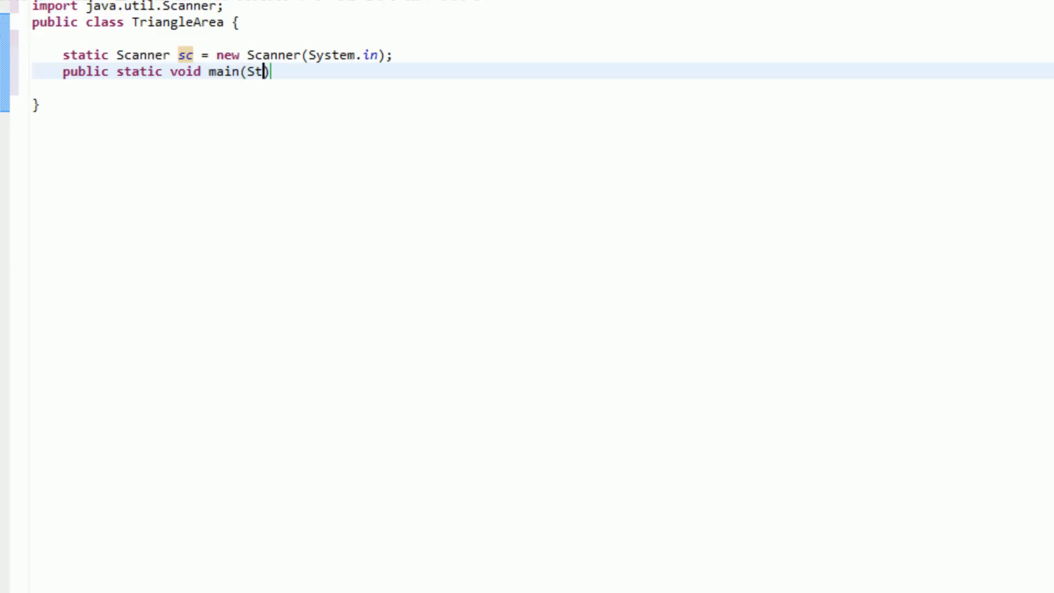
type("ring[] ar")
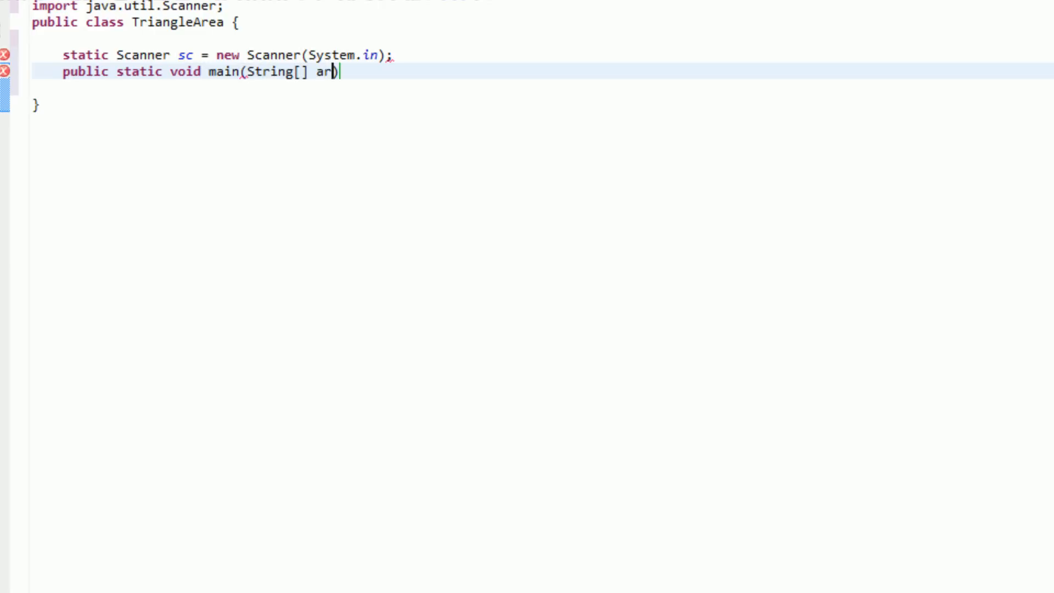
type("gs")
type("{")
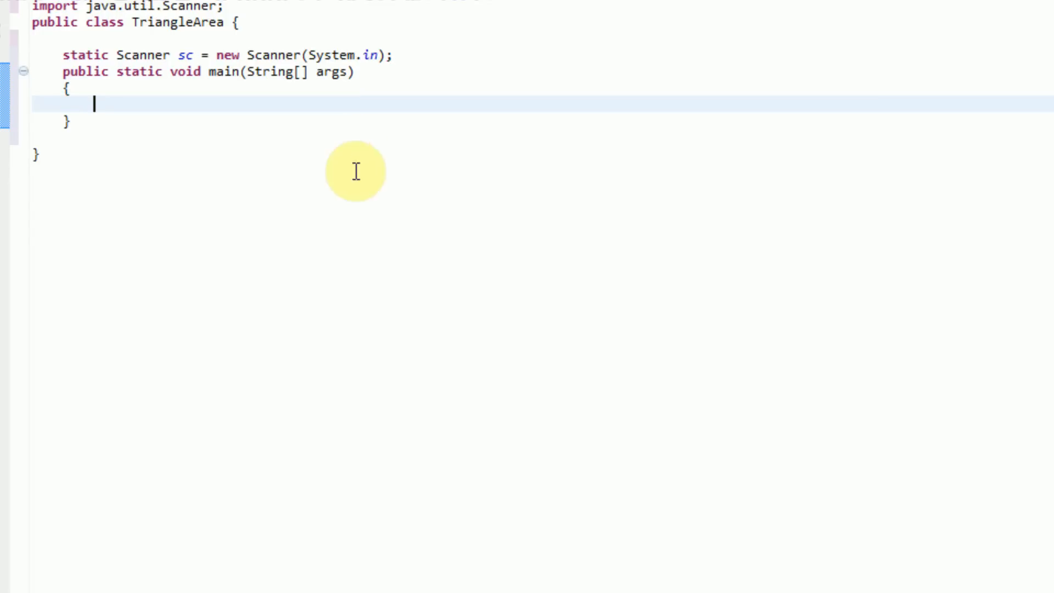
mouse_move(294, 240)
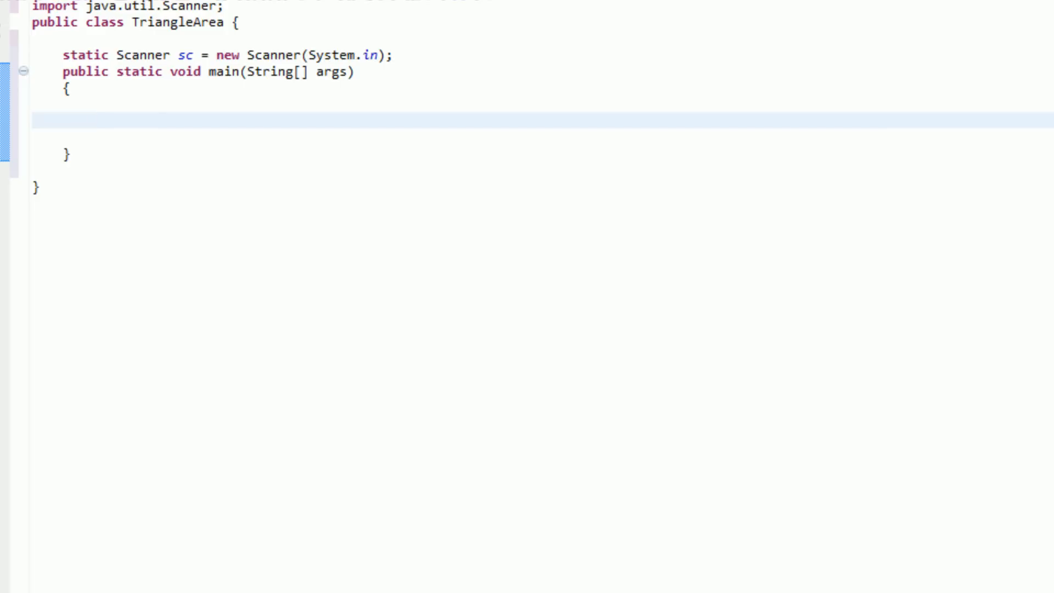
Add a comment inside main about declaring variables for the base and height.
left_click(94, 119)
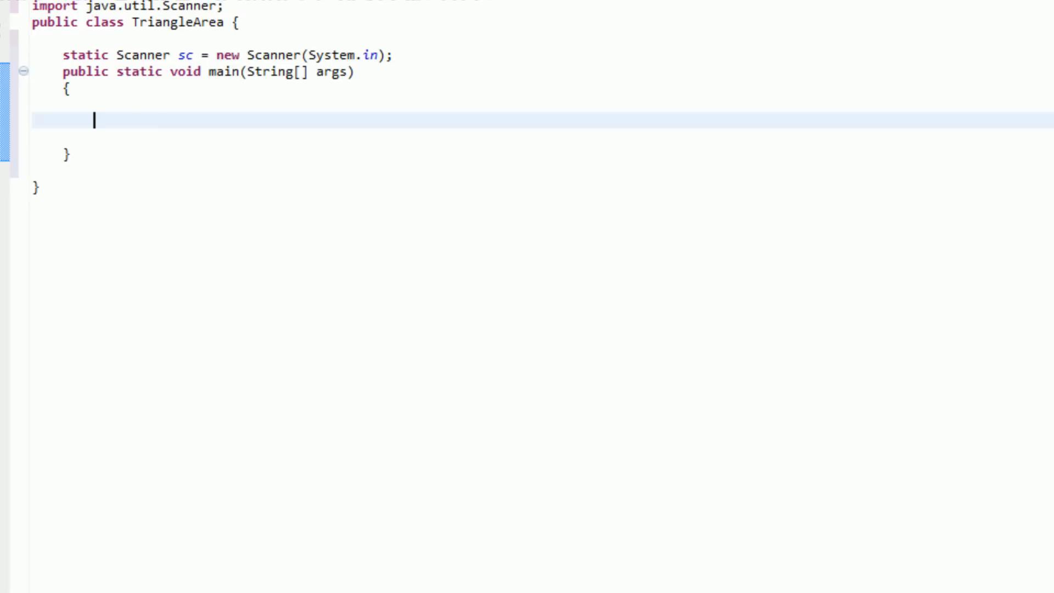
type("//decalre")
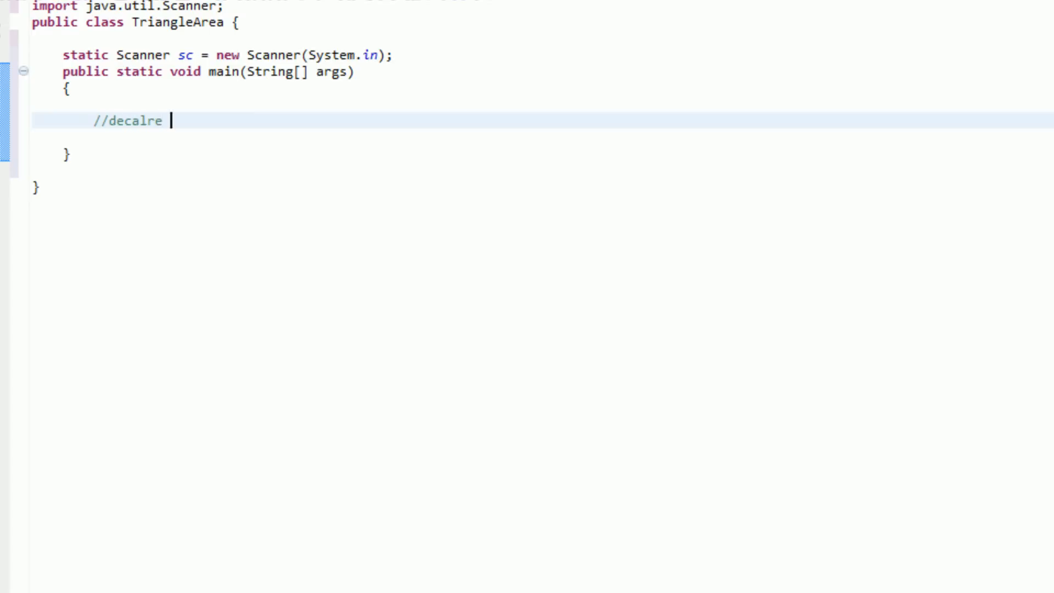
type("variables to hold")
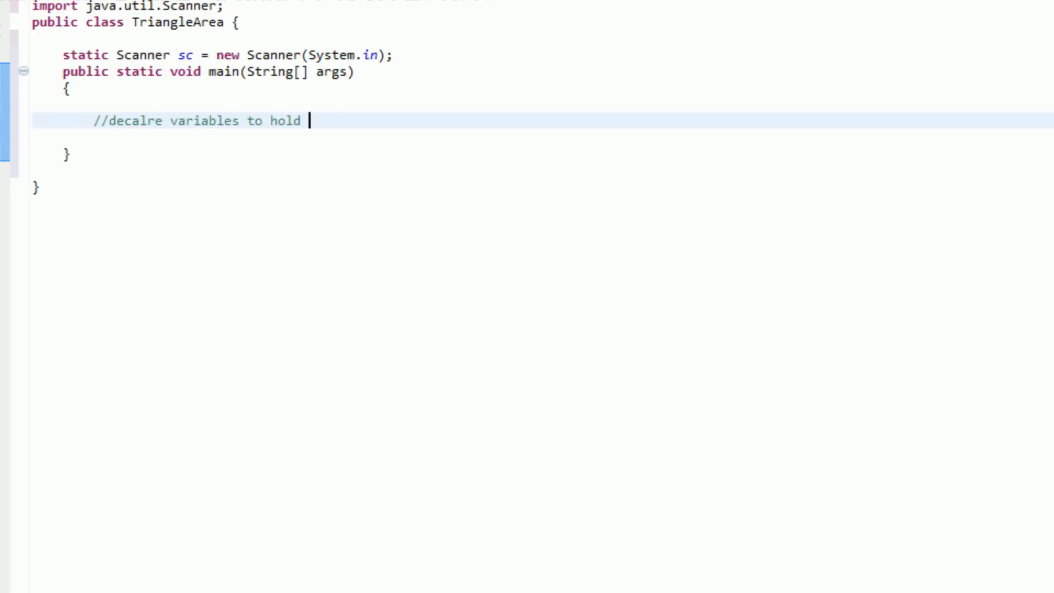
type("the base and height")
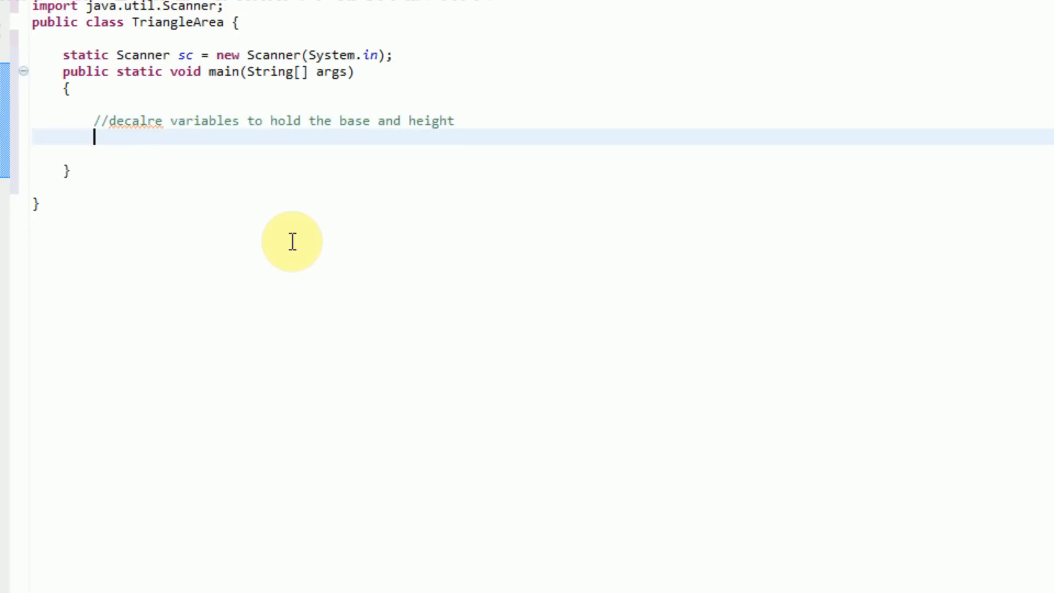
mouse_move(144, 117)
type("l")
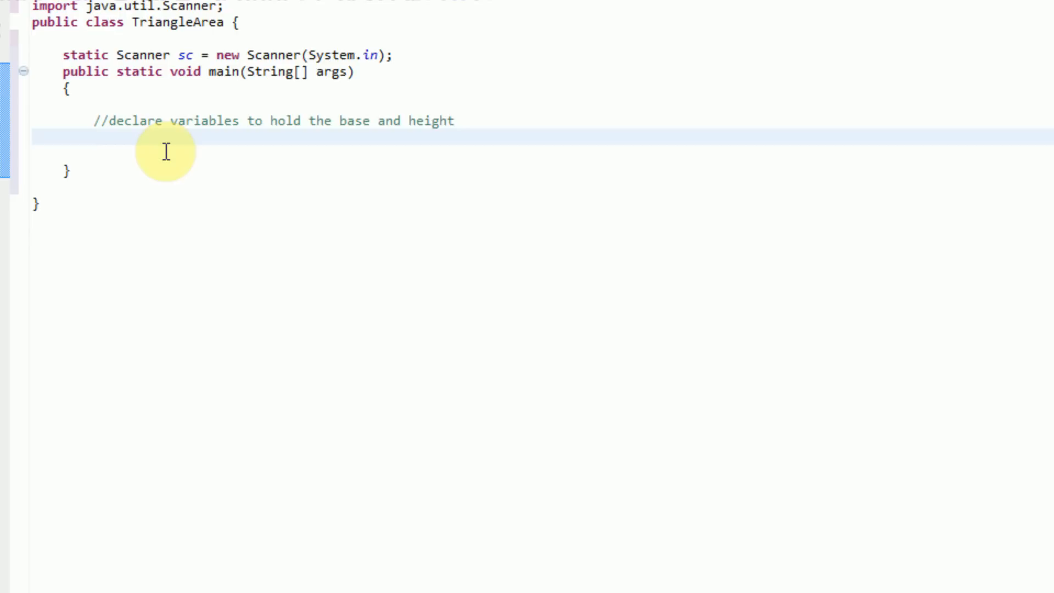
Declare 'double base;' and 'double height;', followed by a 'Variables created' comment.
type("double")
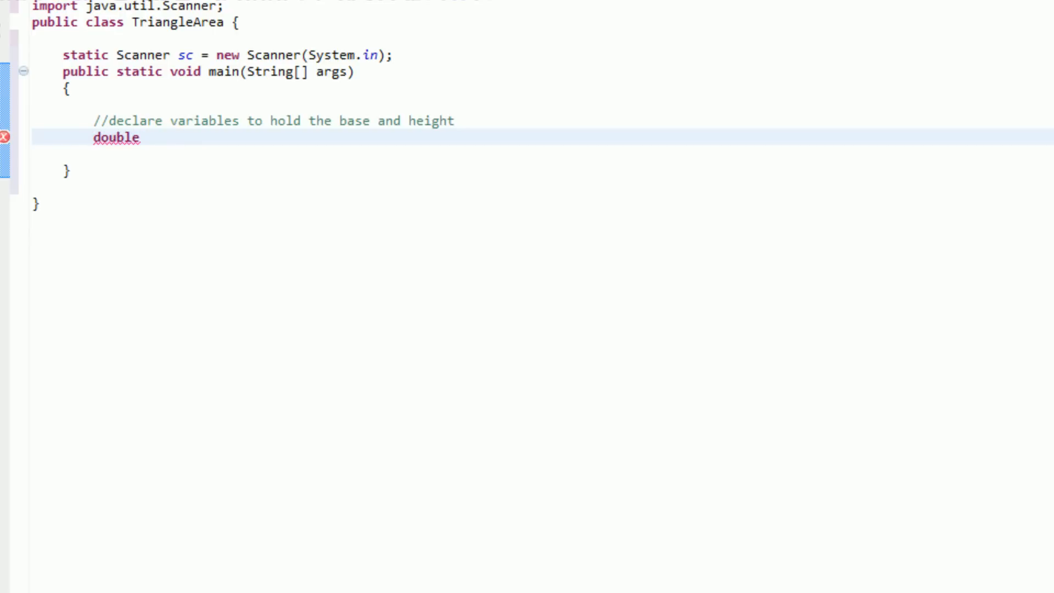
type("base;")
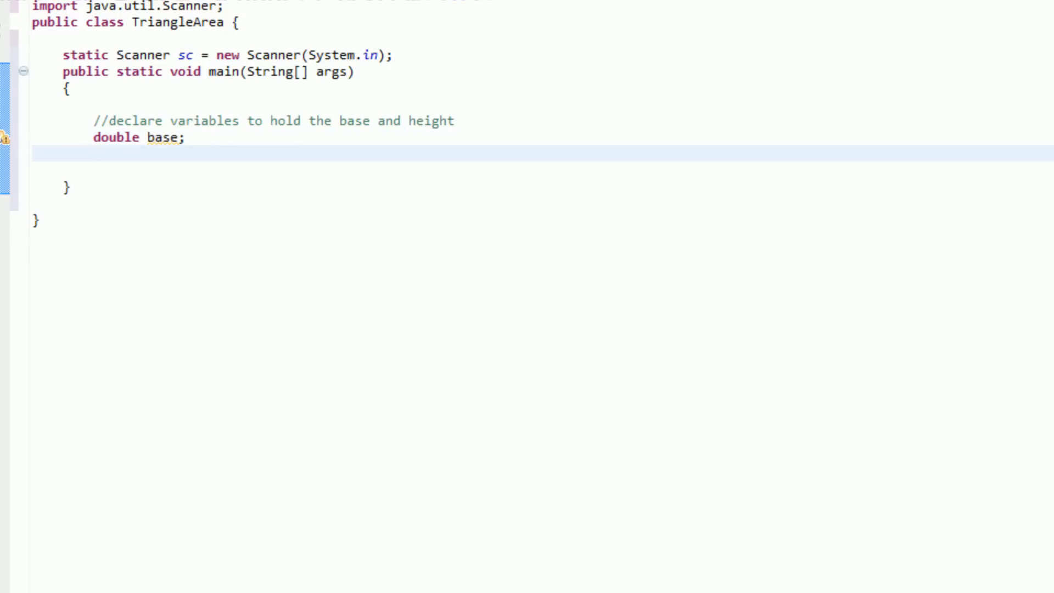
type("double heigh")
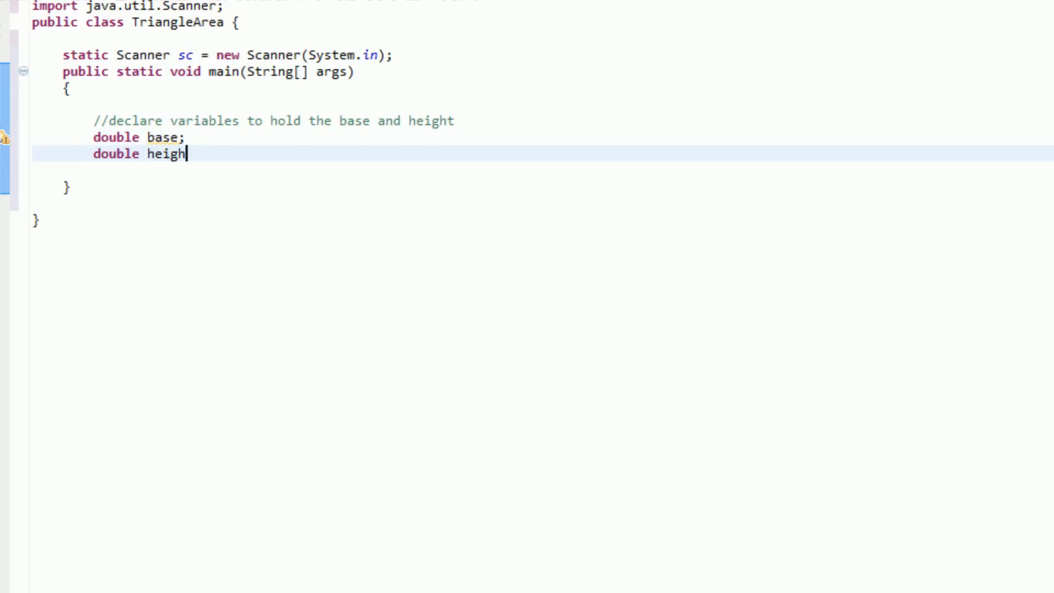
type("t;")
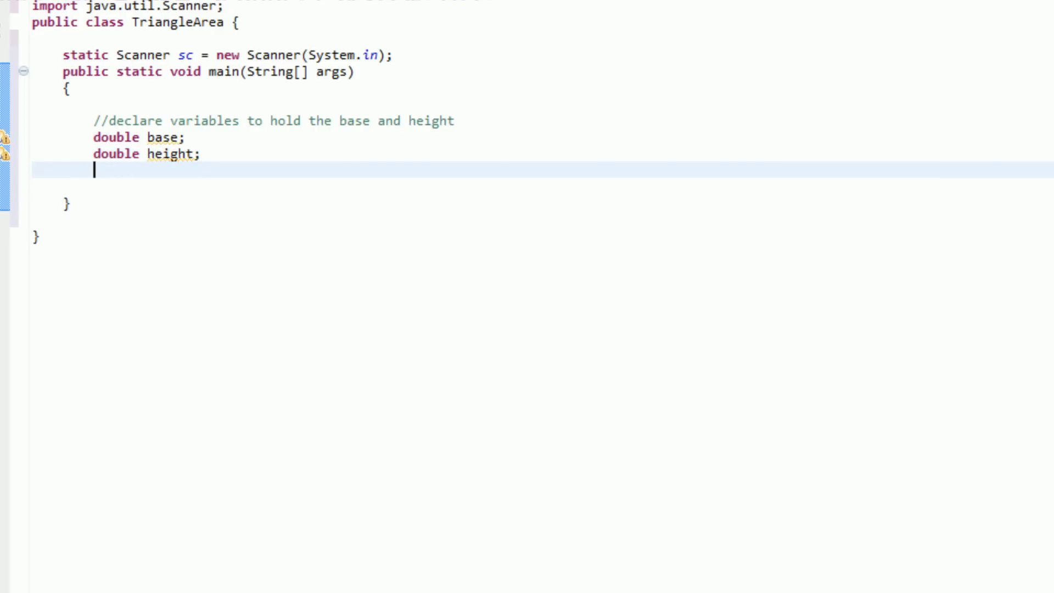
type("//")
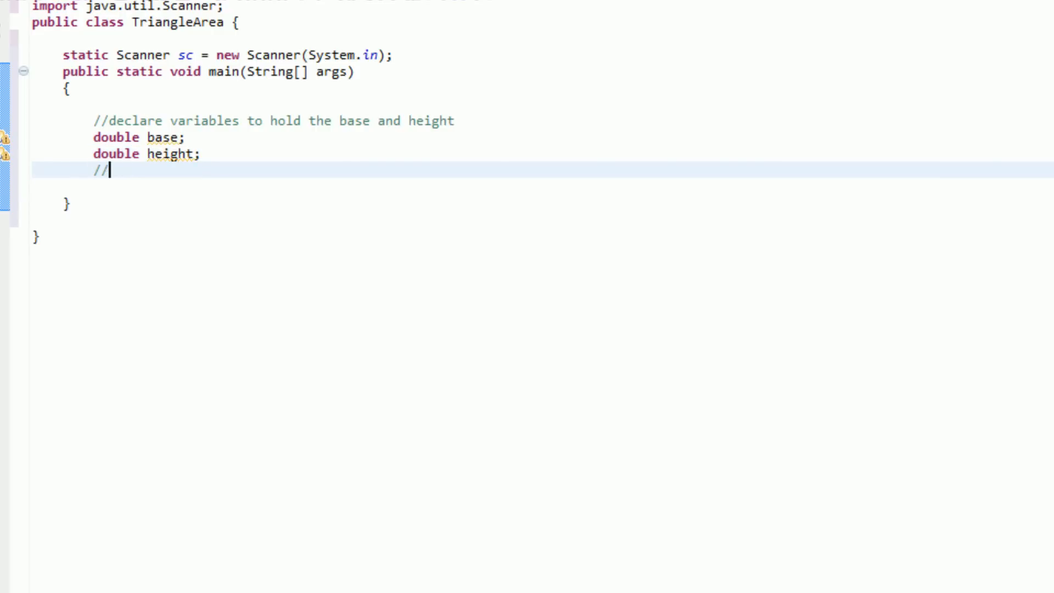
type("Variables crea")
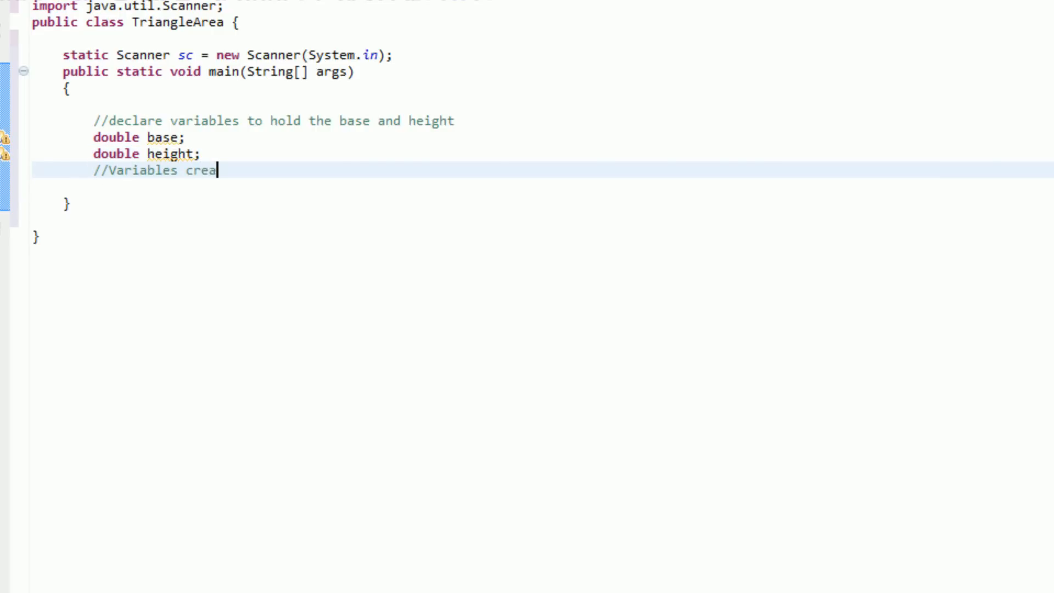
type("ted")
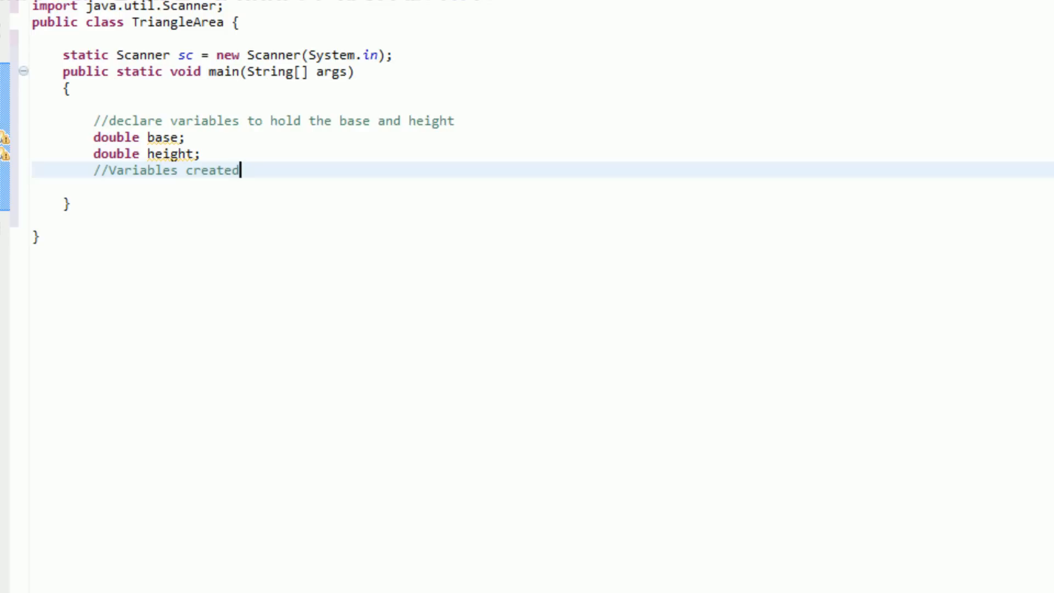
type(". move on")
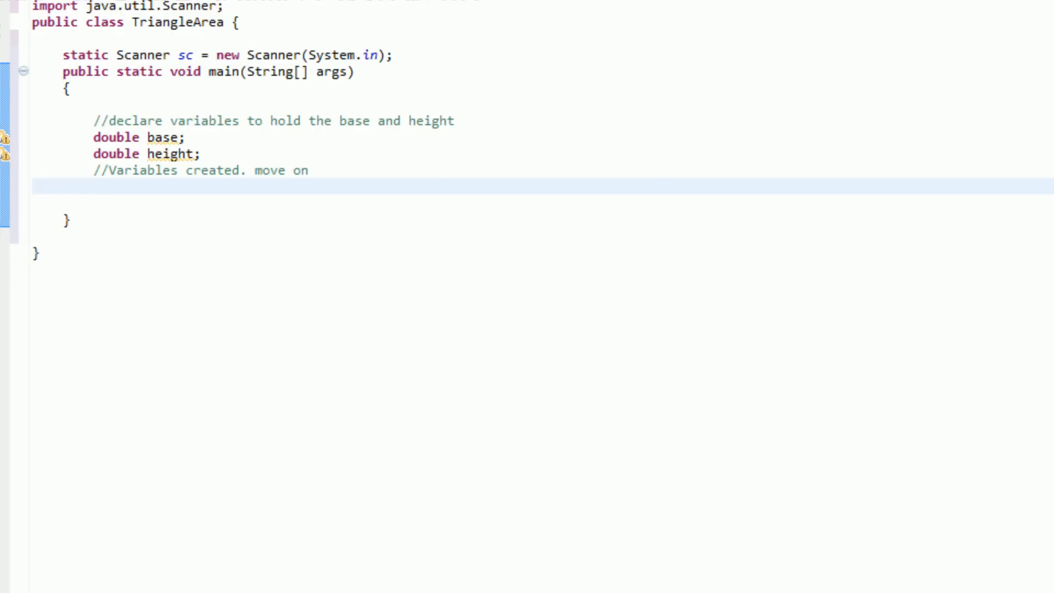
Print the prompt "Enter the triangle's base: " and begin the base assignment line.
left_click(94, 186)
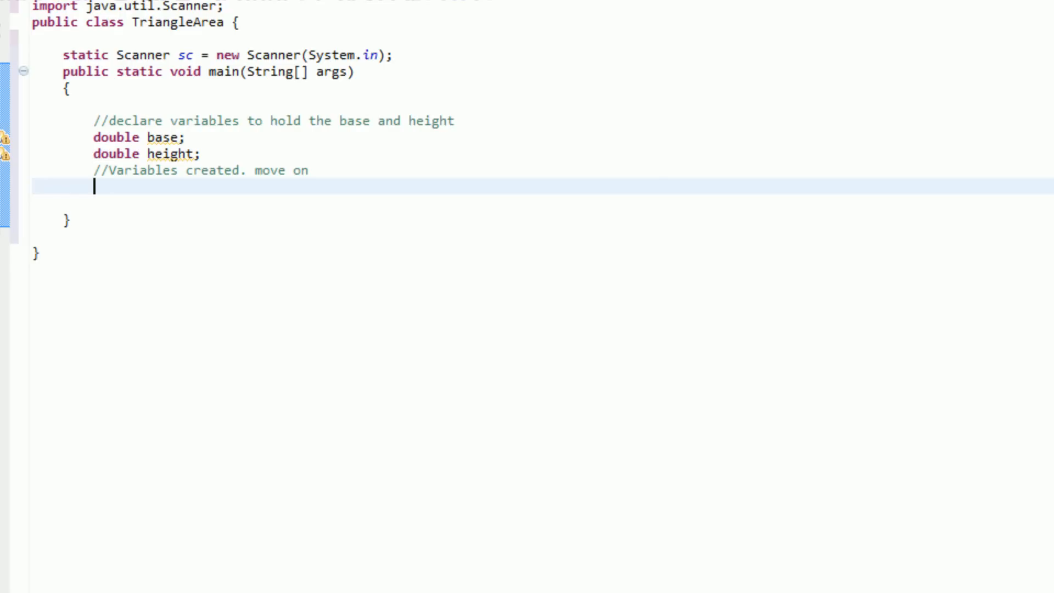
type("Syst")
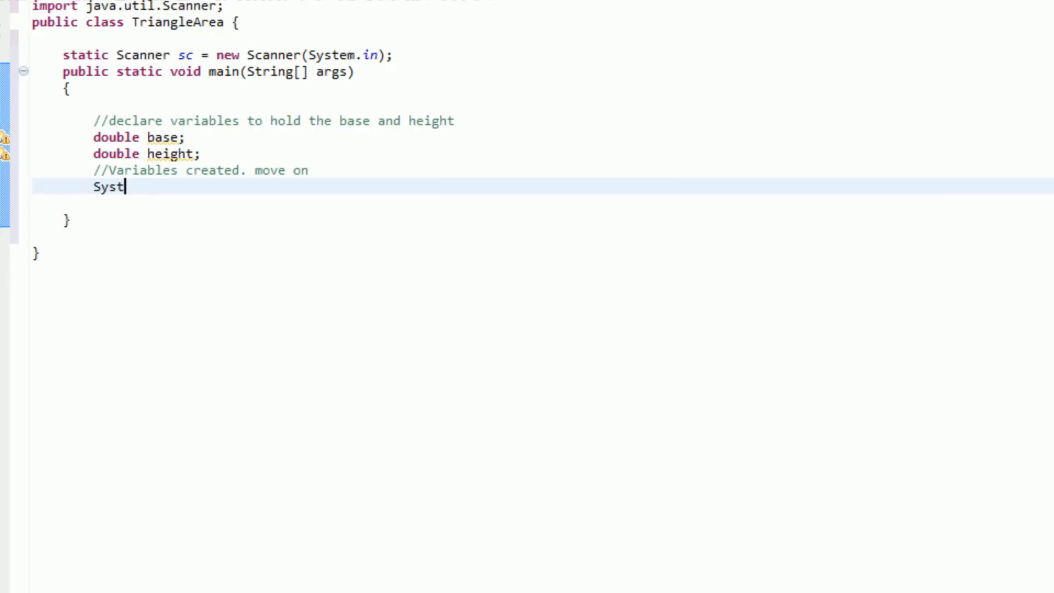
type("em.out.print(\"")
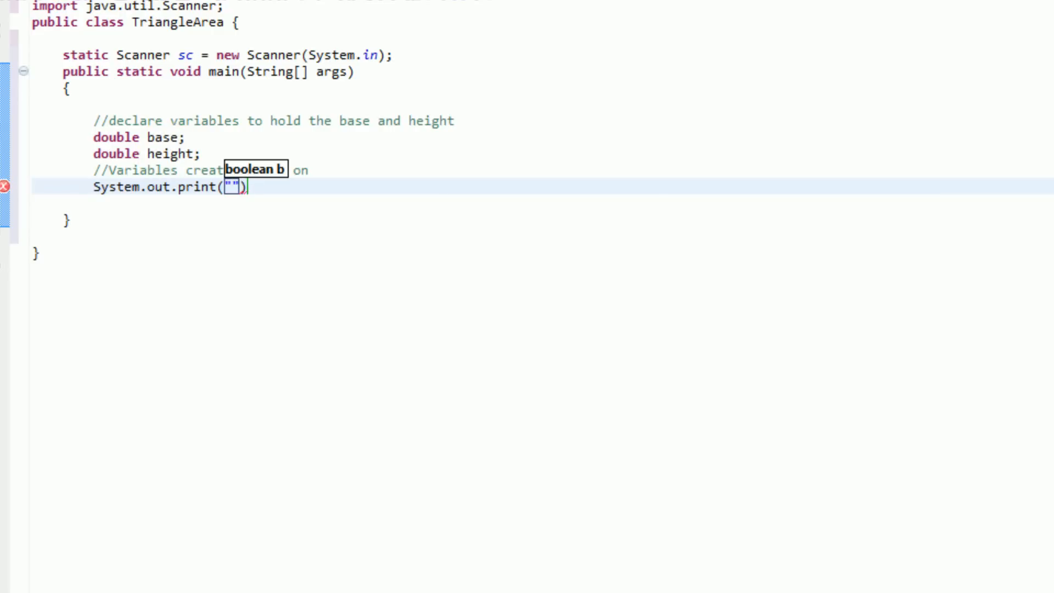
type("What is")
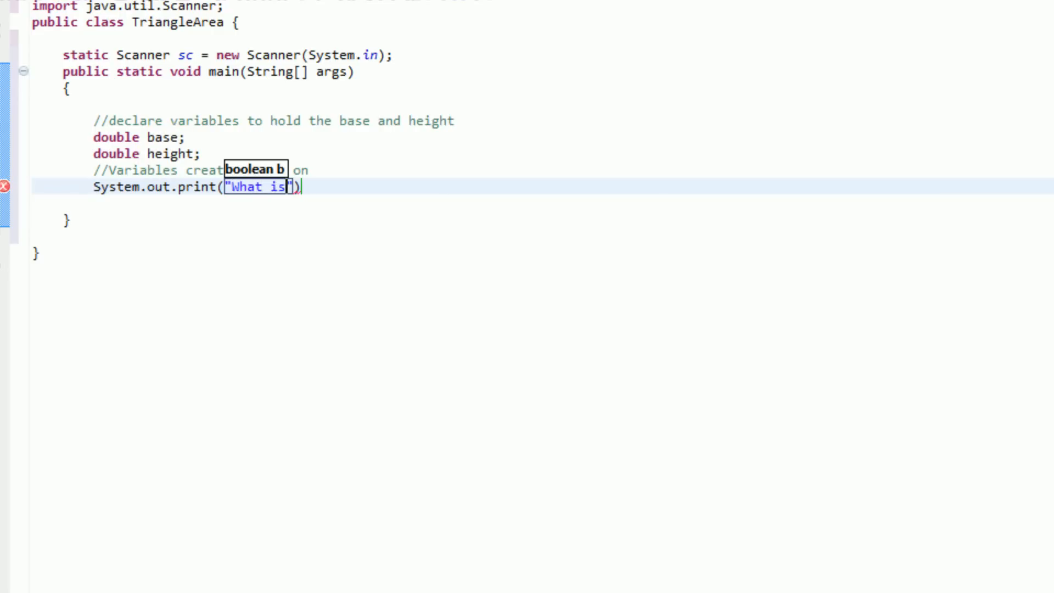
type("Enter")
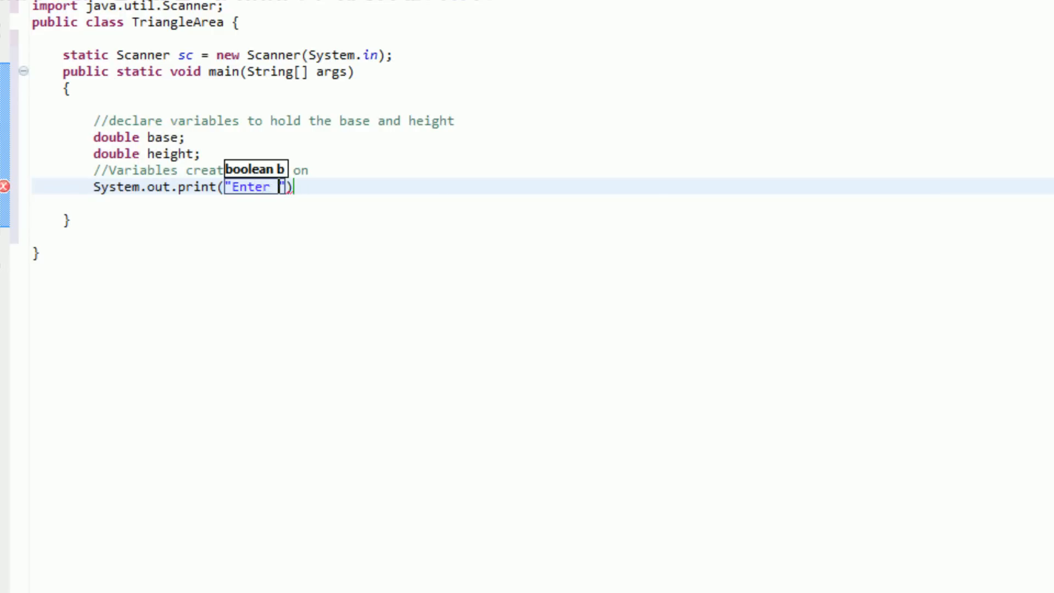
type("the triangle's")
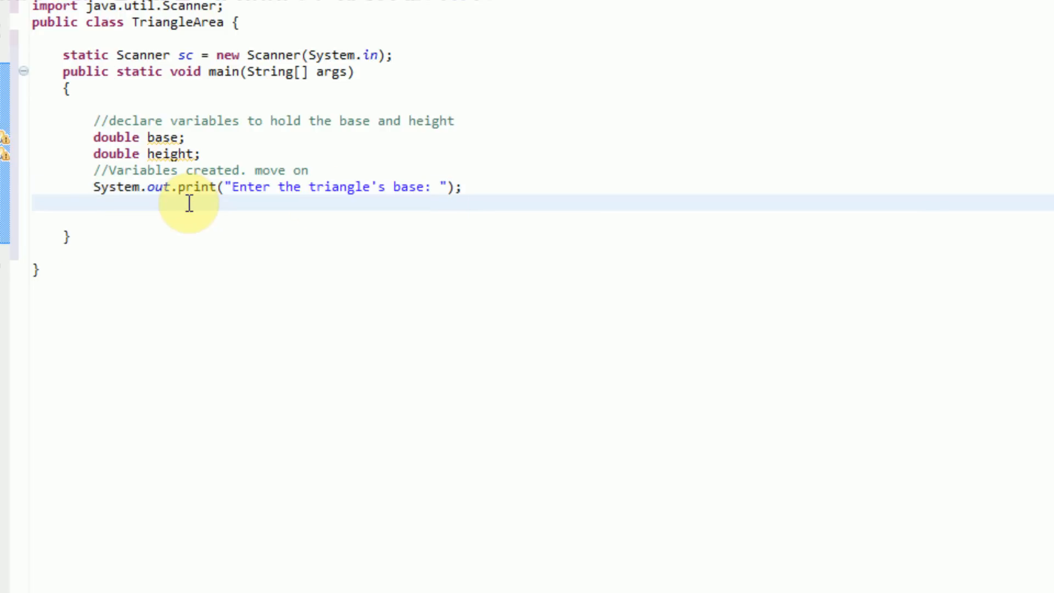
type("base =")
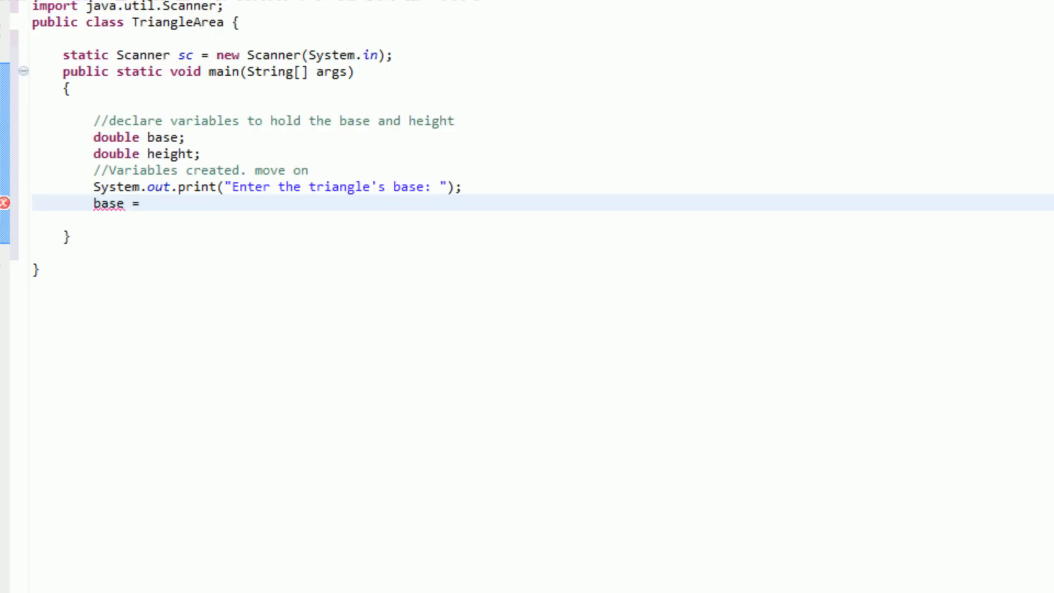
Read base with 'base = sc.nextDouble();'.
key("BackSpace")
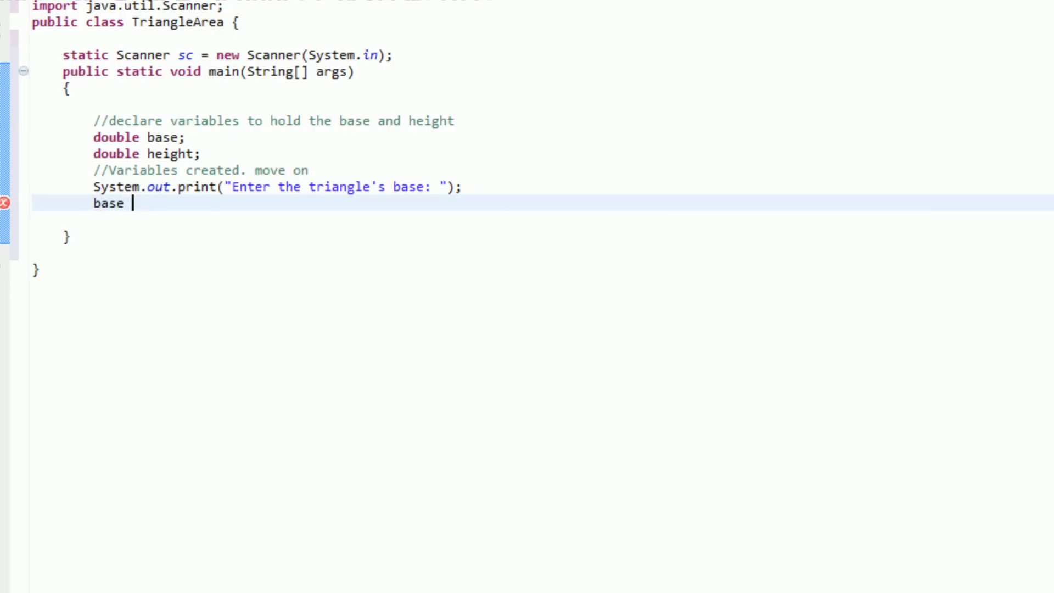
type("= sc")
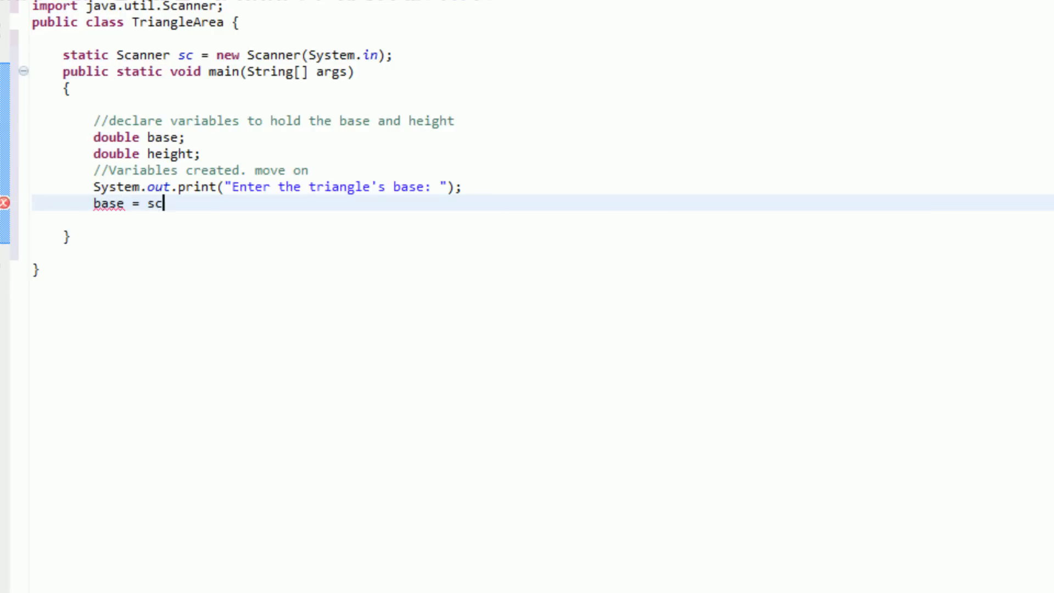
type(".")
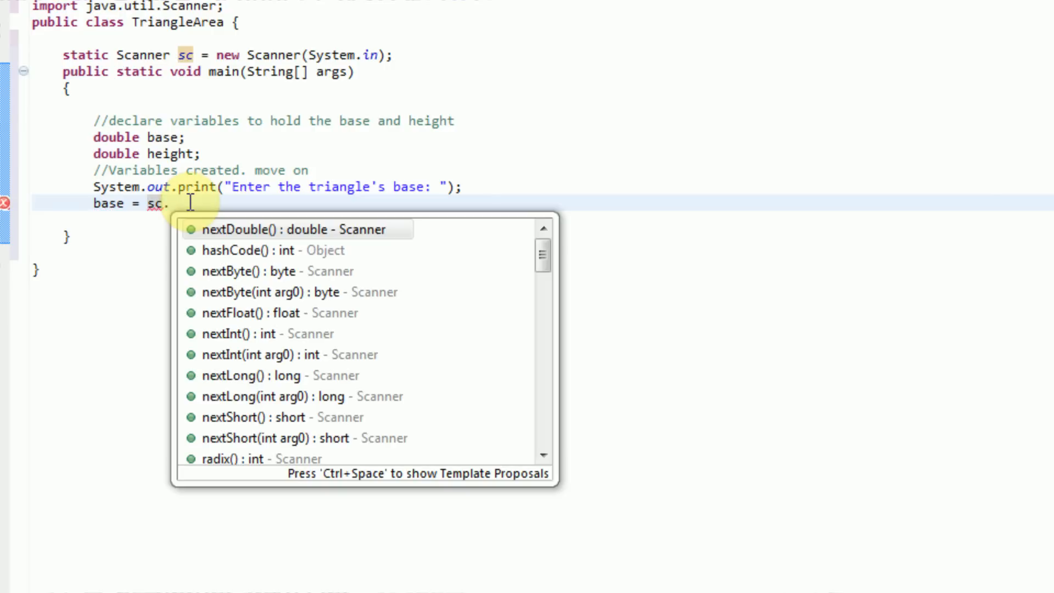
type("next")
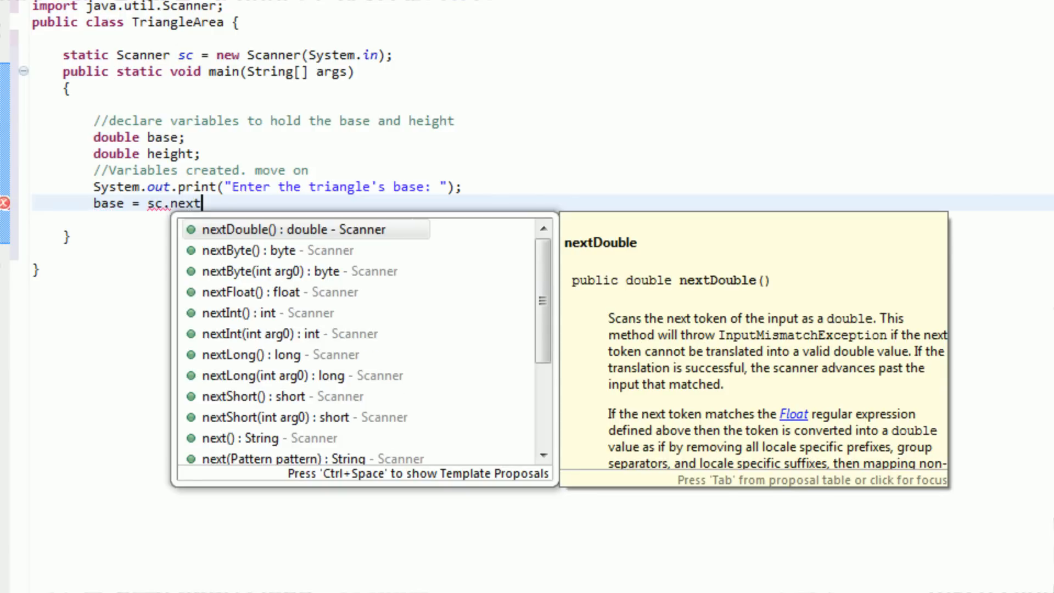
type("I")
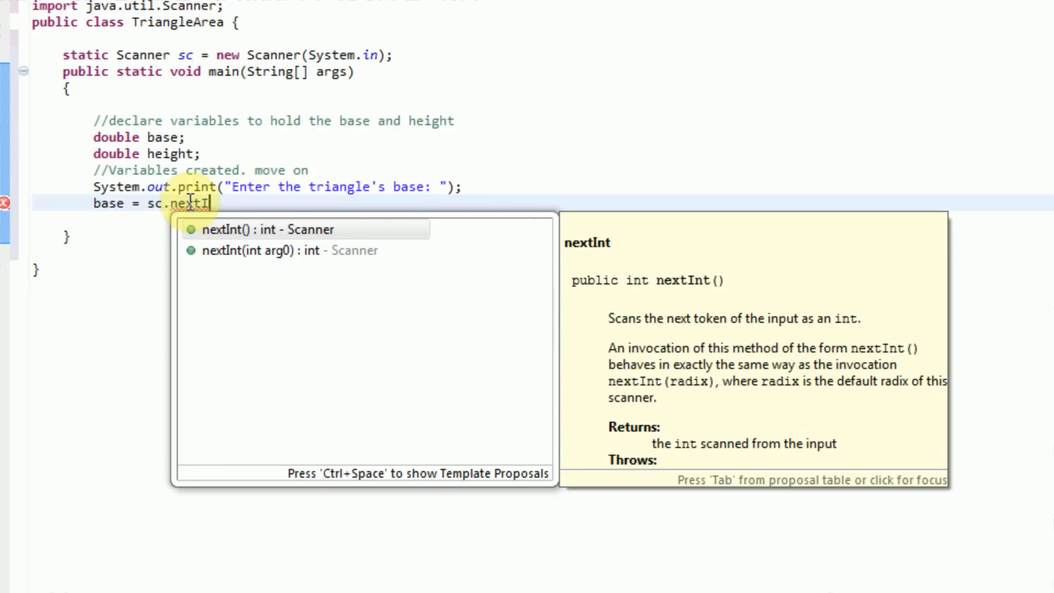
type("Double")
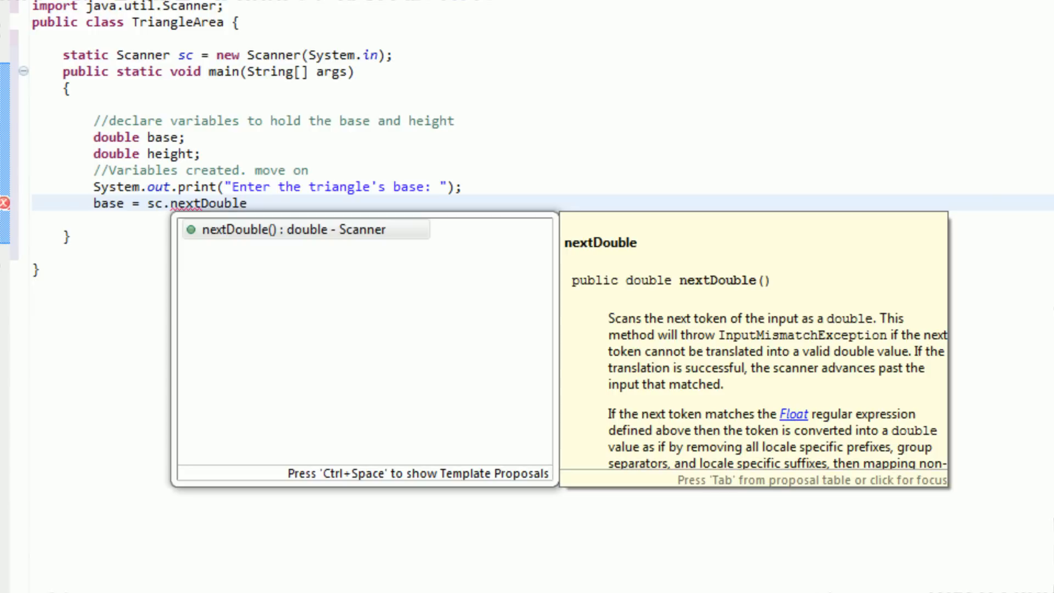
type("();")
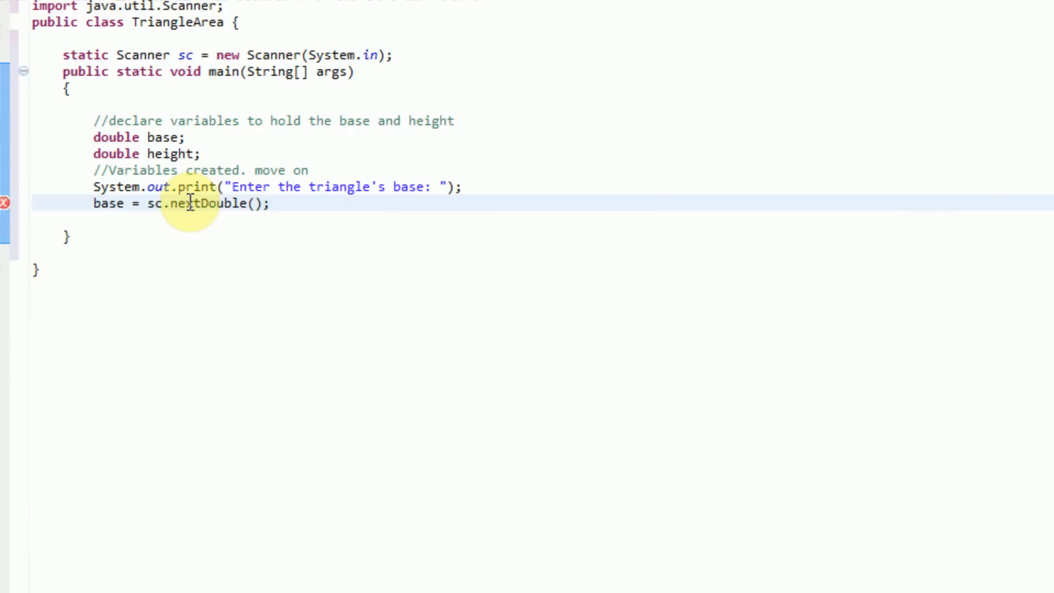
Add the comment 'Base has been declared and filled in'.
type("//Ba")
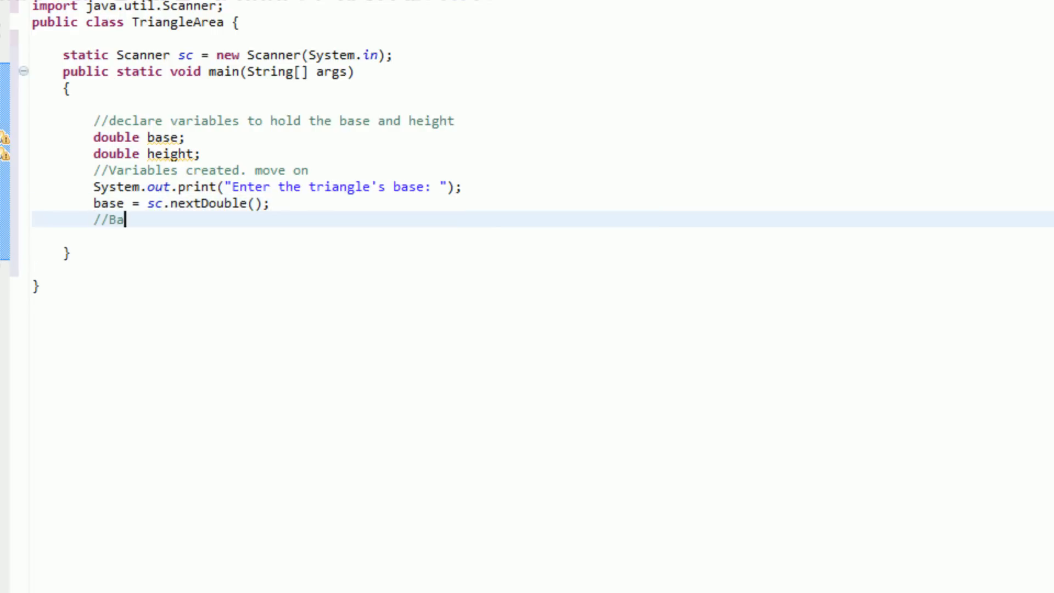
type("se has been decla")
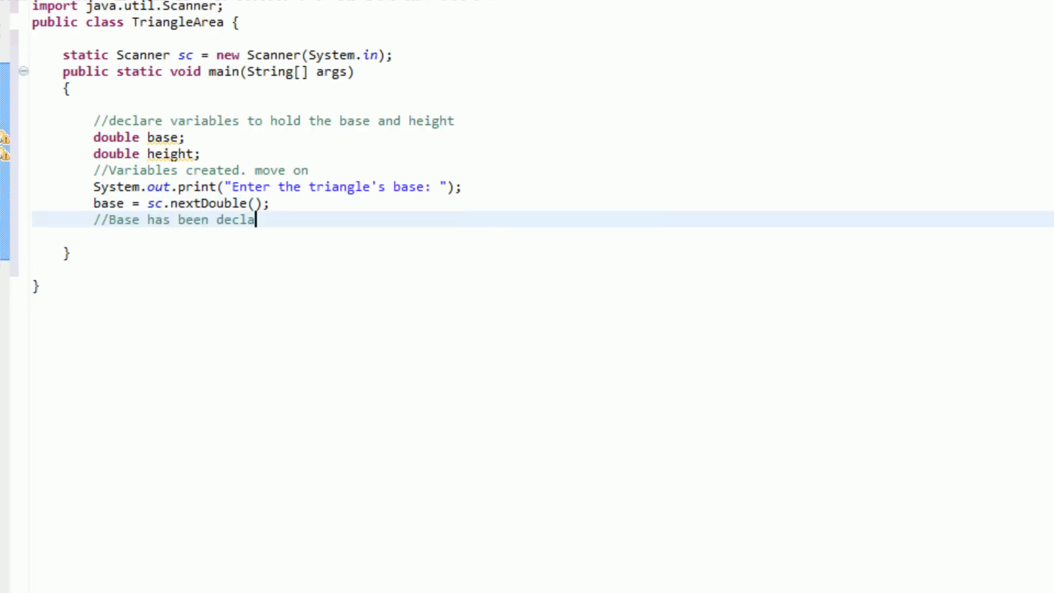
type("red and filled in")
type("System")
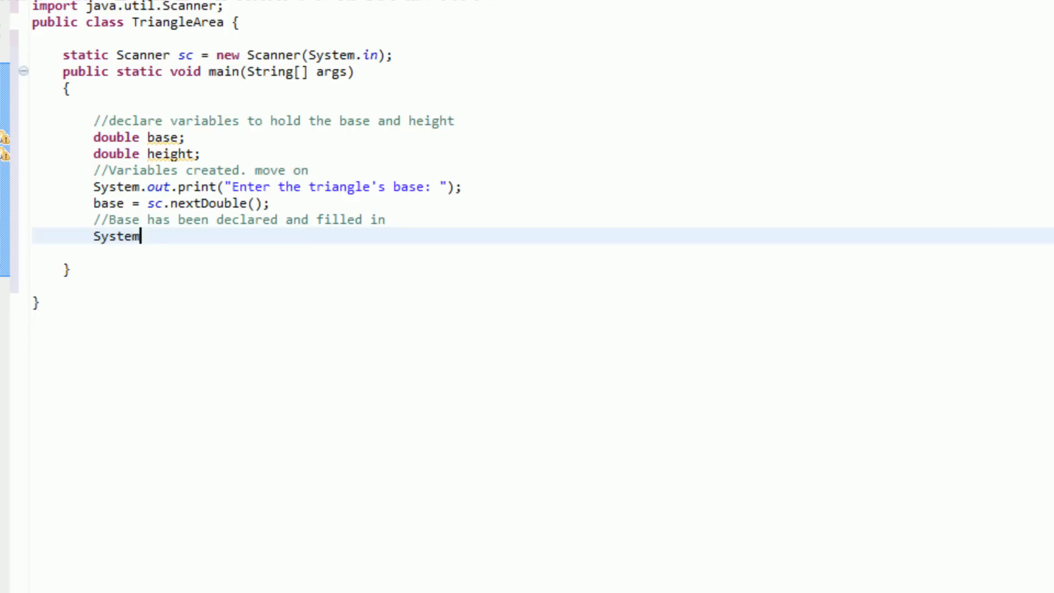
Print the prompt asking for the triangle's height.
type(".out.por")
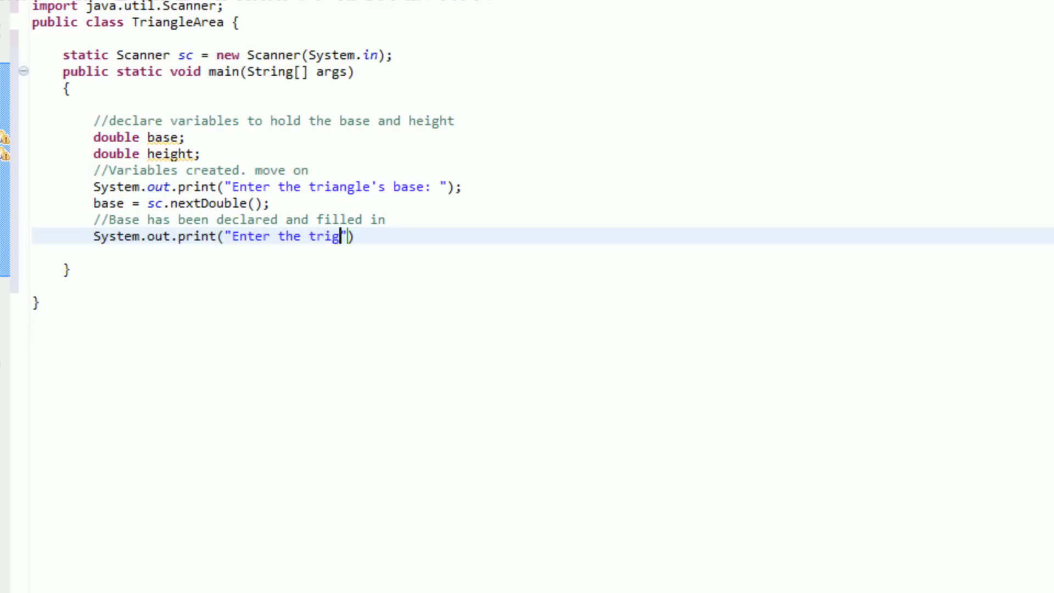
type("angle's height")
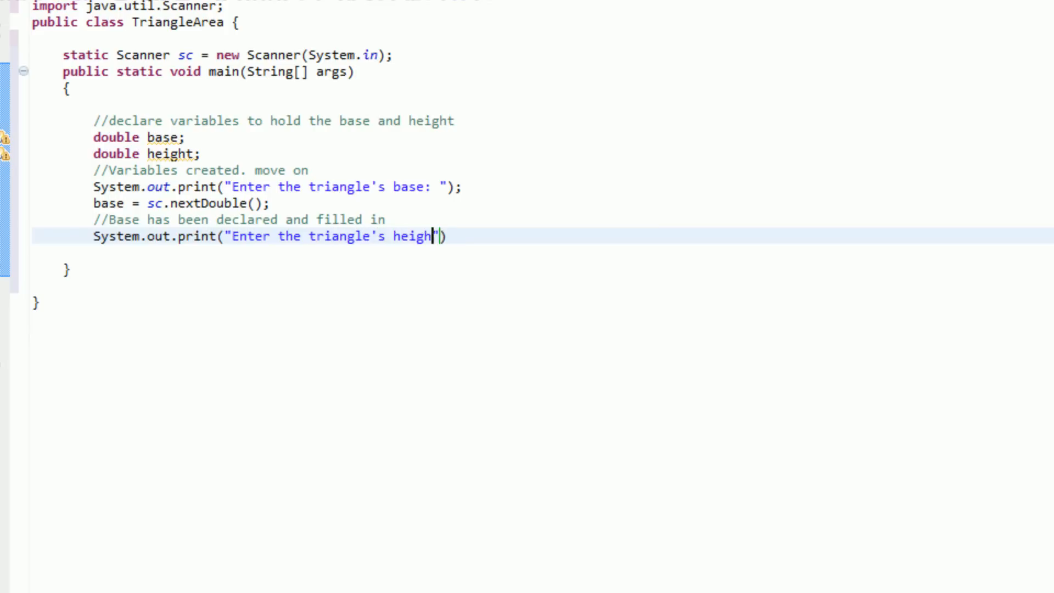
type(": \");")
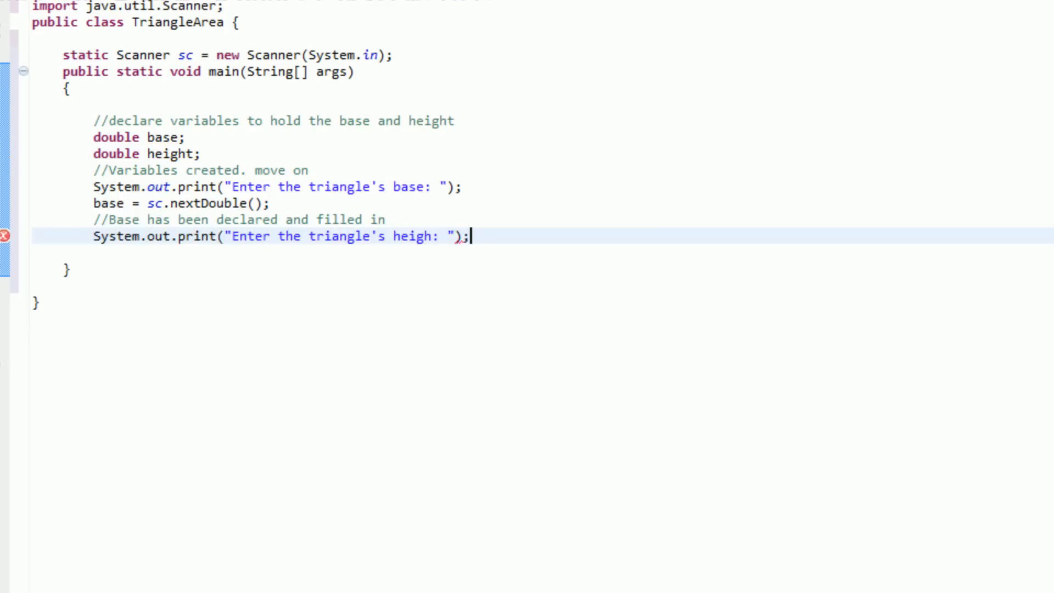
Read height with sc.nextDouble() and comment that both variables are filled in.
type("heig")
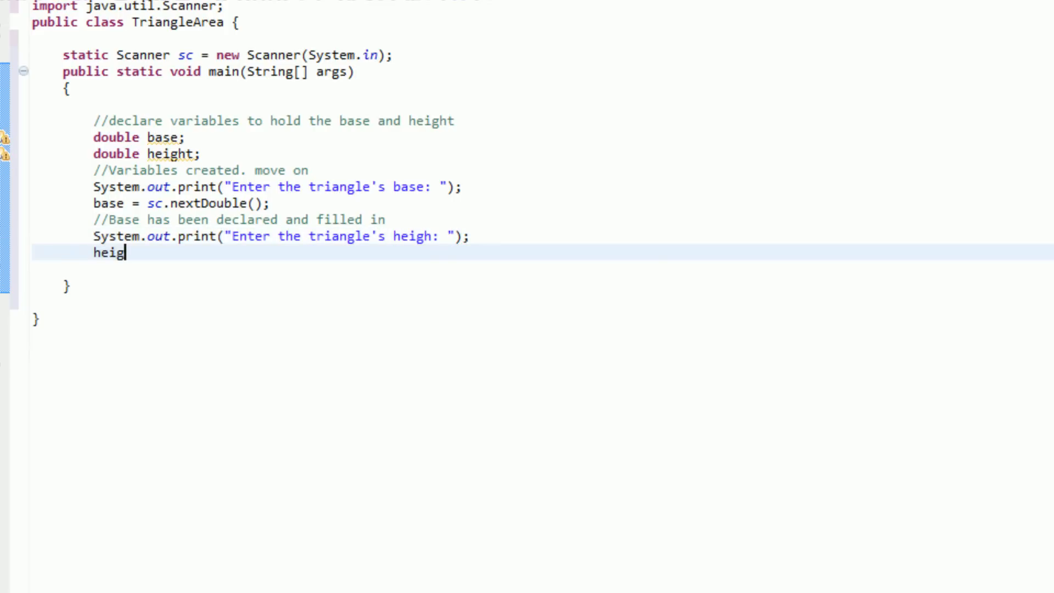
type("ht = sc.nextDouble();")
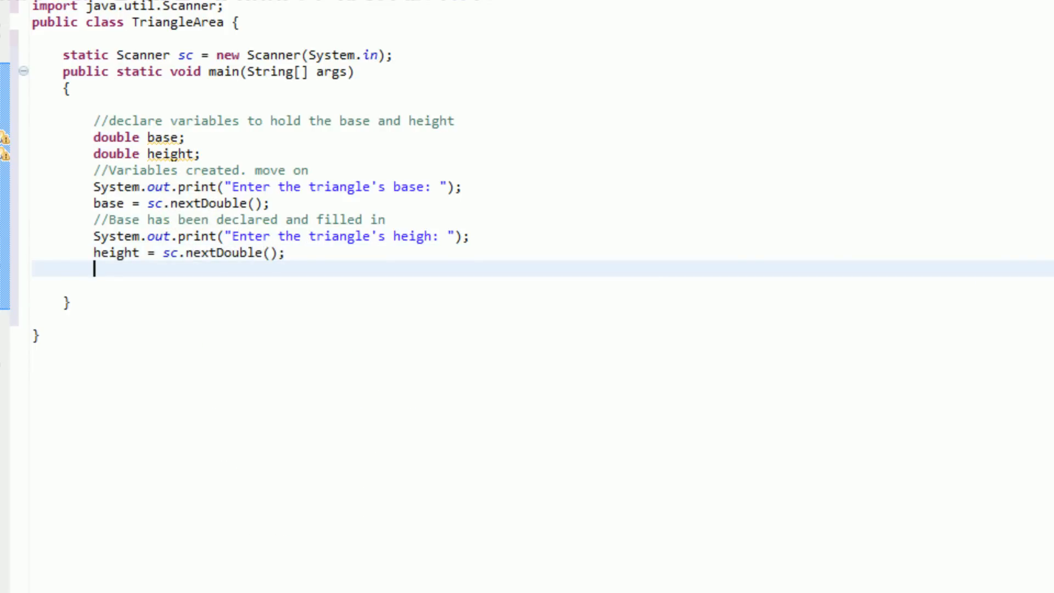
type("//Boit")
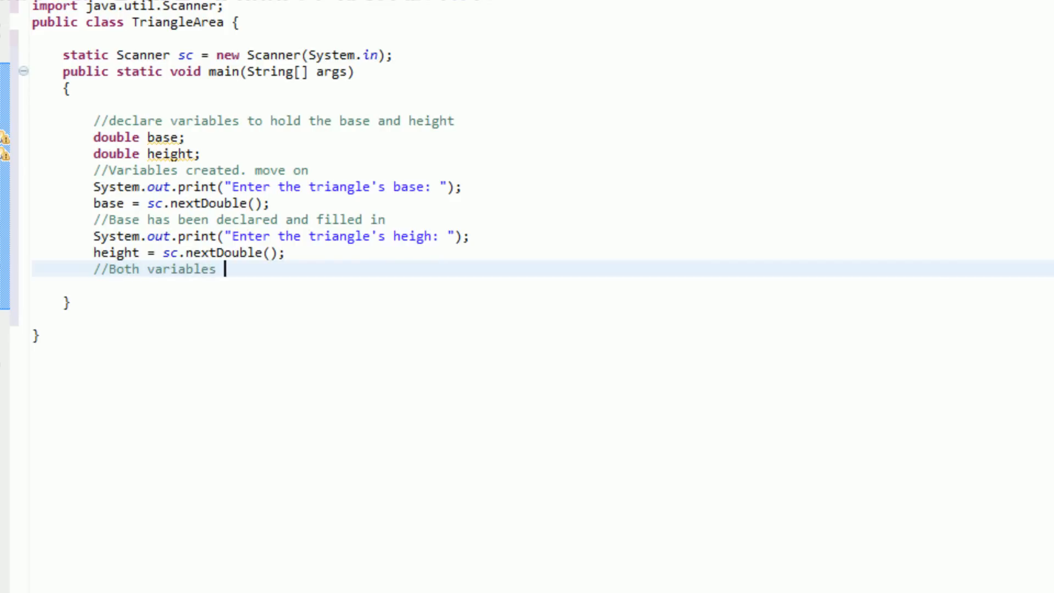
type("are filled in")
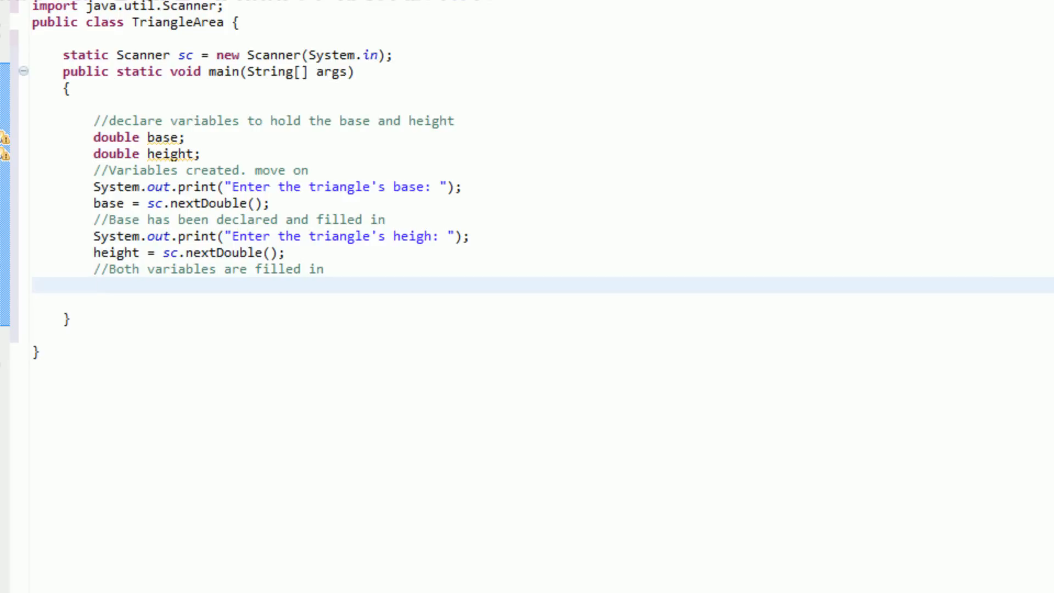
Compute 'double preArea = base * height;'.
type("double")
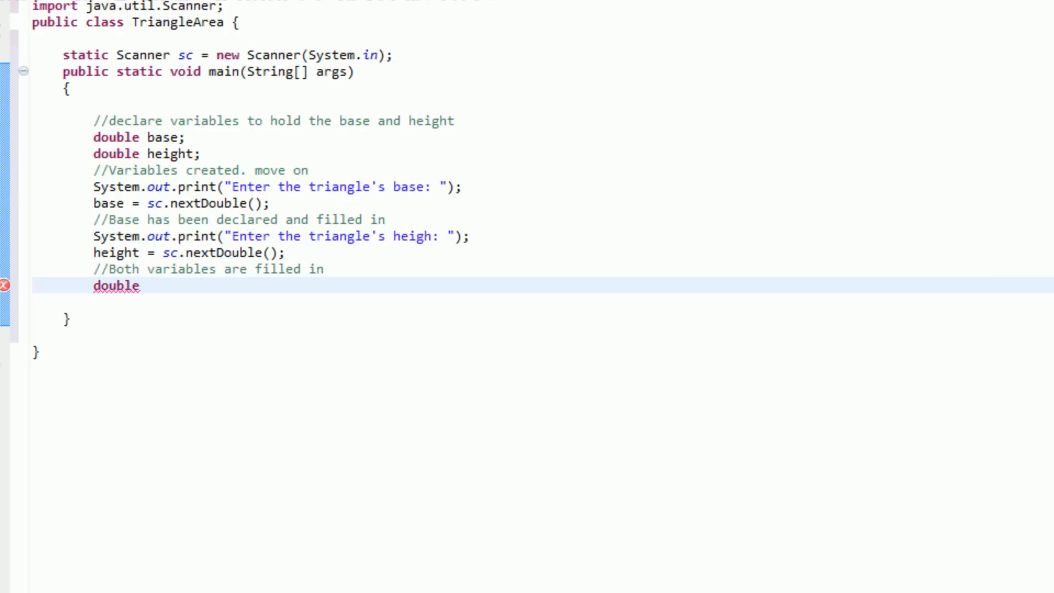
type("pr")
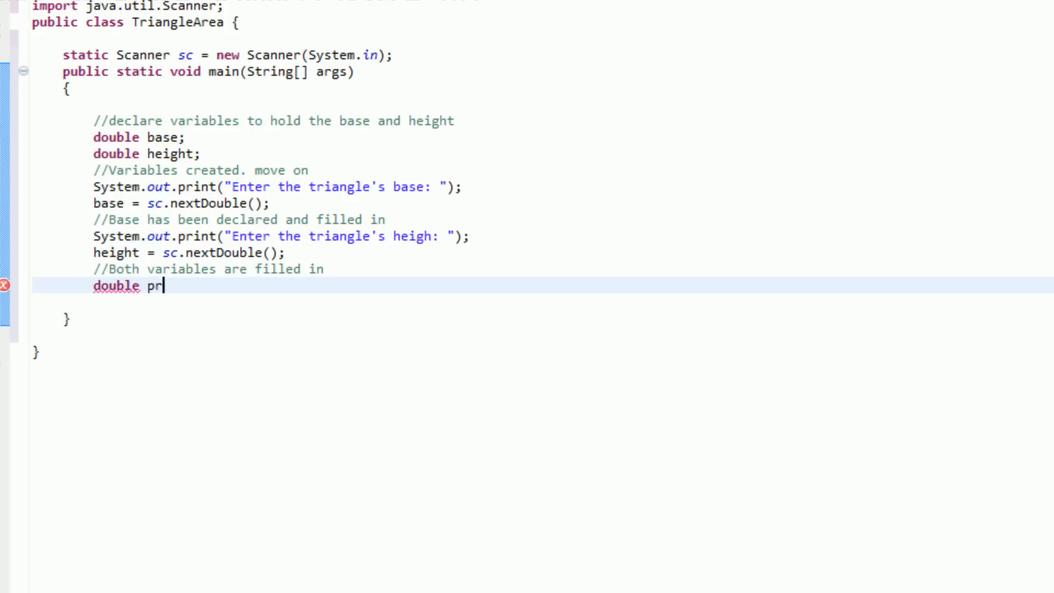
type("eArea")
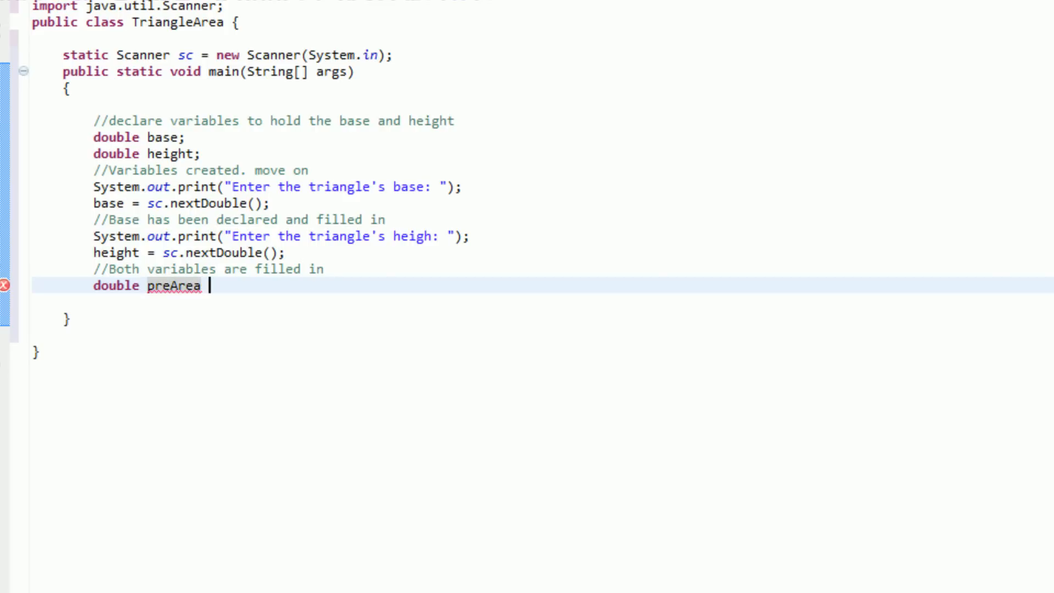
type("= basw")
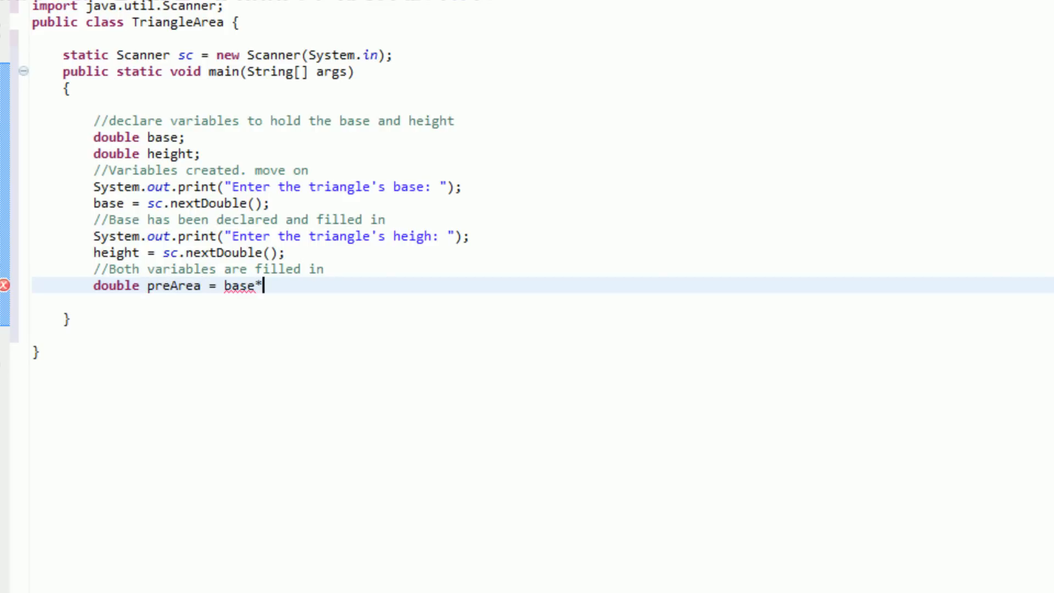
type("height;")
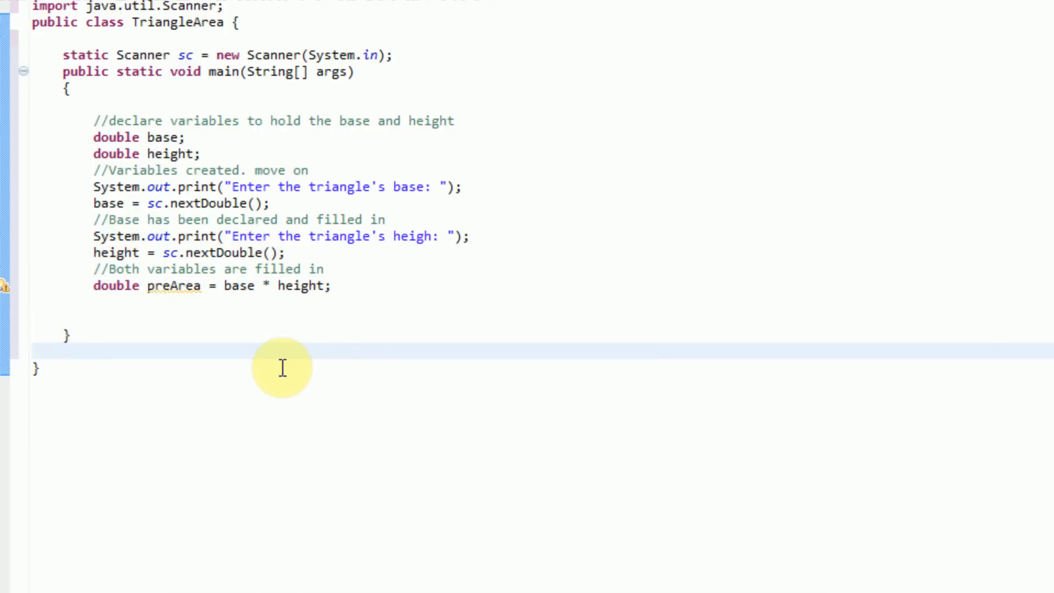
mouse_move(262, 335)
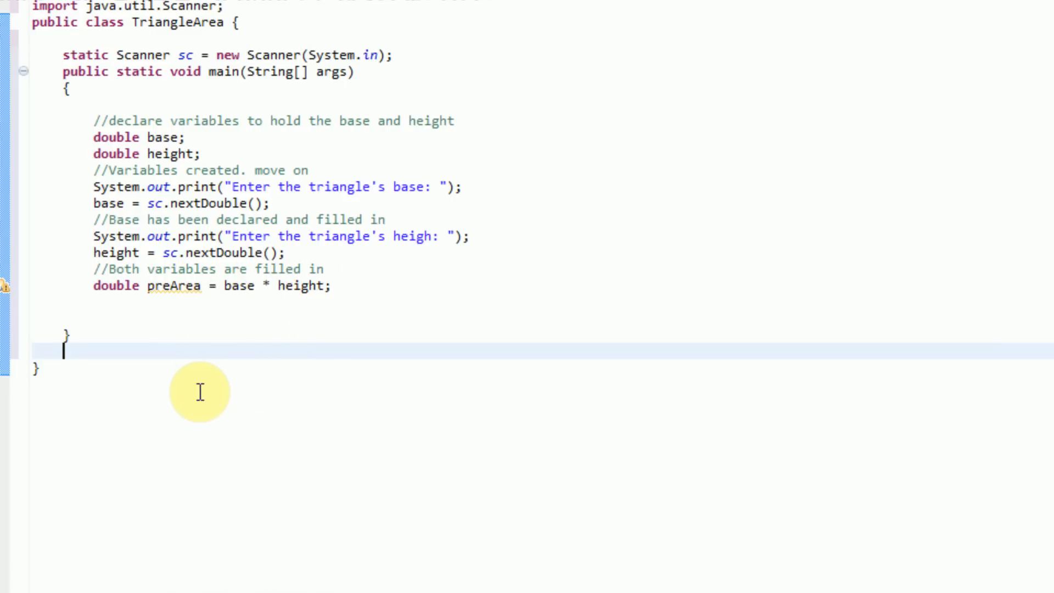
mouse_move(272, 285)
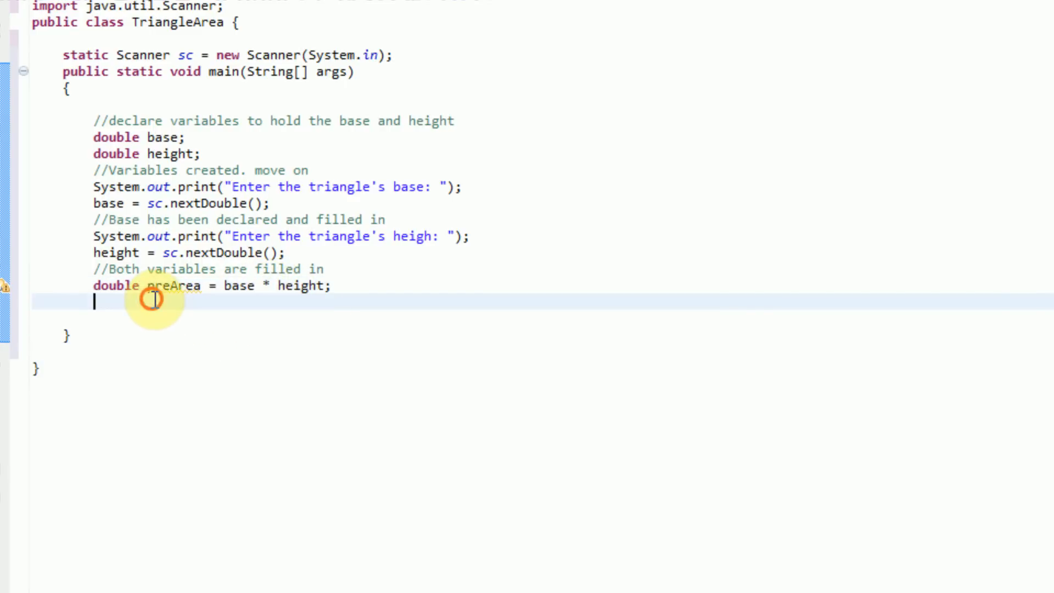
mouse_move(408, 399)
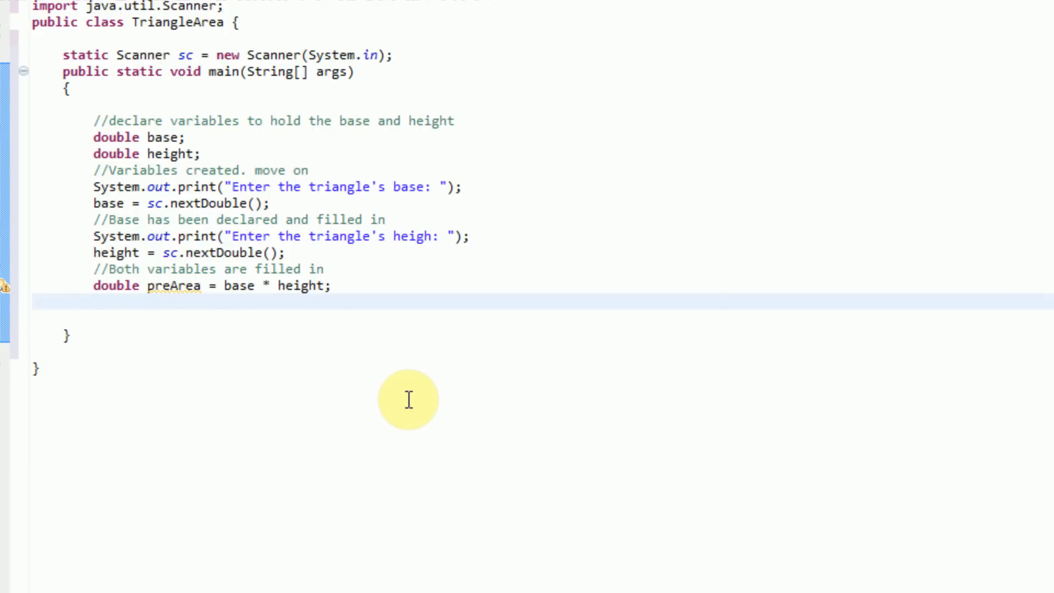
mouse_move(9, 296)
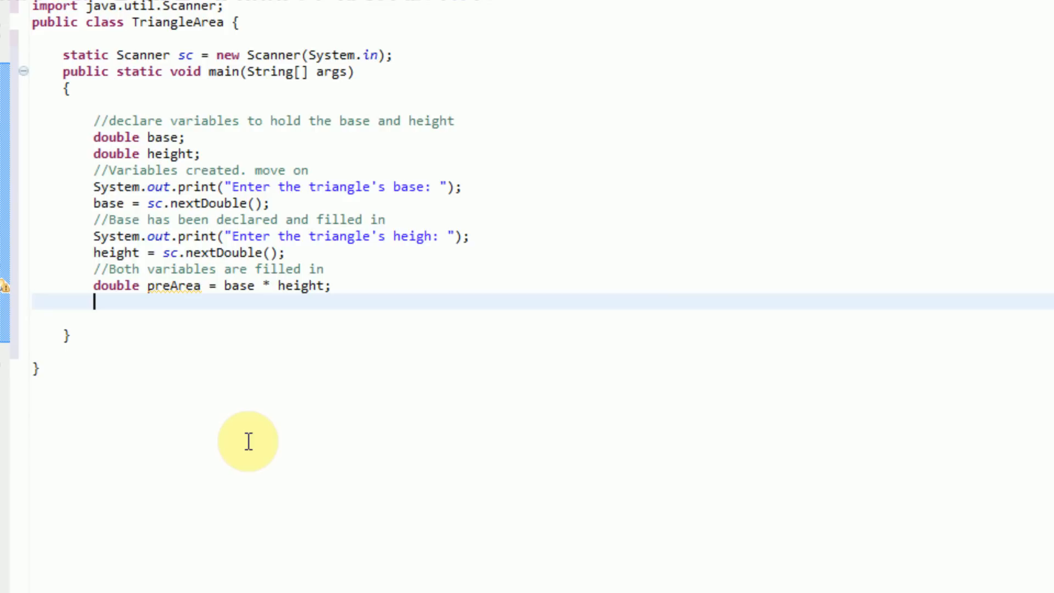
Add a divide-by-2 comment, set 'Area = preArea / 2', and start a closing comment.
type("//")
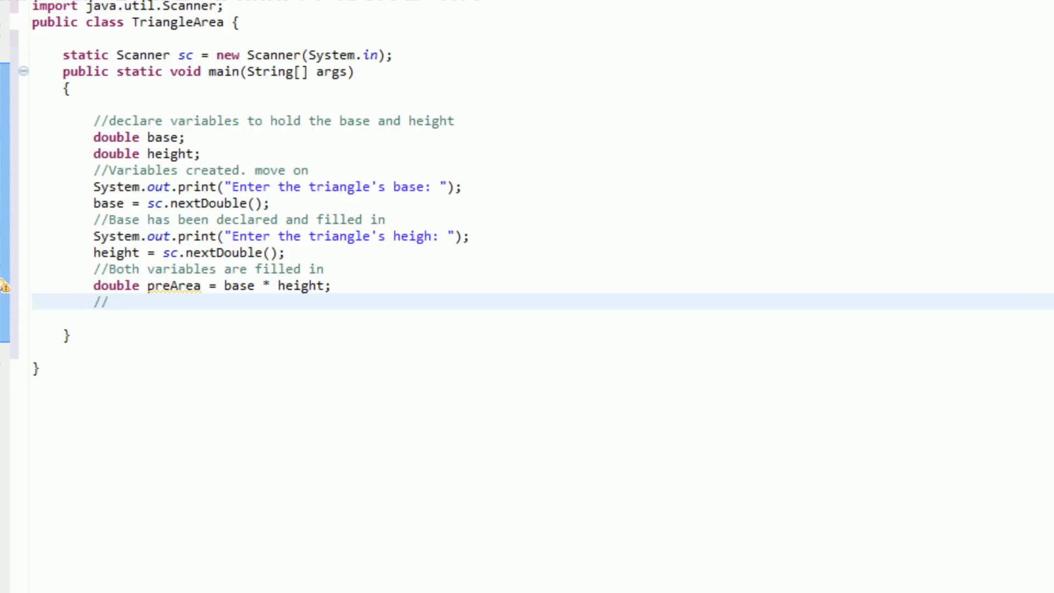
type("Now we ne")
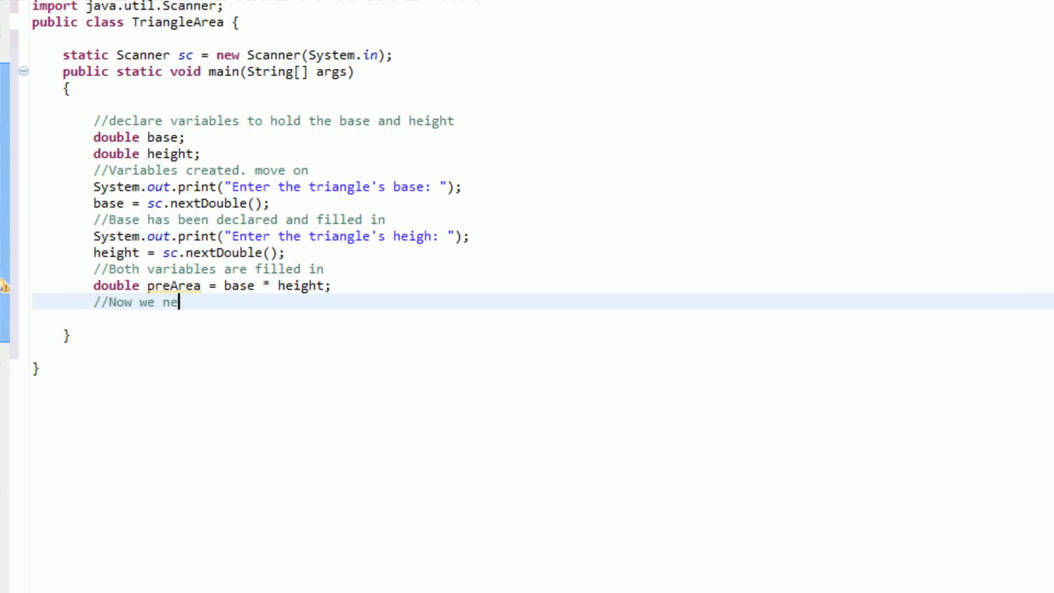
type("ed to divide by 2")
type("double A")
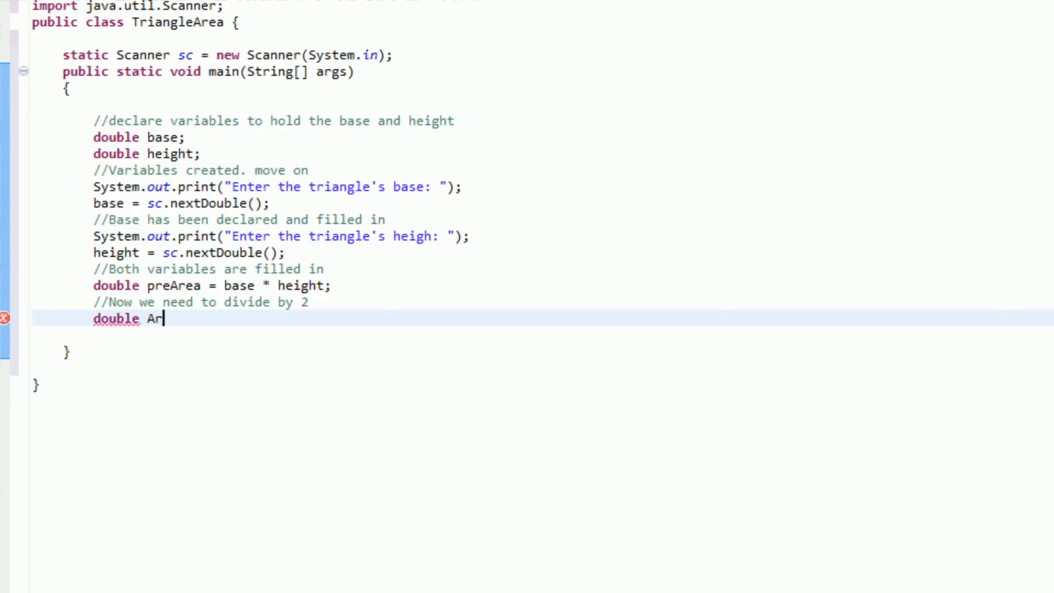
type("rea =")
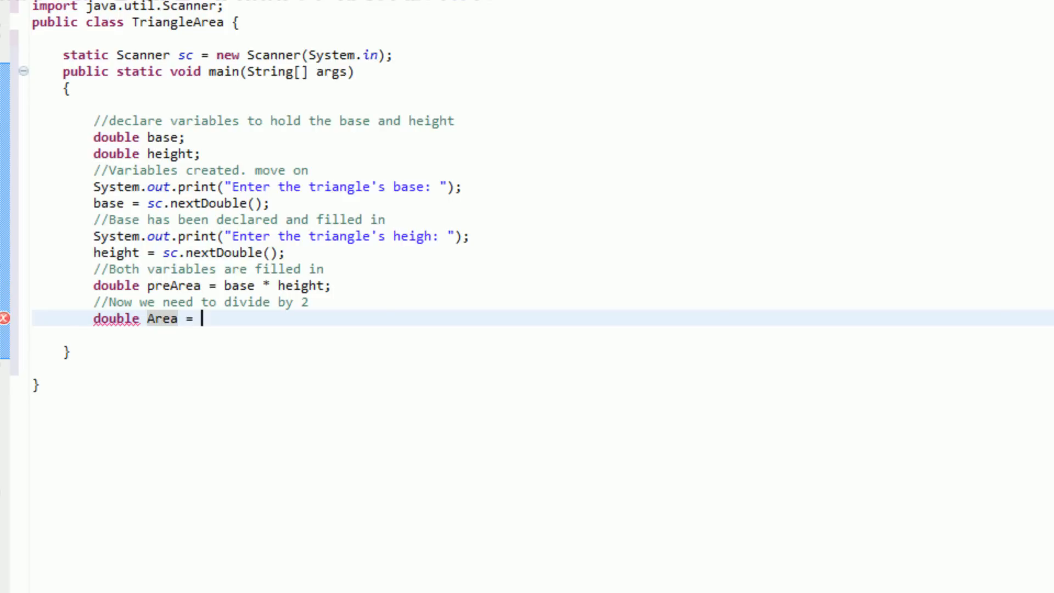
type("preAri")
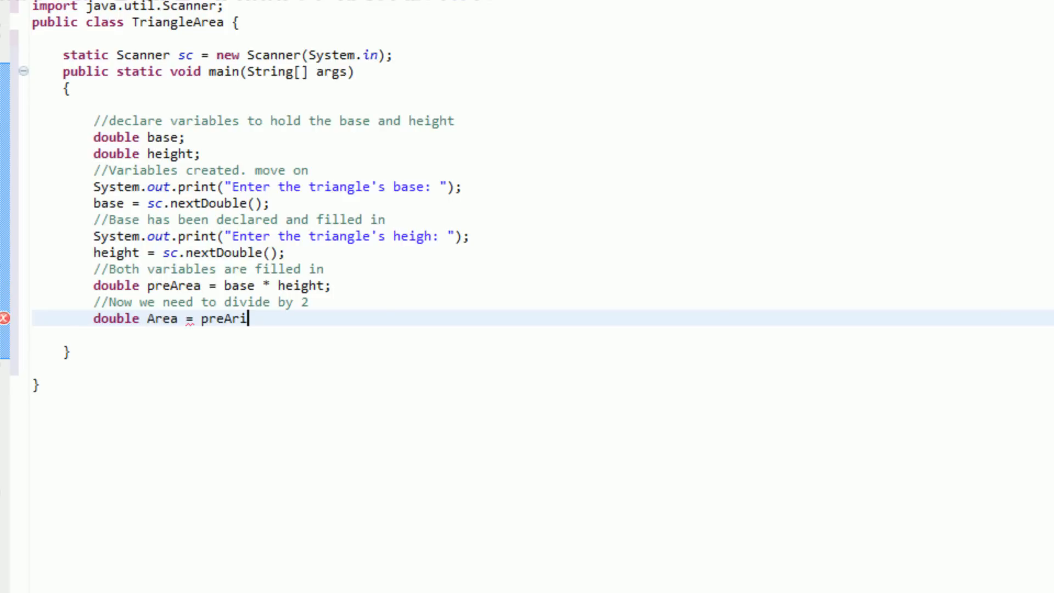
type("ea")
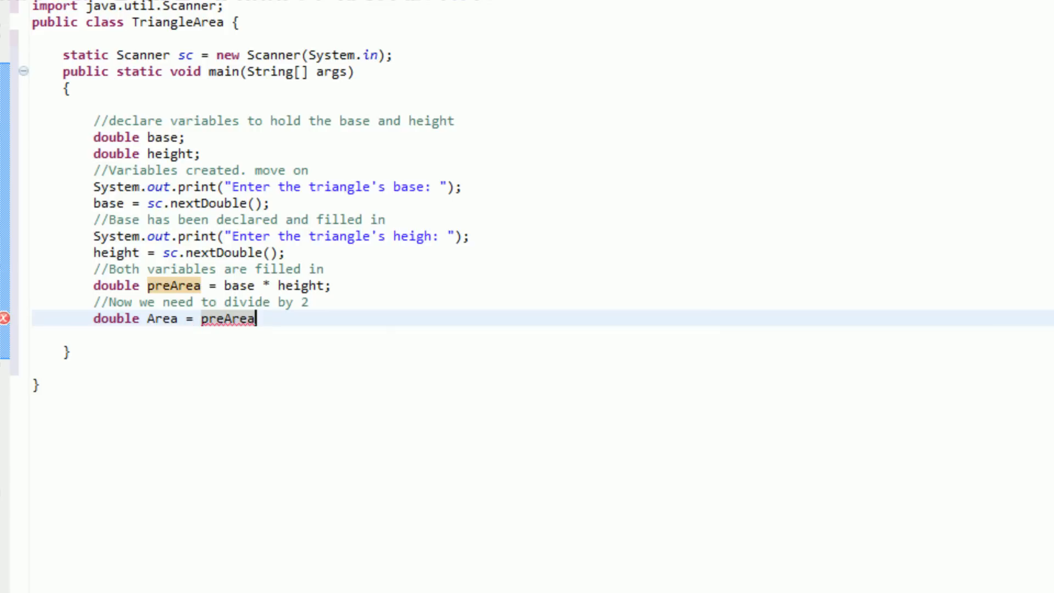
type("/ 2;")
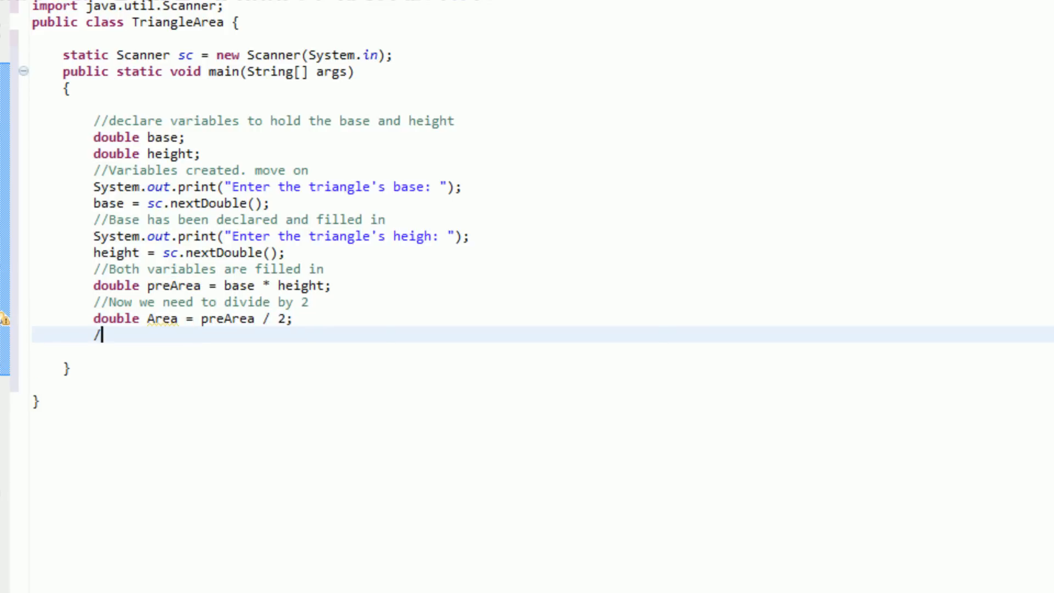
type("/There we go. All variables are done, area has been calculate")
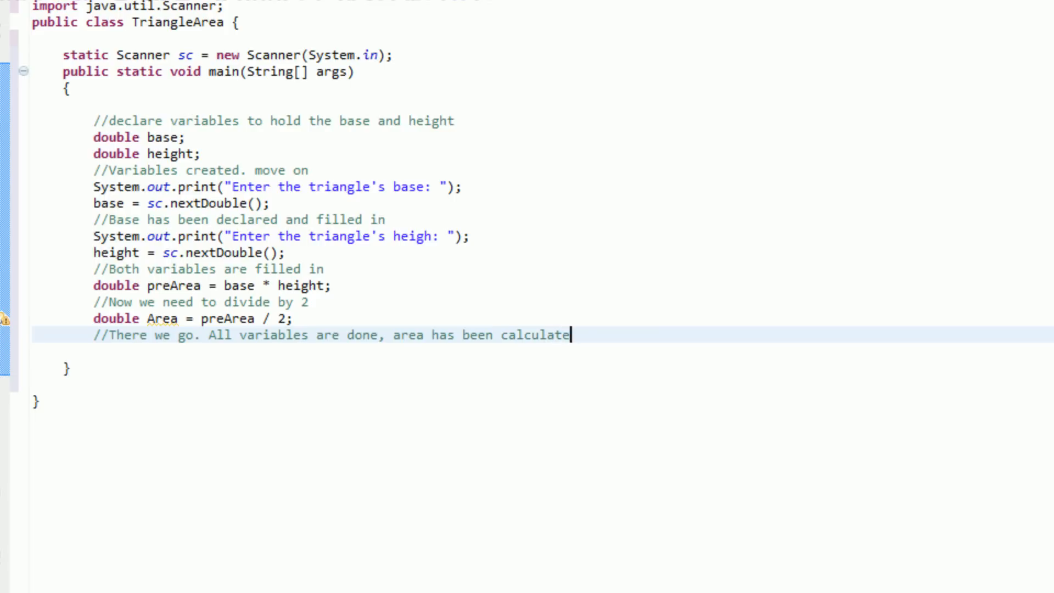
Add 'System.out.println("The area of your triangle is: " + (string)Area);' at the end of main.
key("enter")
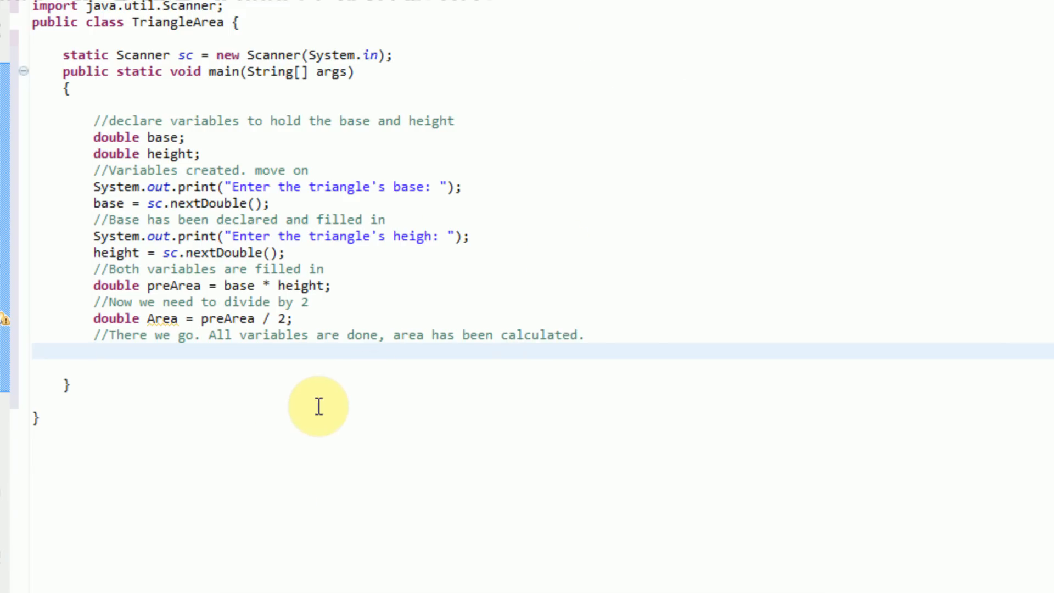
type("s")
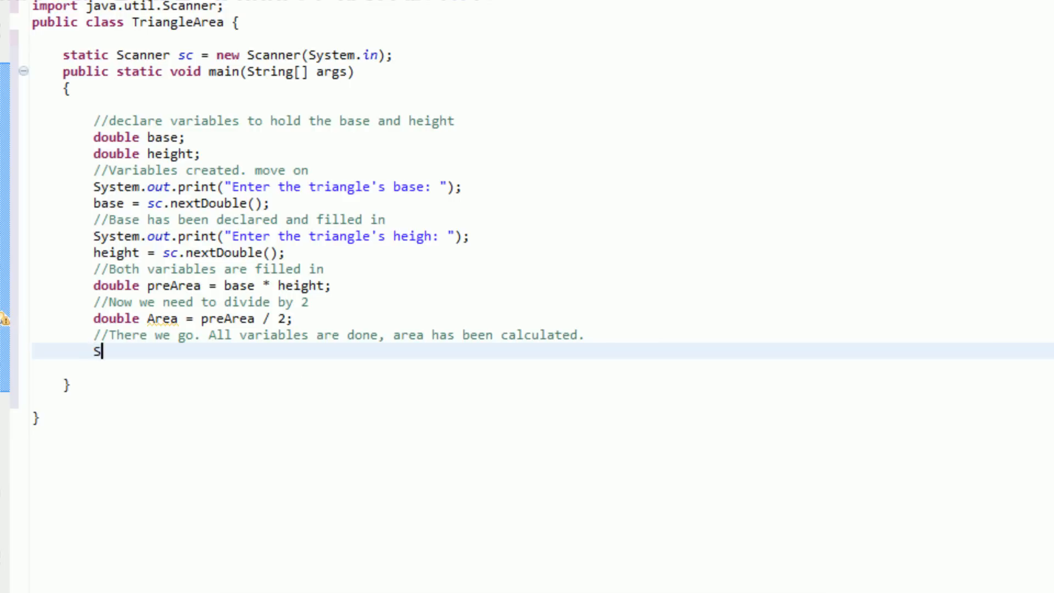
type("ystem.out.println(\"")
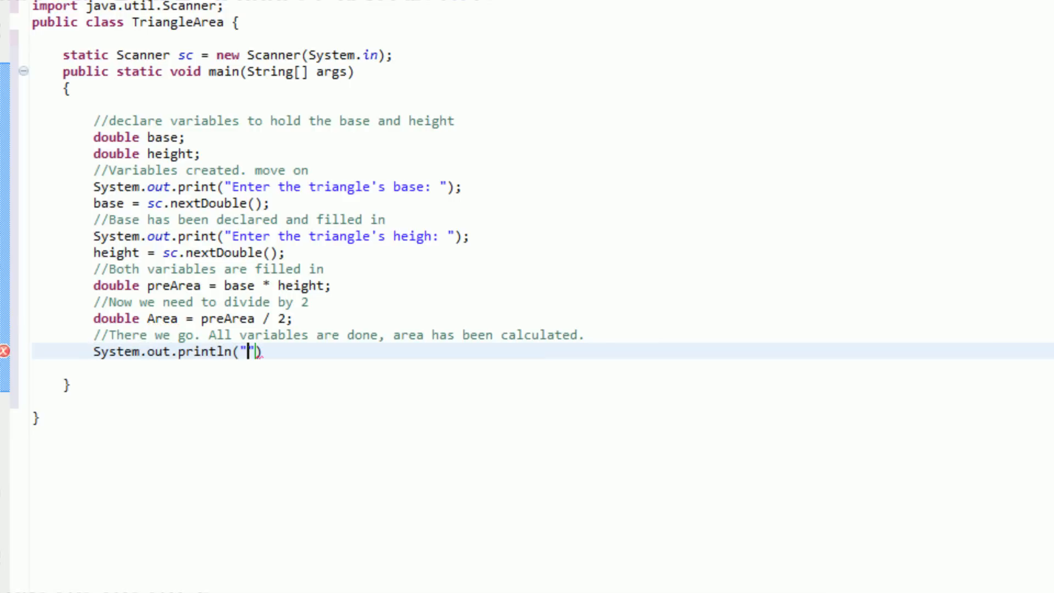
type("The area o")
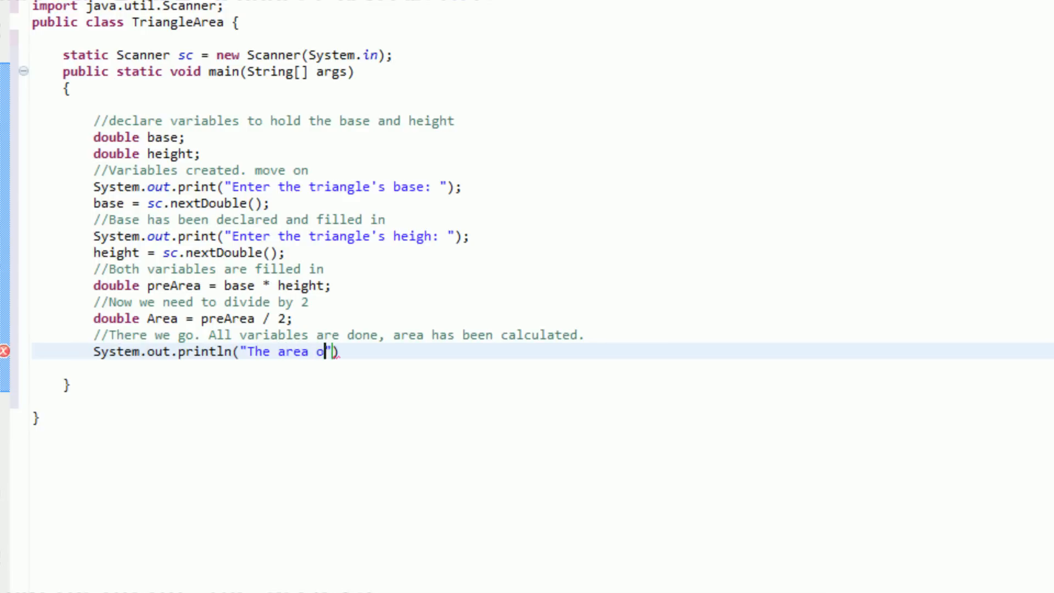
type("your triangle is:")
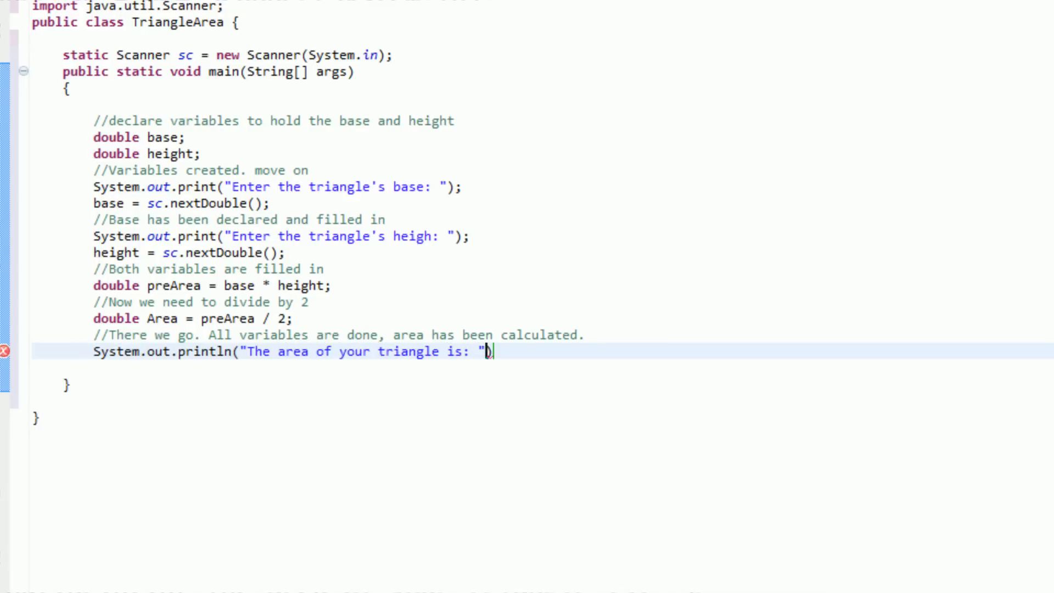
type("\" \"")
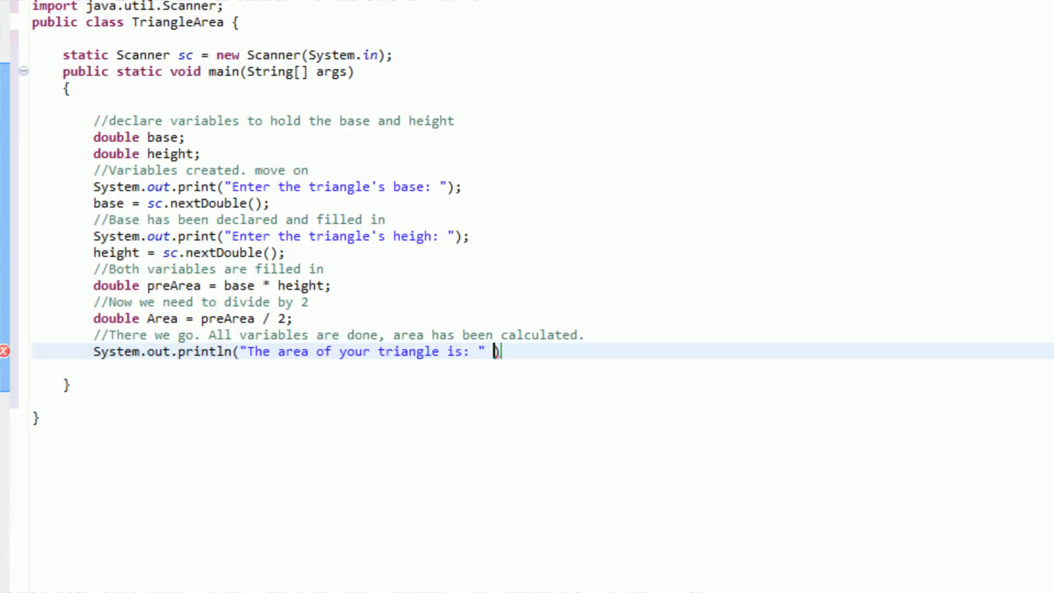
type("+")
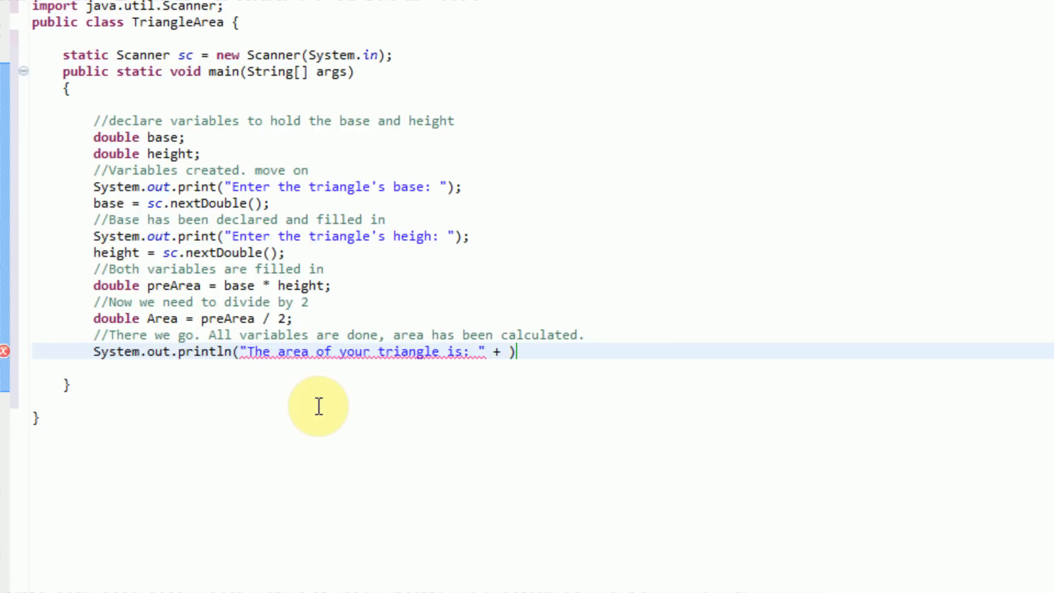
type("(s")
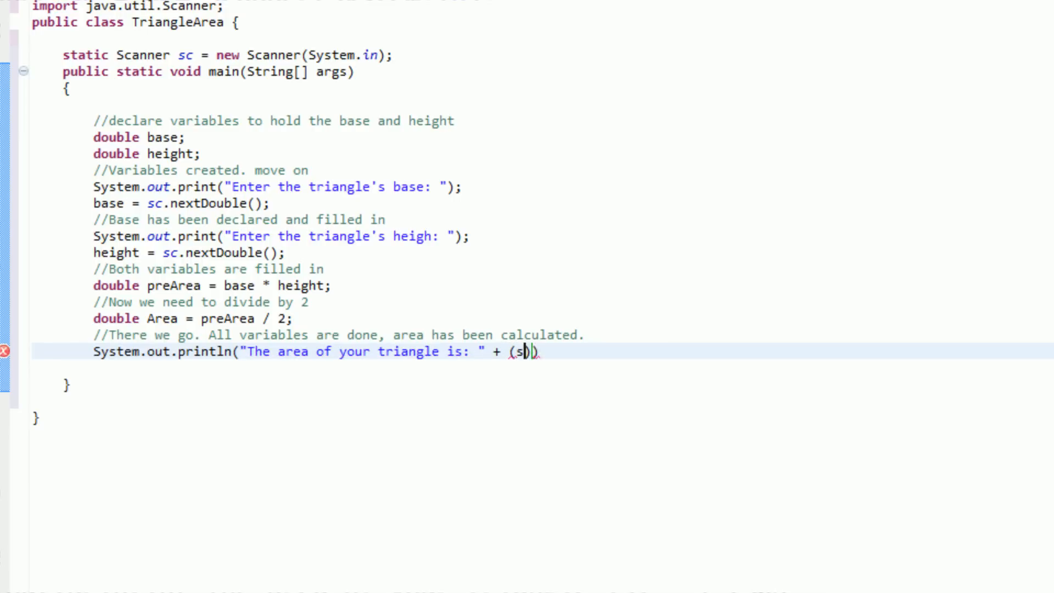
type("tring")
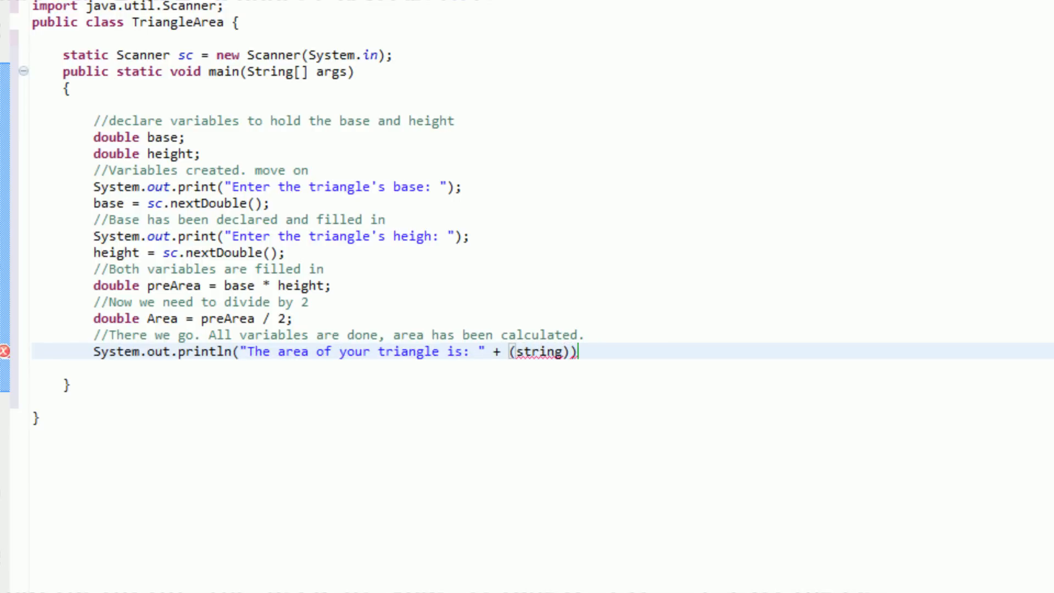
type("Area")
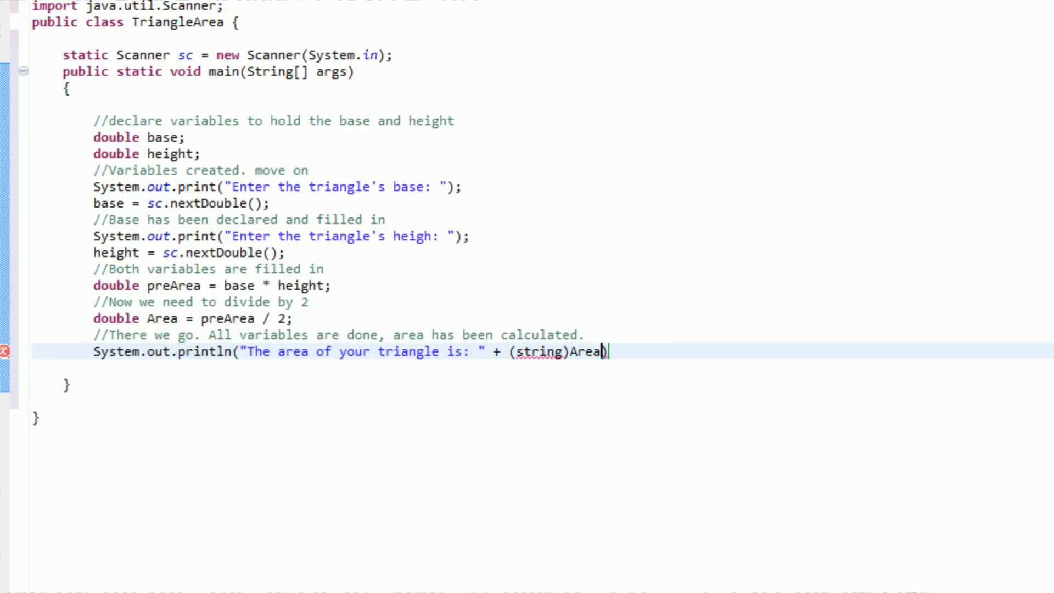
mouse_move(844, 399)
type(";")
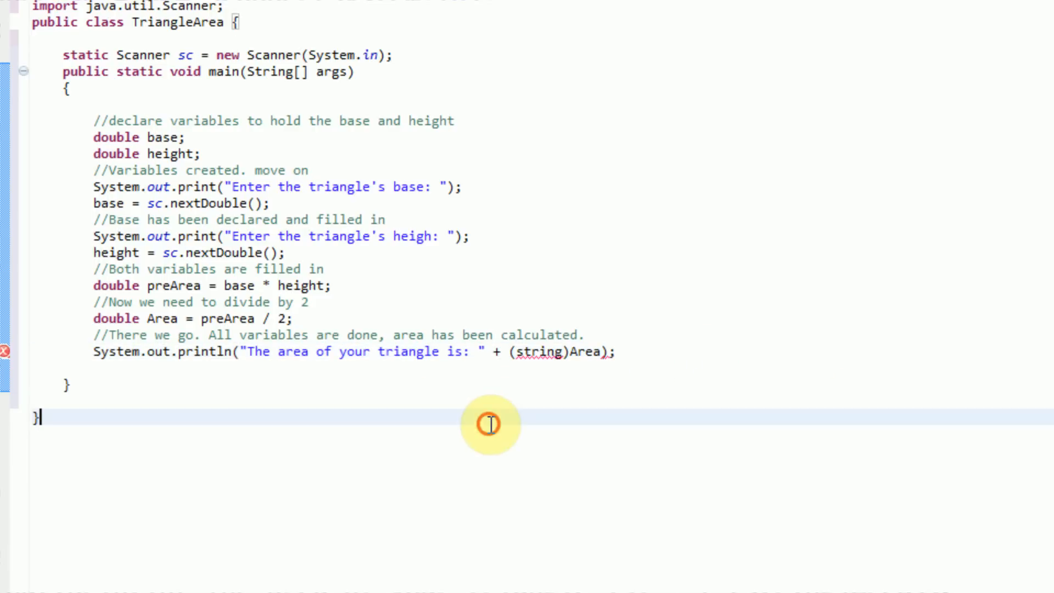
Inspect the error marker on the area print line to see why it fails.
left_click(568, 351)
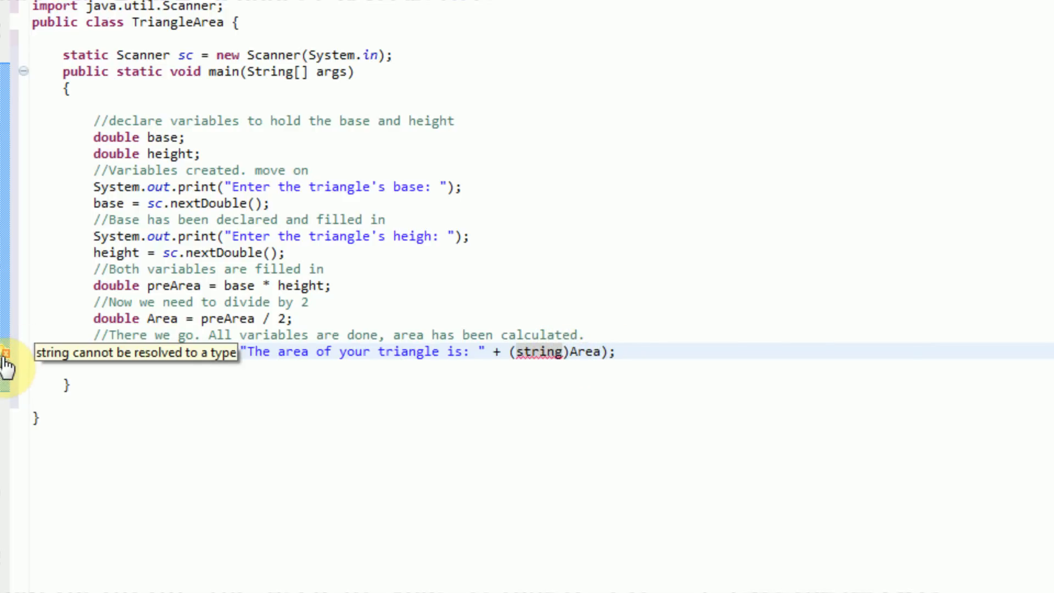
left_click(538, 351)
type("S")
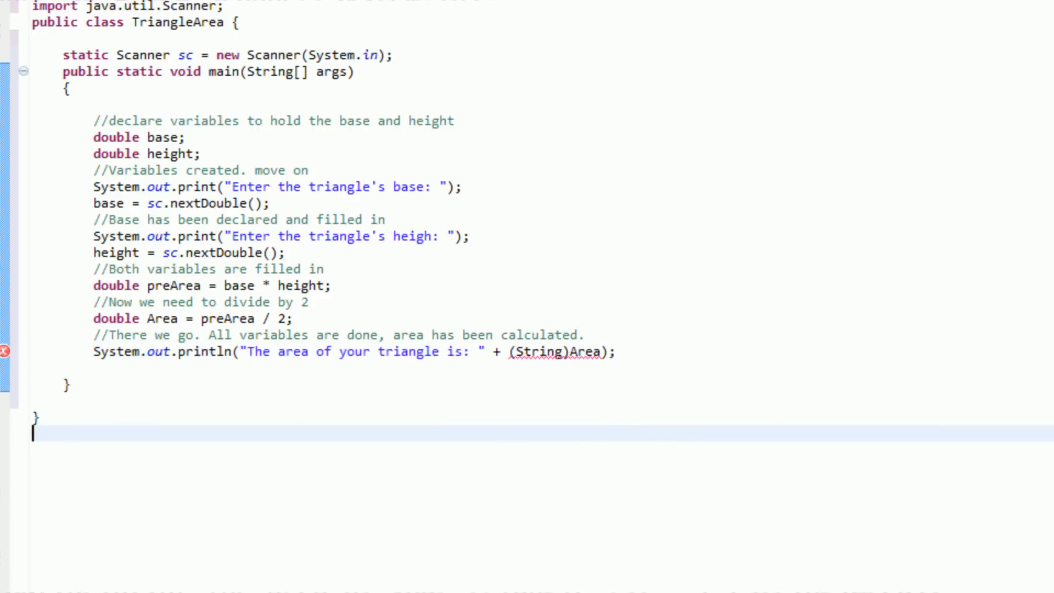
mouse_move(6, 351)
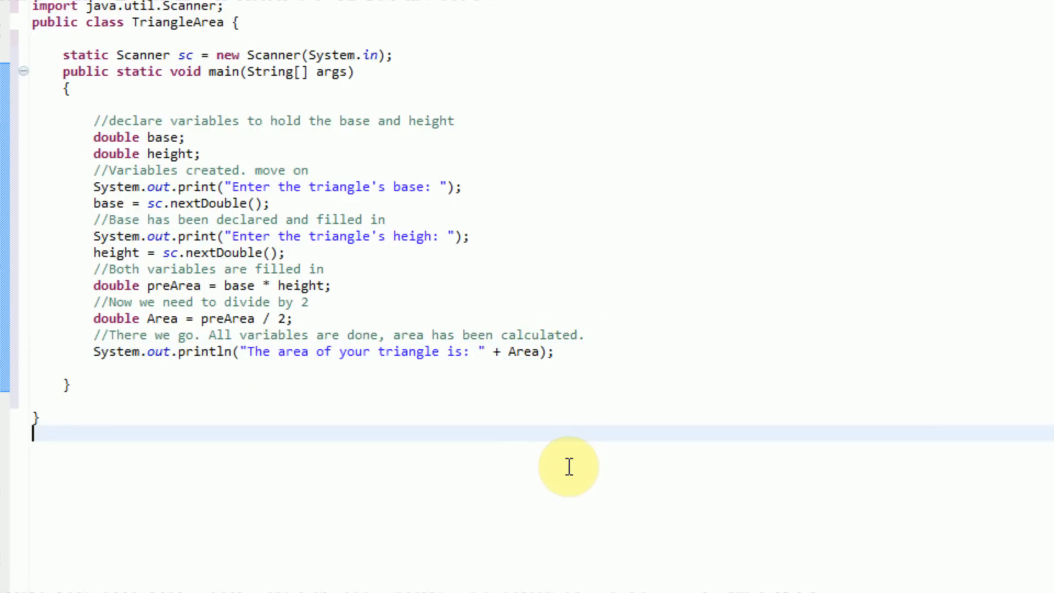
mouse_move(191, 124)
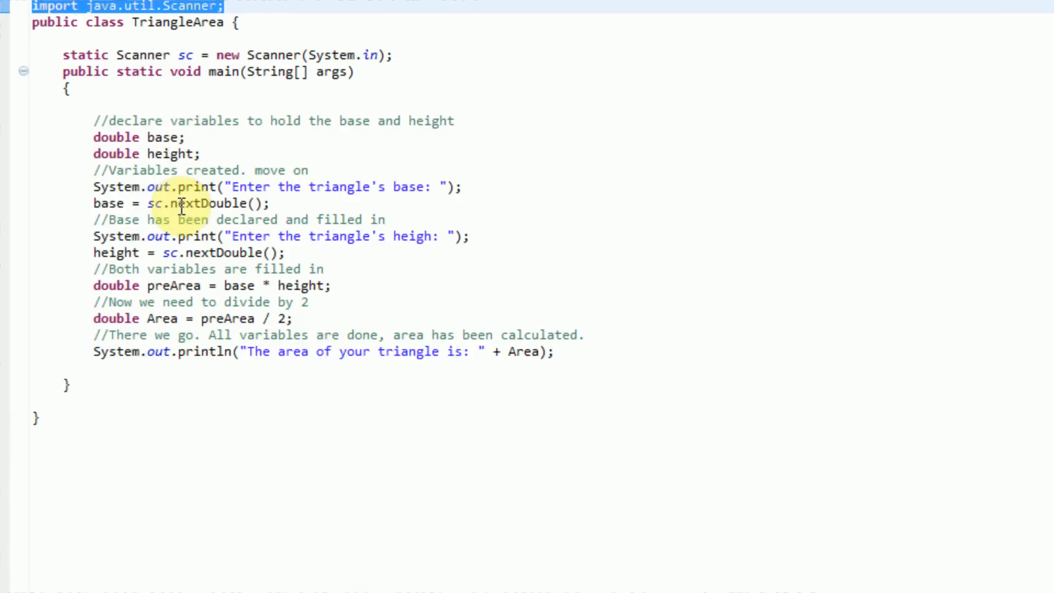
mouse_move(188, 262)
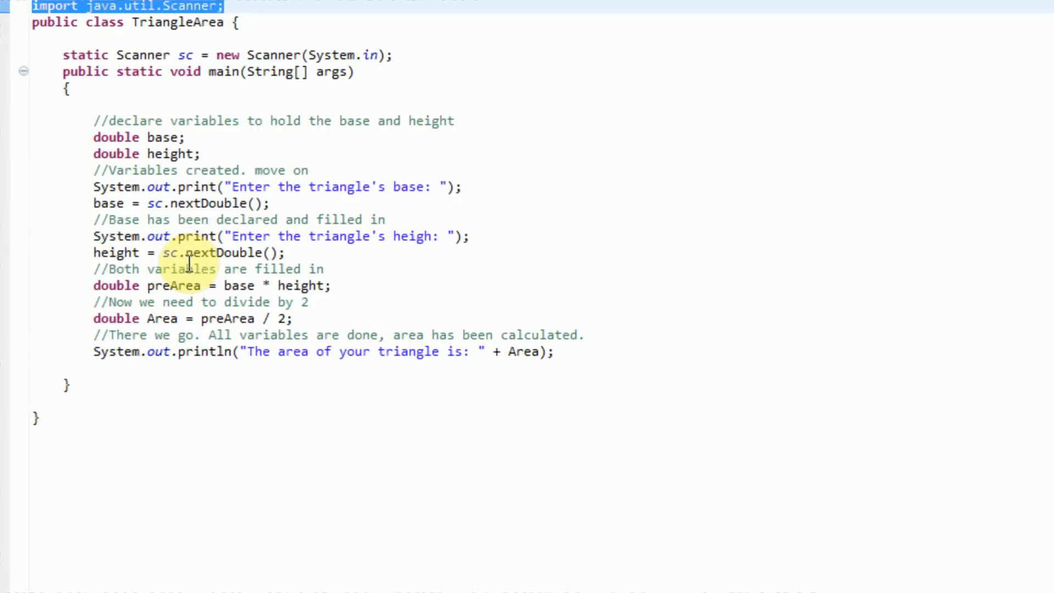
mouse_move(275, 34)
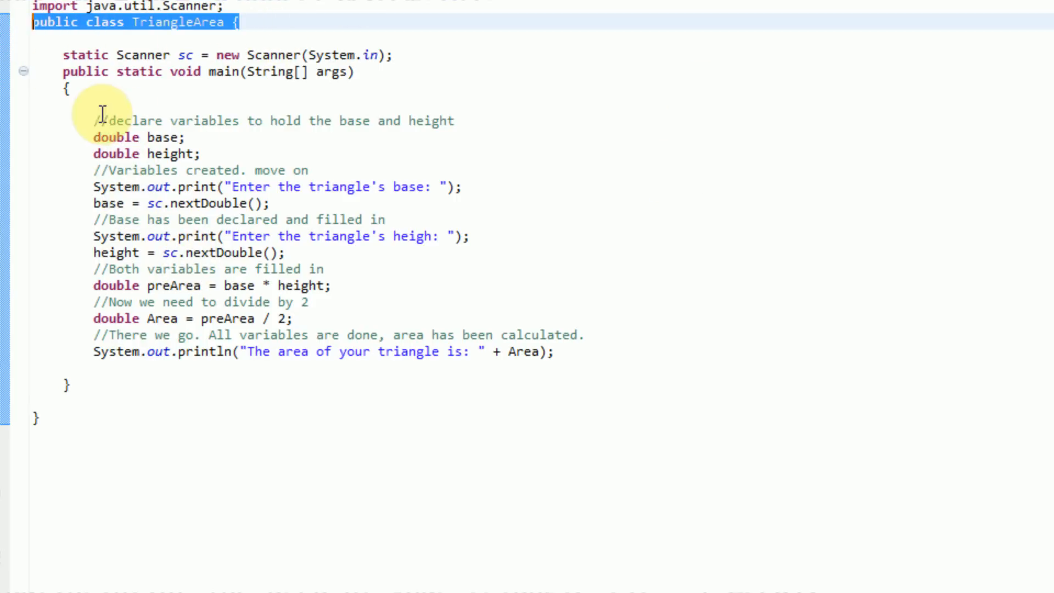
Review the code, highlighting the scanner variable sc and the Area declaration.
left_click(393, 54)
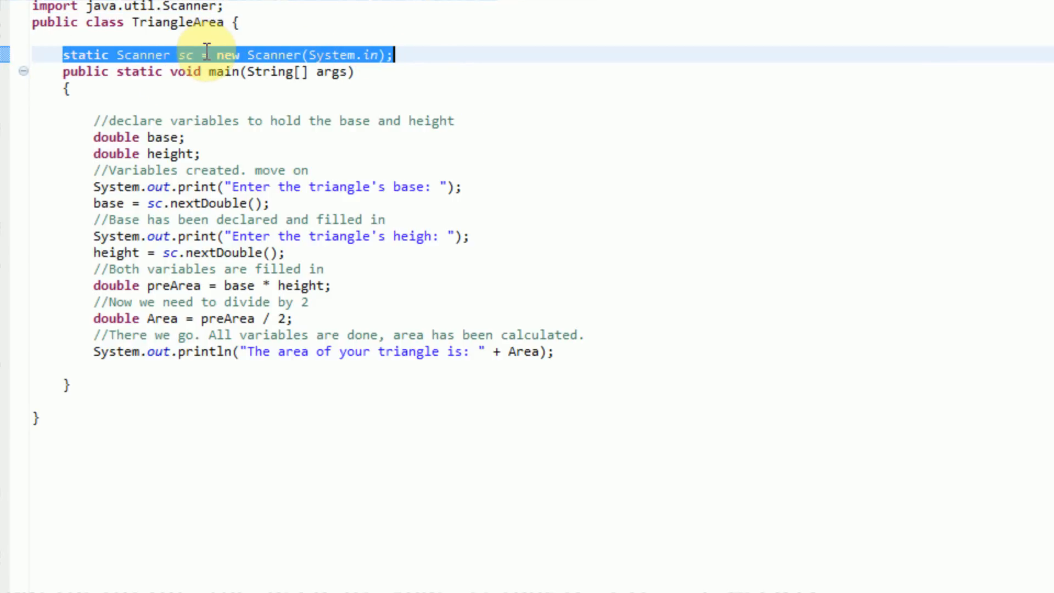
double_click(335, 55)
type("t")
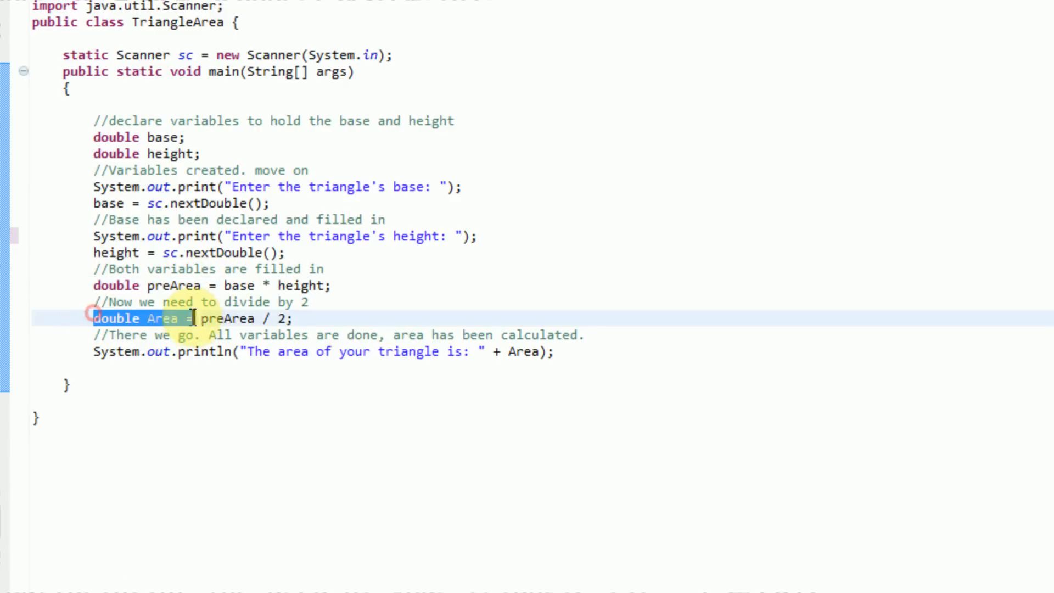
double_click(231, 317)
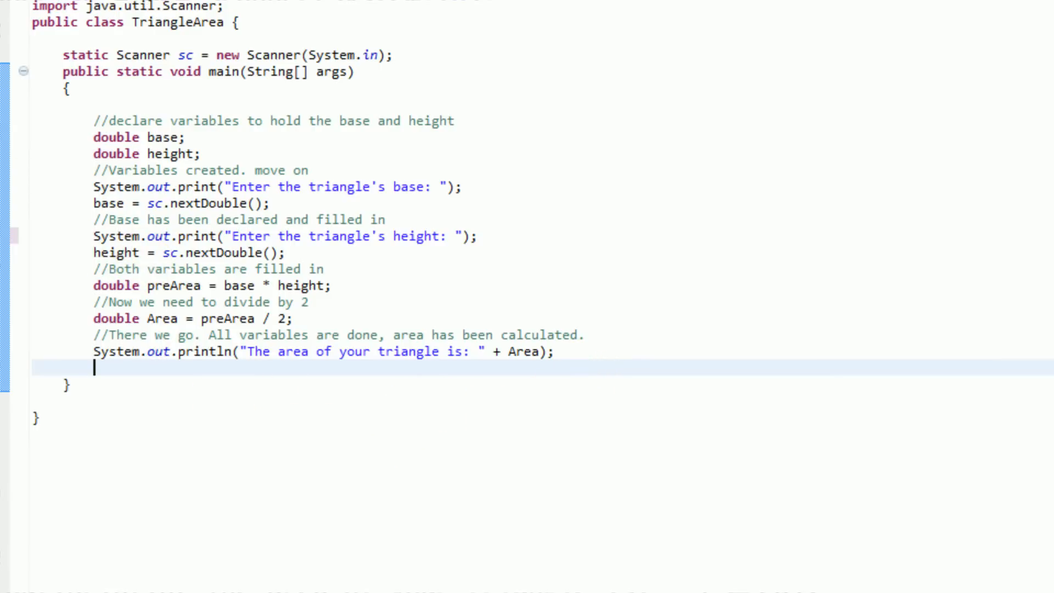
mouse_move(634, 560)
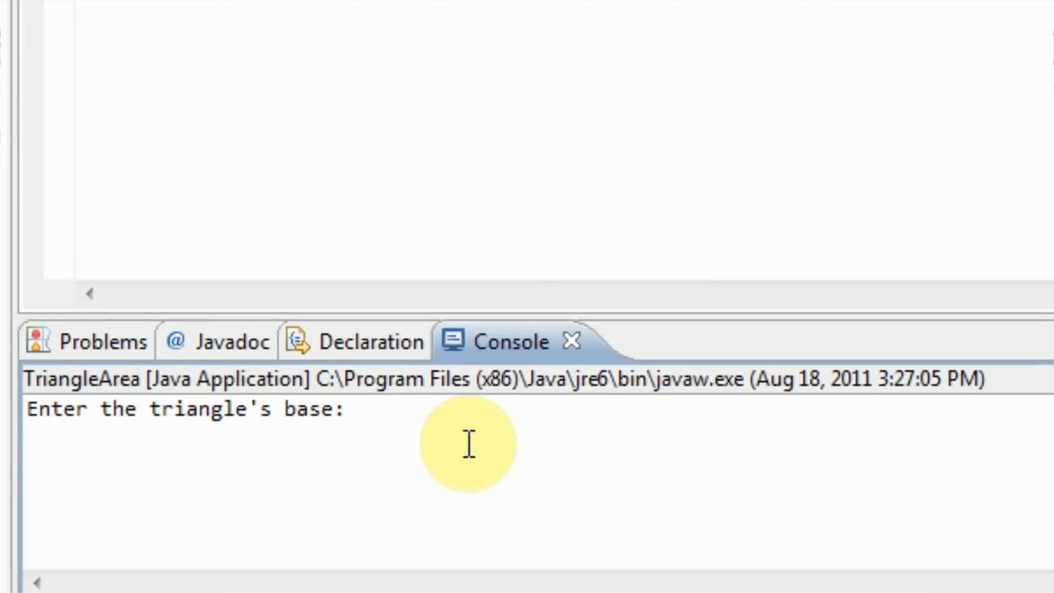
mouse_move(447, 420)
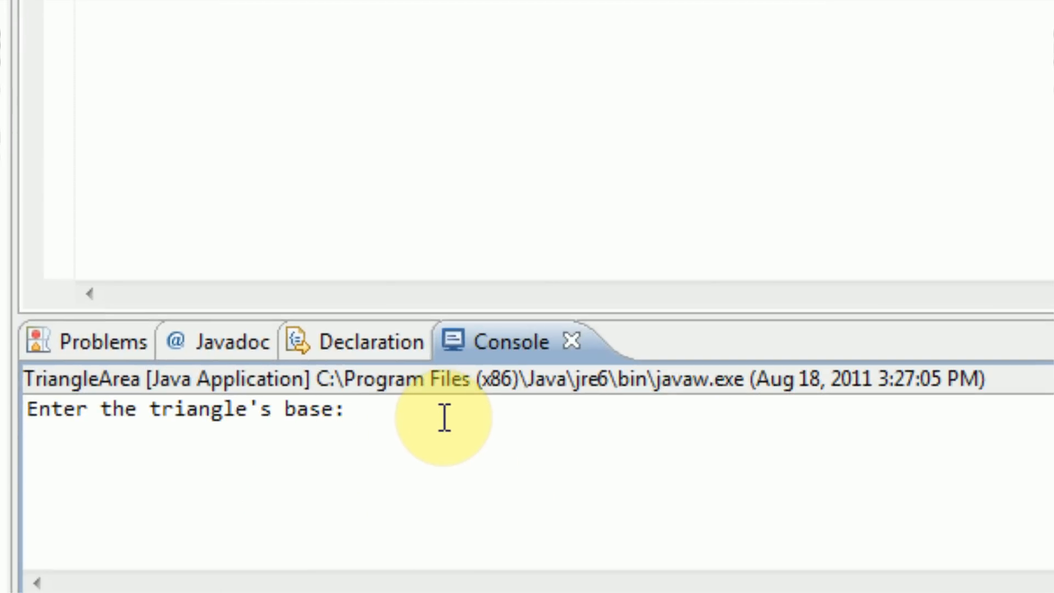
Enter base 5 and height 2 in the Console to print area 5.0.
type("5")
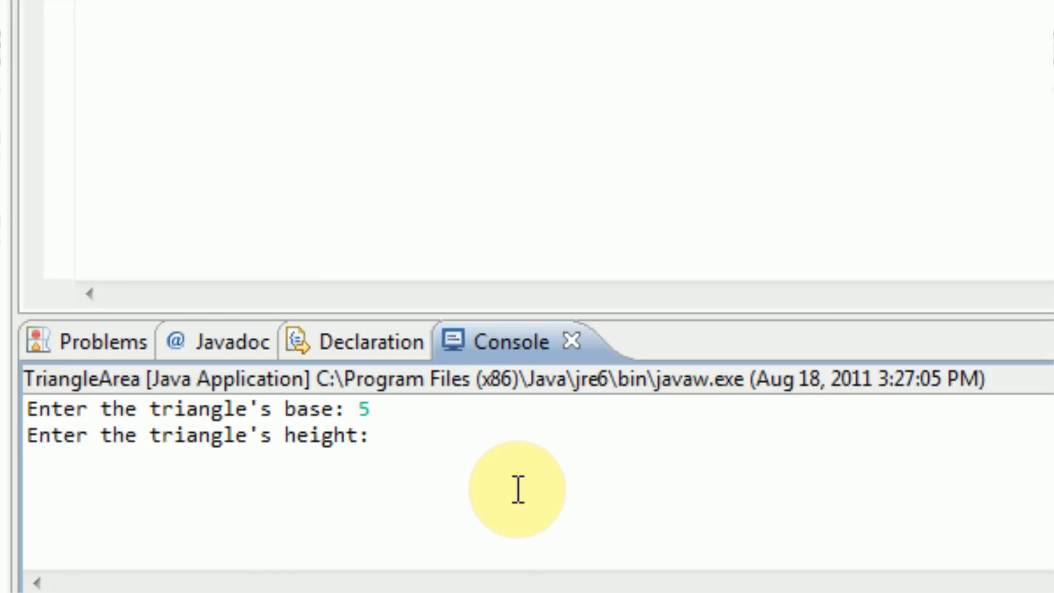
type("2")
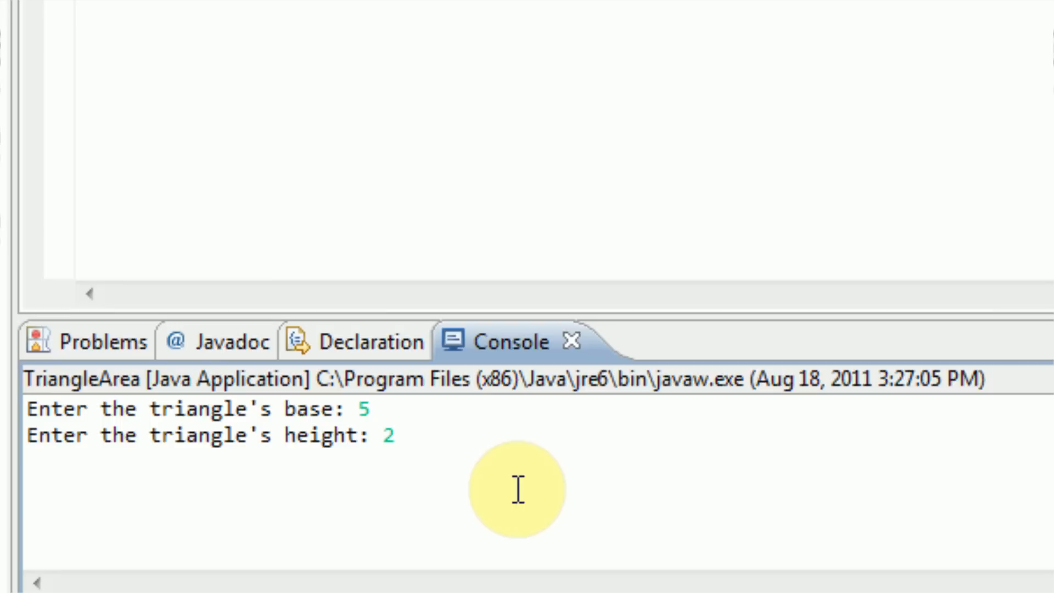
key("enter")
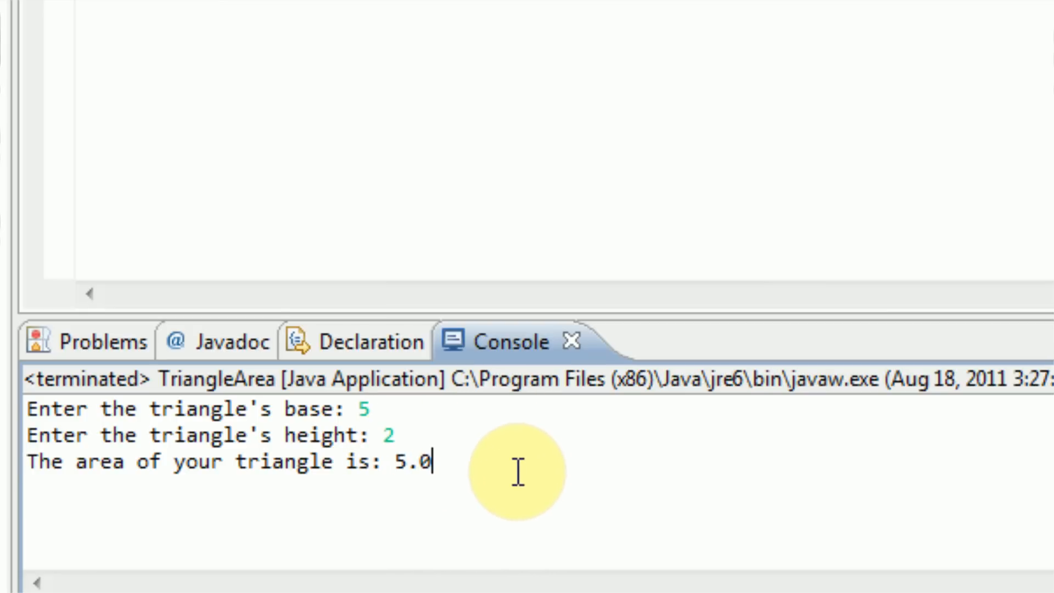
mouse_move(428, 403)
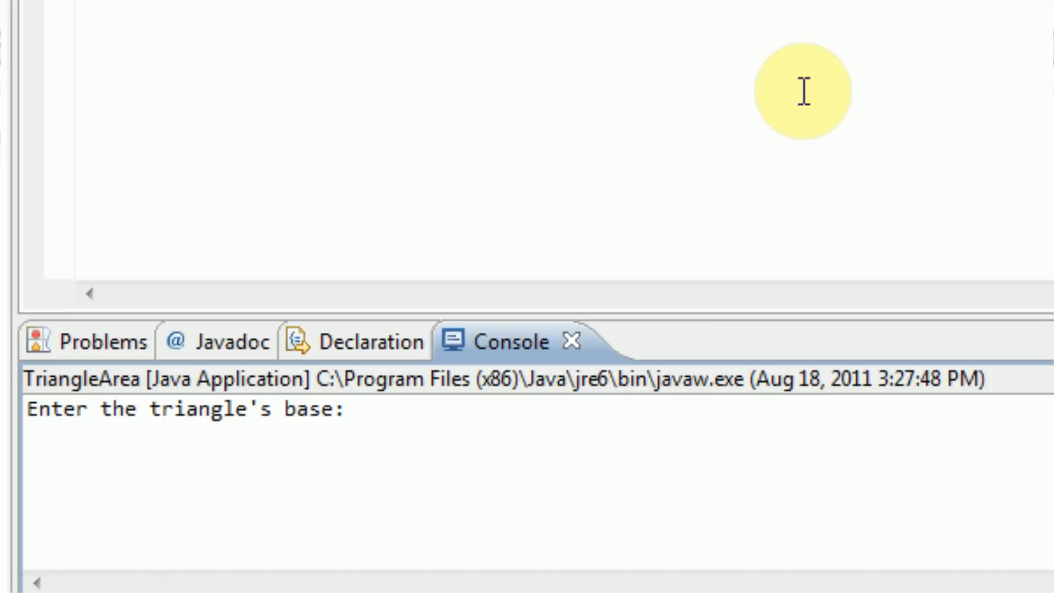
Type base and height values (1.337 for height) into the Console for a second run.
type("13")
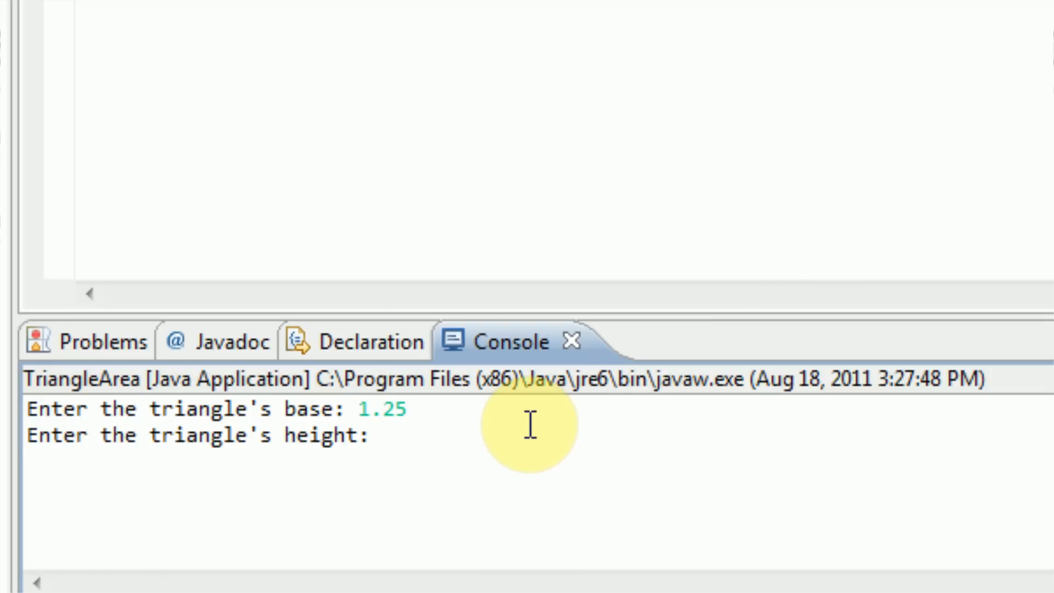
type("1.337")
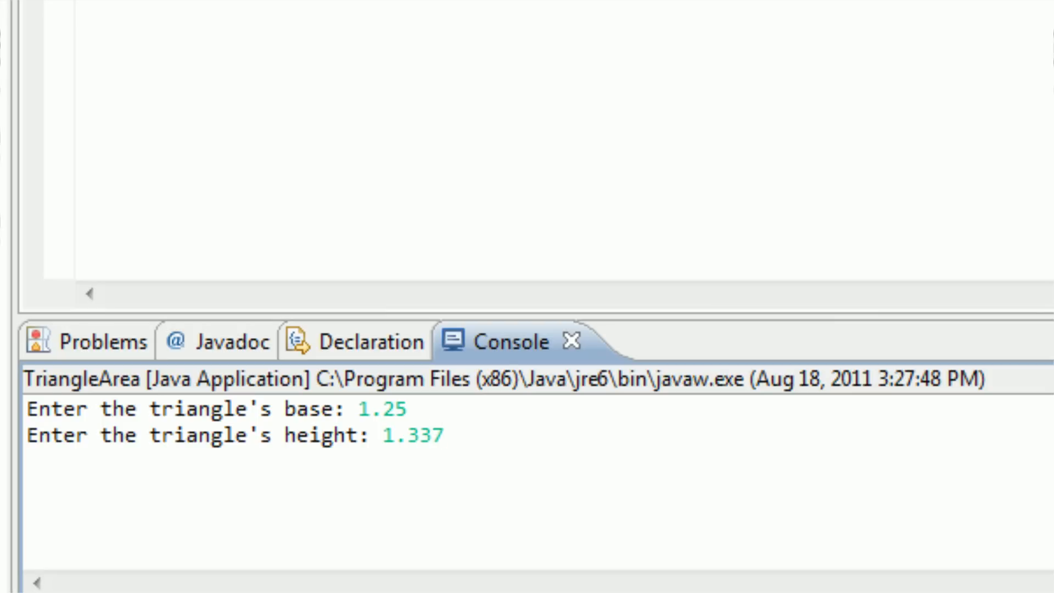